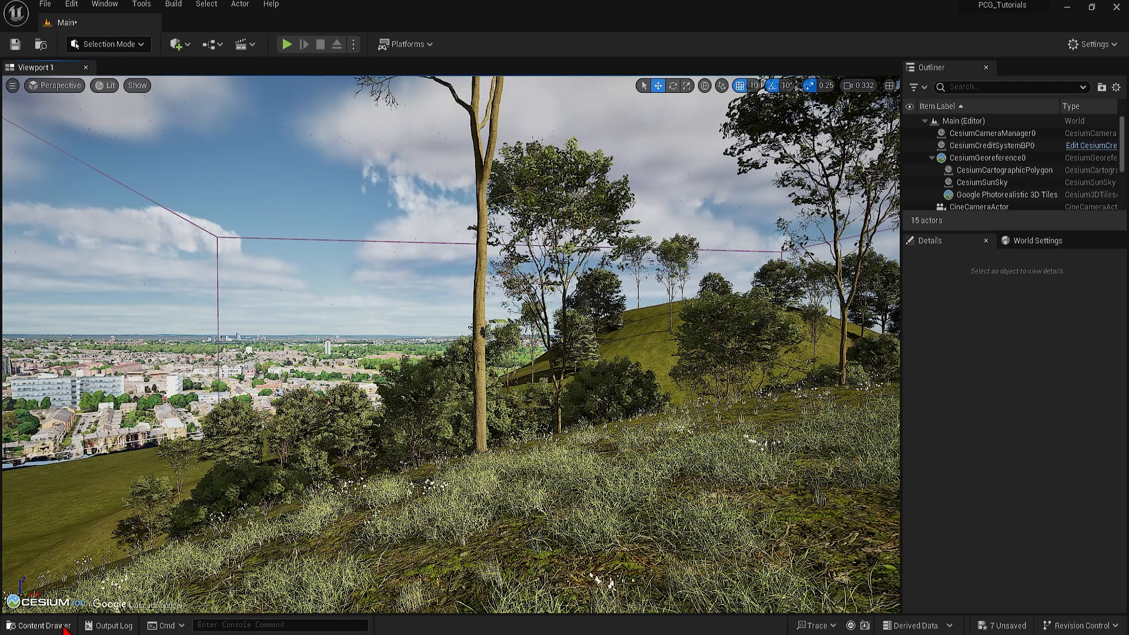
Open the Content Drawer and browse into the Blueprints folder containing bp_spline.
{"action": "left_click", "coordinate": [40, 624]}
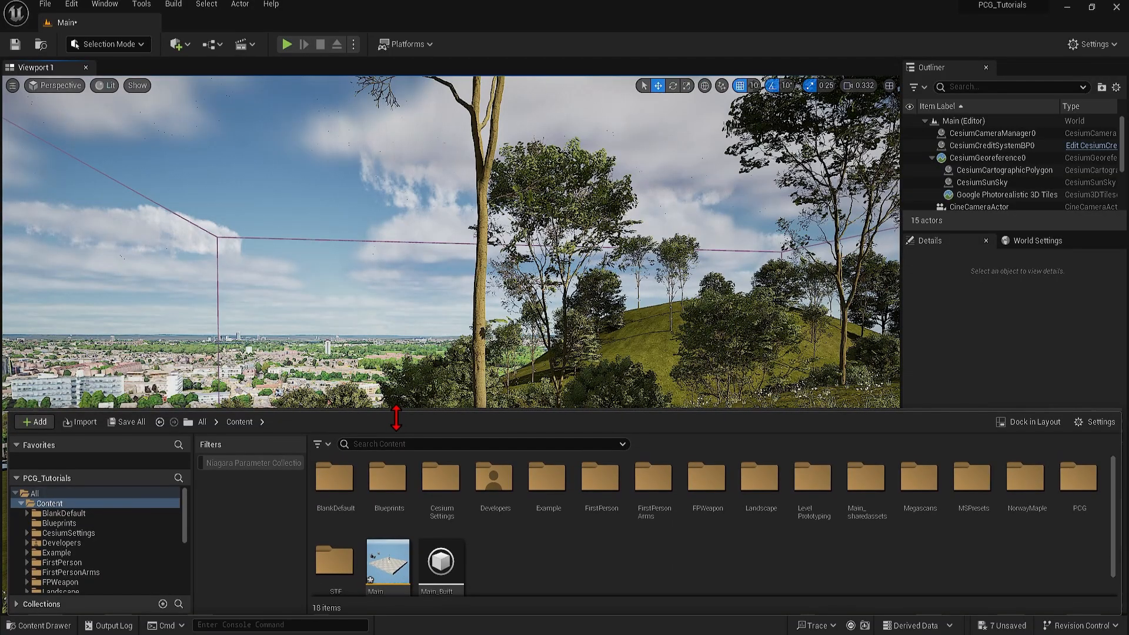
{"action": "left_click", "coordinate": [387, 478]}
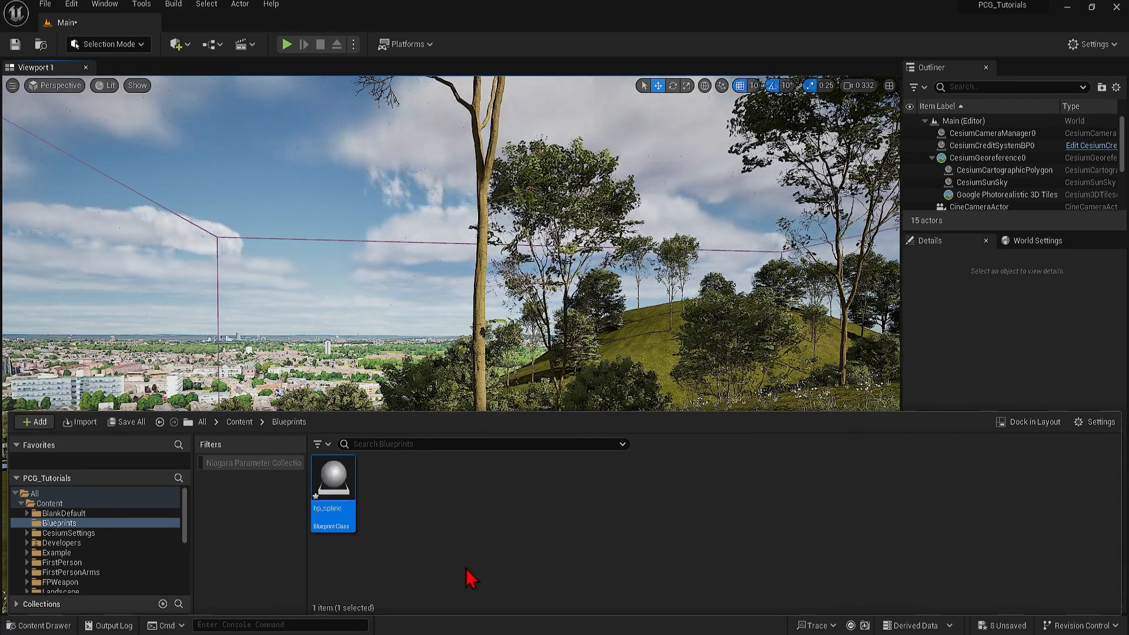
Open bp_spline and add a Spline component plus a PCG component.
{"action": "double_click", "coordinate": [331, 476]}
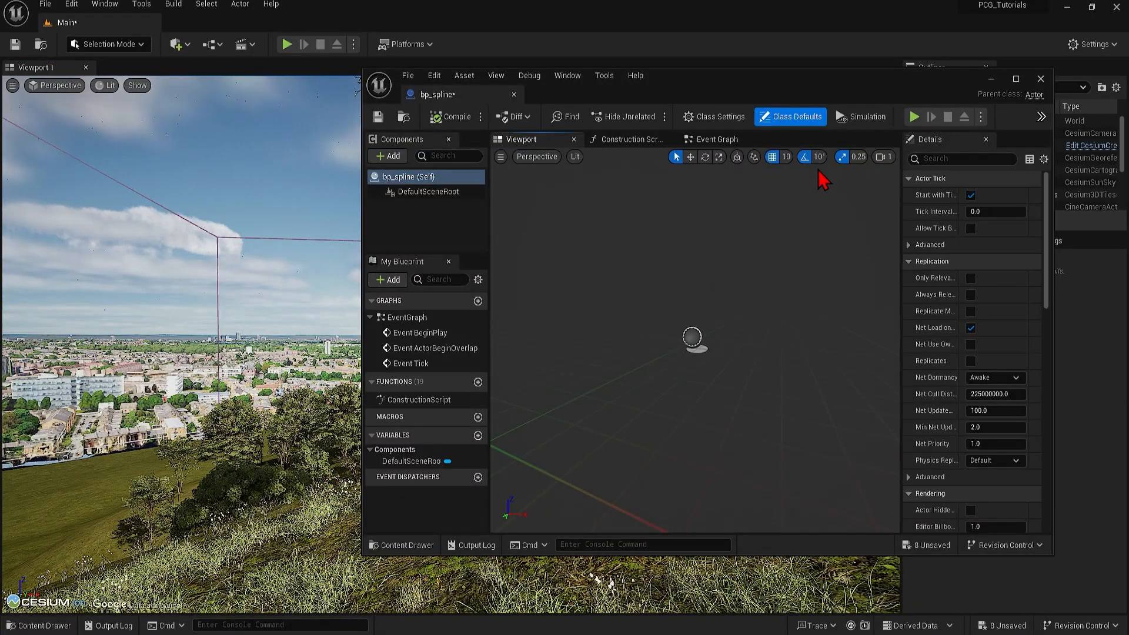
{"action": "left_click", "coordinate": [1015, 79]}
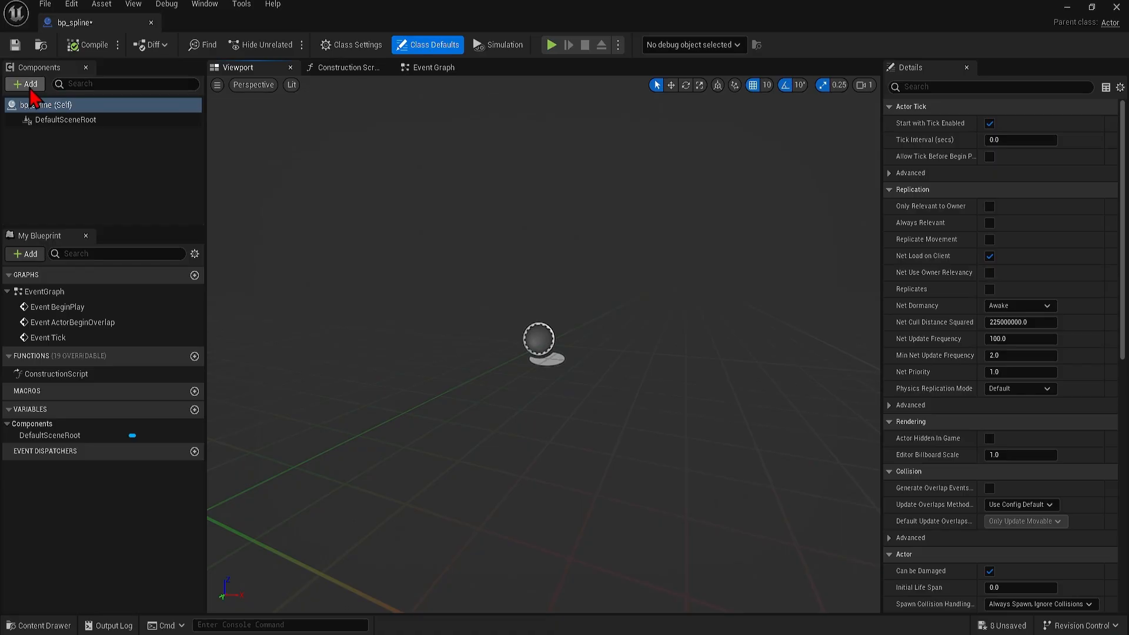
{"action": "left_click", "coordinate": [25, 84]}
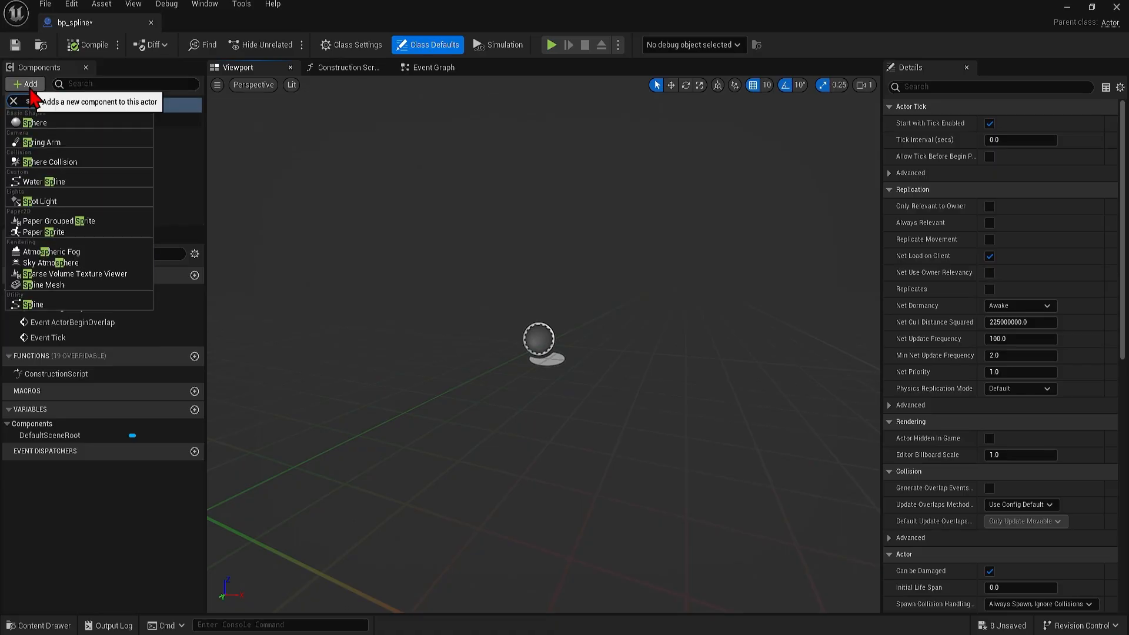
{"action": "left_click", "coordinate": [33, 294]}
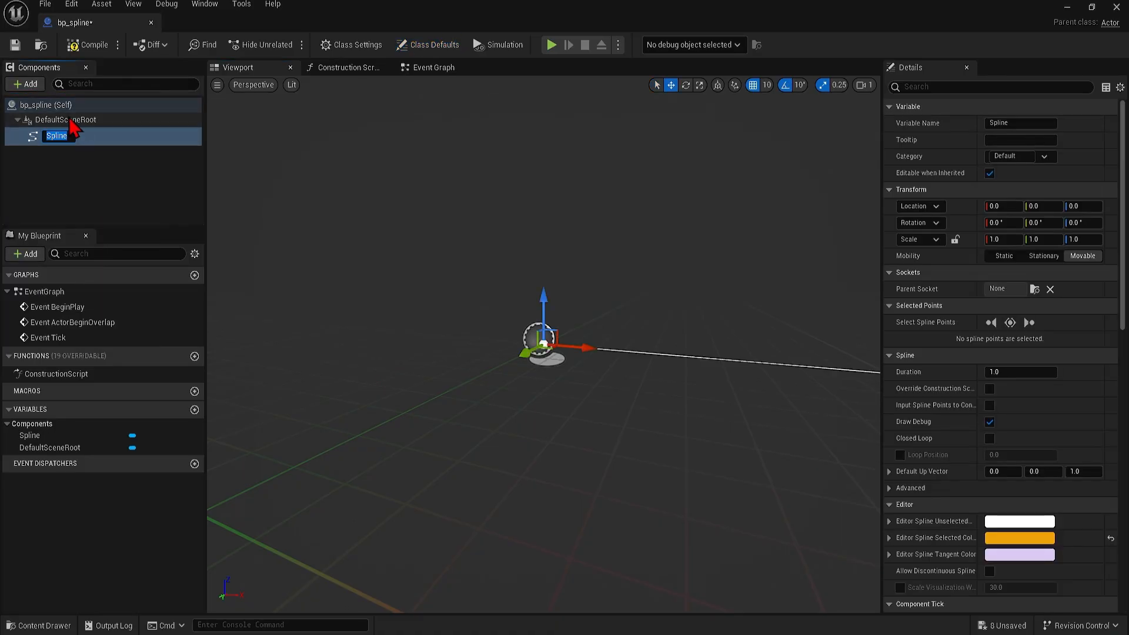
{"action": "left_click", "coordinate": [24, 84]}
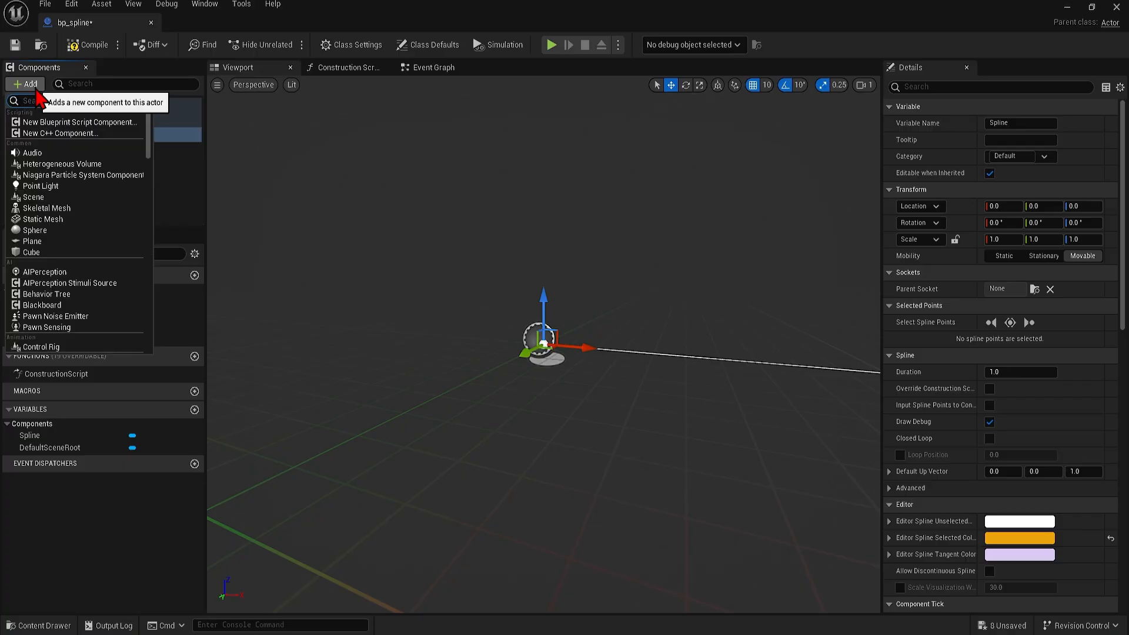
{"action": "type", "text": "pcg"}
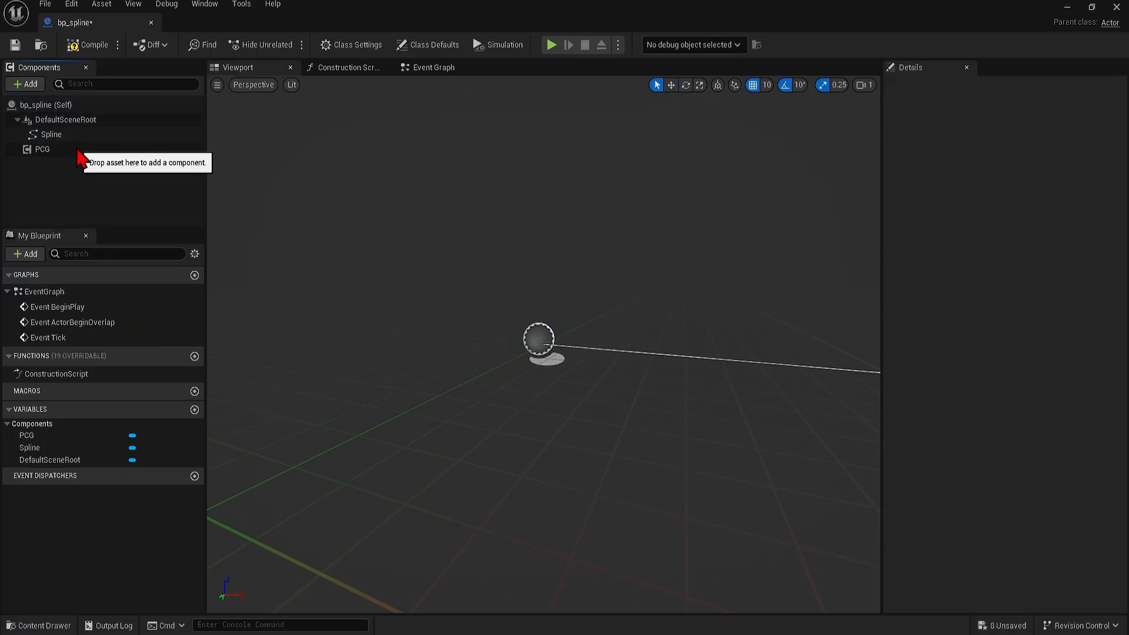
{"action": "left_click", "coordinate": [42, 148]}
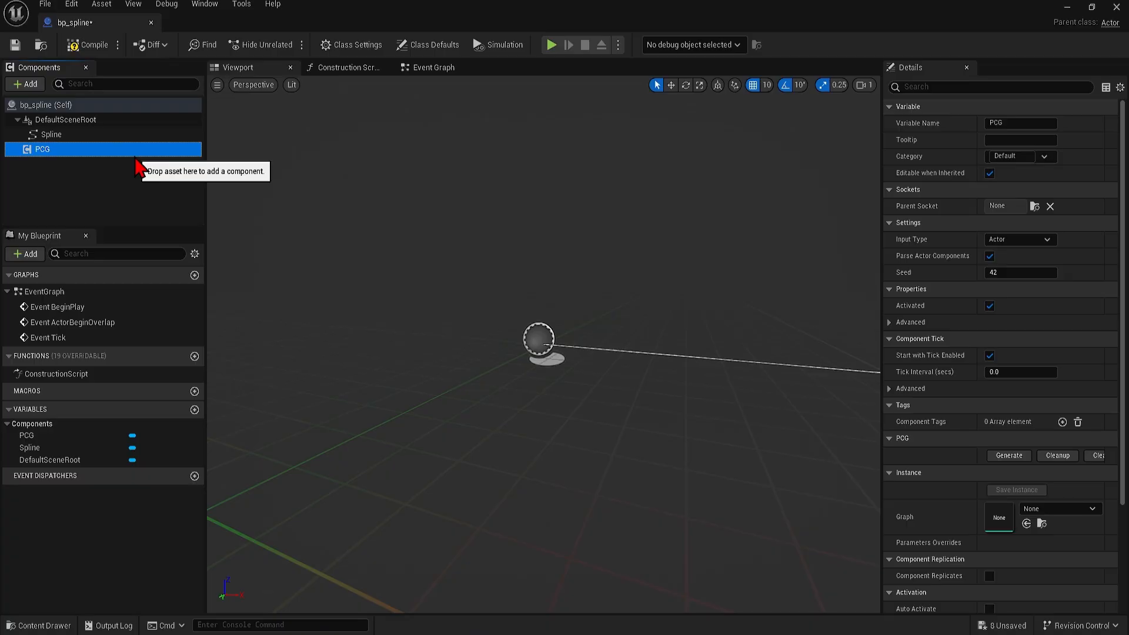
{"action": "mouse_move", "coordinate": [1068, 35]}
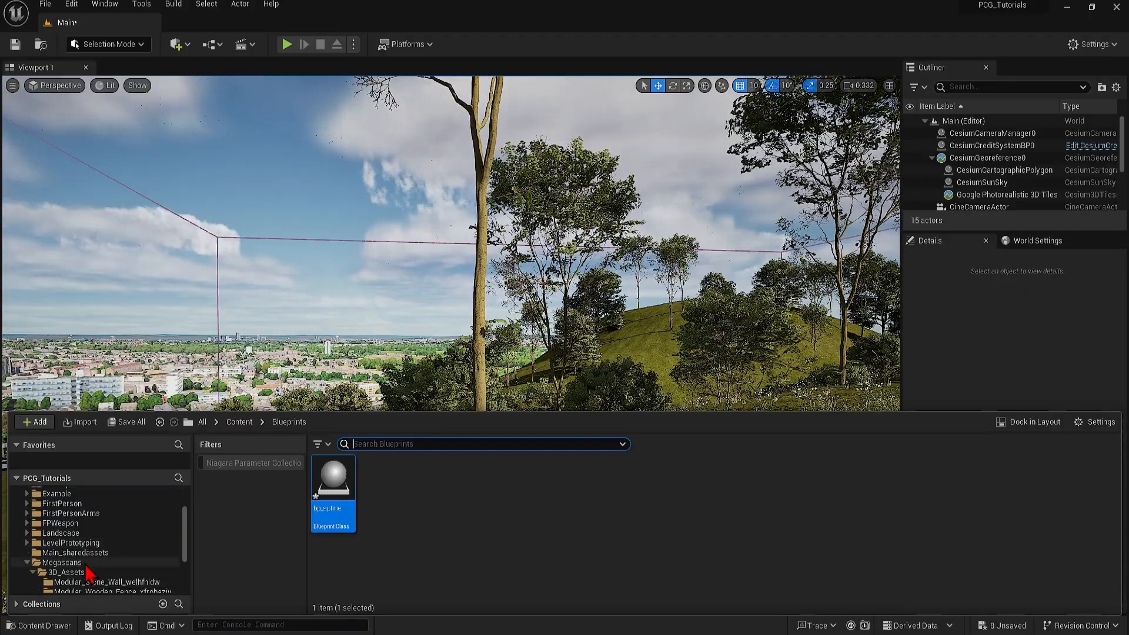
Create a PCG Graph asset named pcg_fence beside pcg_forest.
{"action": "scroll", "scroll_direction": "down", "scroll_amount": 3}
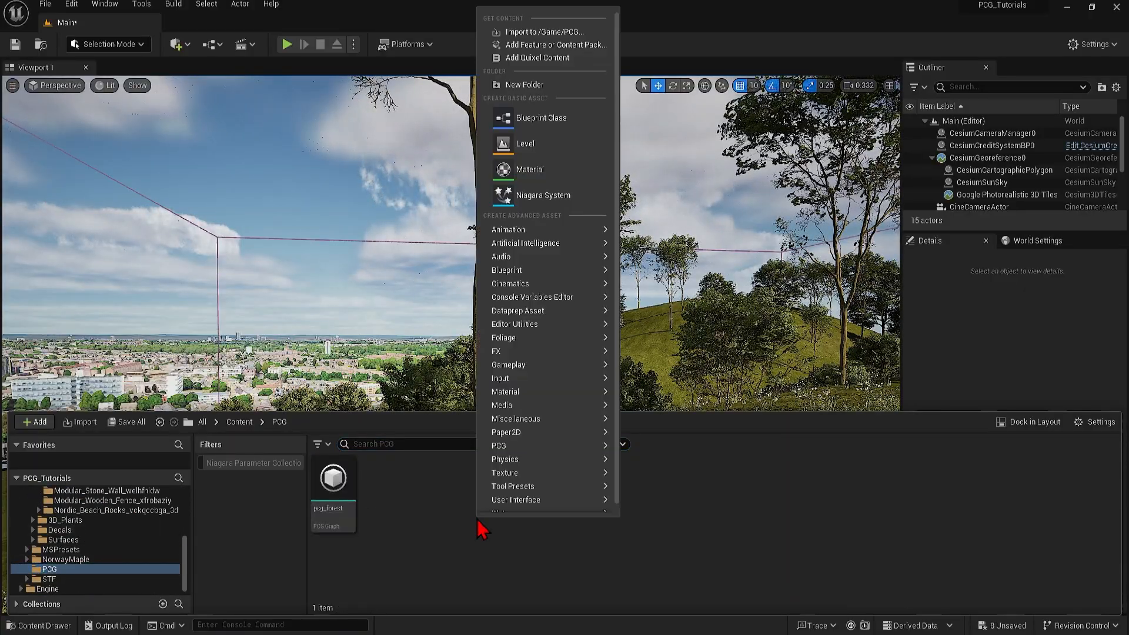
{"action": "mouse_move", "coordinate": [498, 437]}
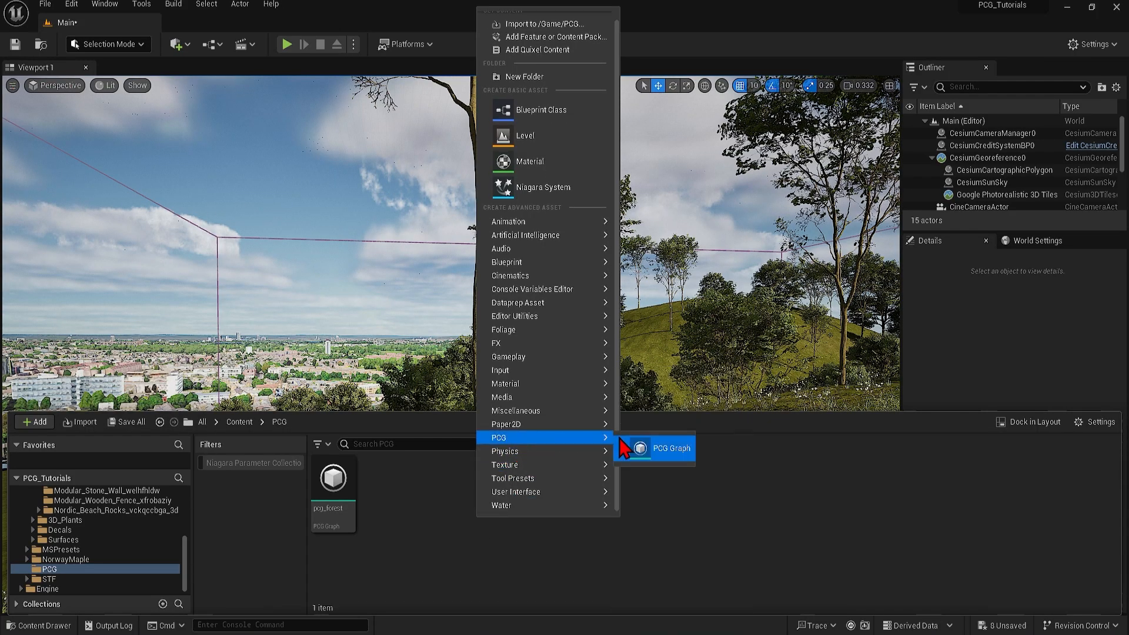
{"action": "left_click", "coordinate": [670, 448]}
{"action": "type", "text": "pcg_fence"}
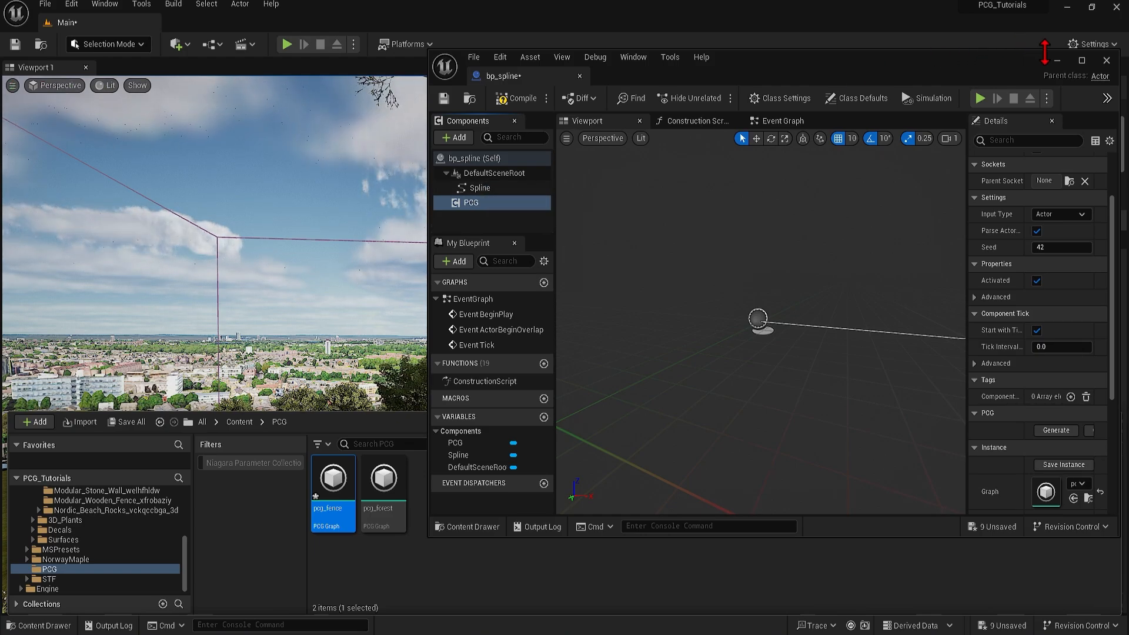
Place a bp_spline actor onto the hillside terrain in the level.
{"action": "left_click", "coordinate": [1107, 60]}
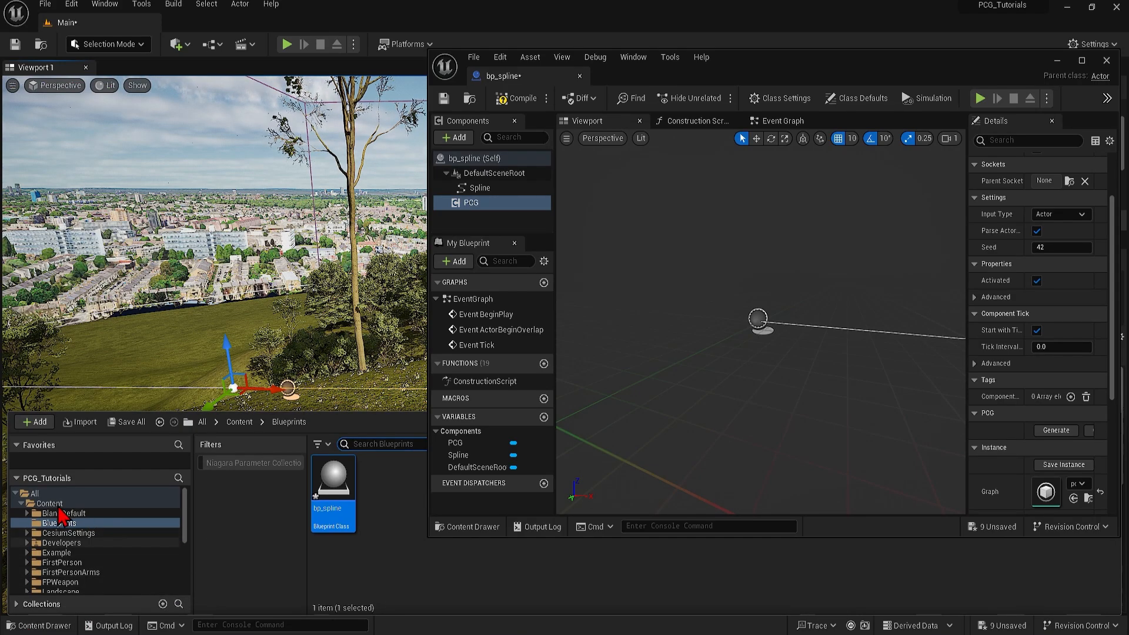
Open the pcg_fence graph and add a Get Spline Data node.
{"action": "left_click", "coordinate": [49, 502]}
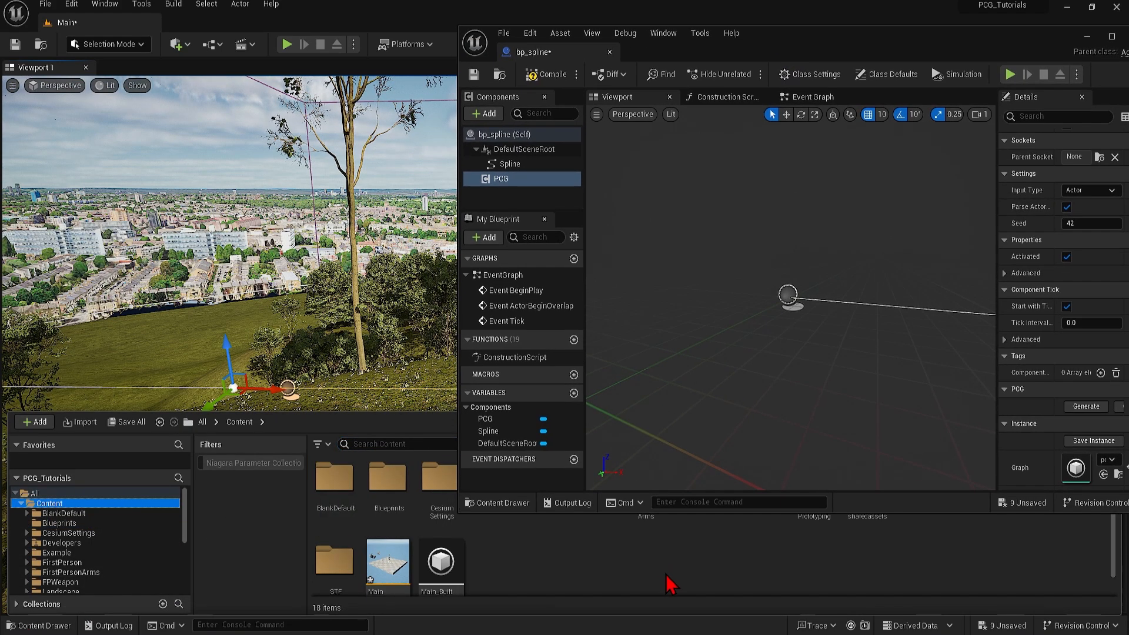
{"action": "left_click", "coordinate": [16, 493]}
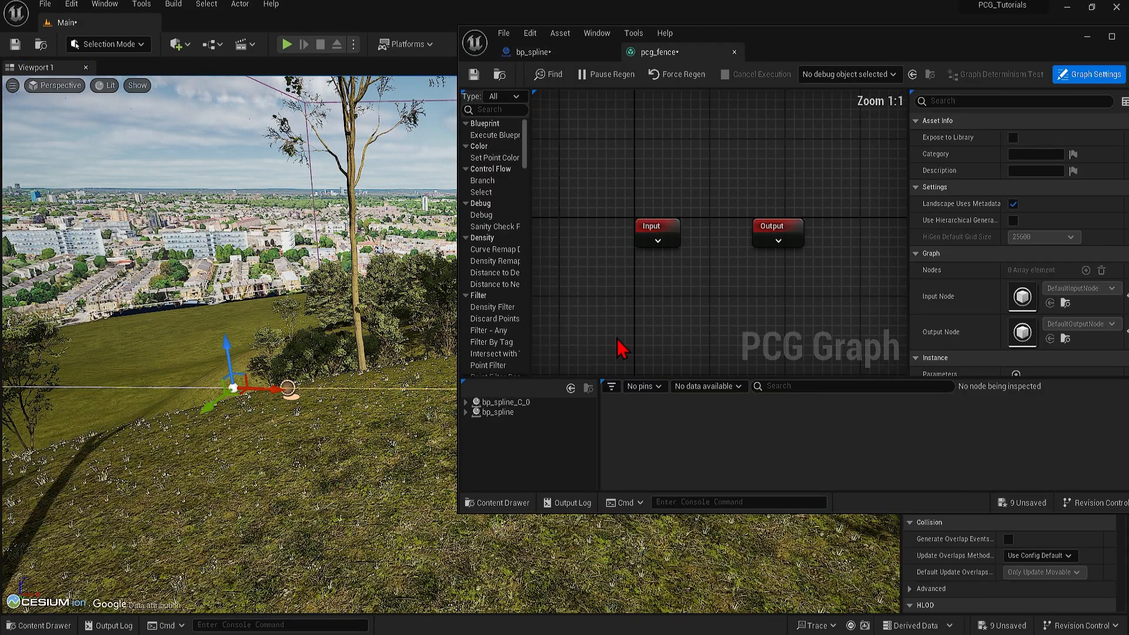
{"action": "mouse_move", "coordinate": [727, 288]}
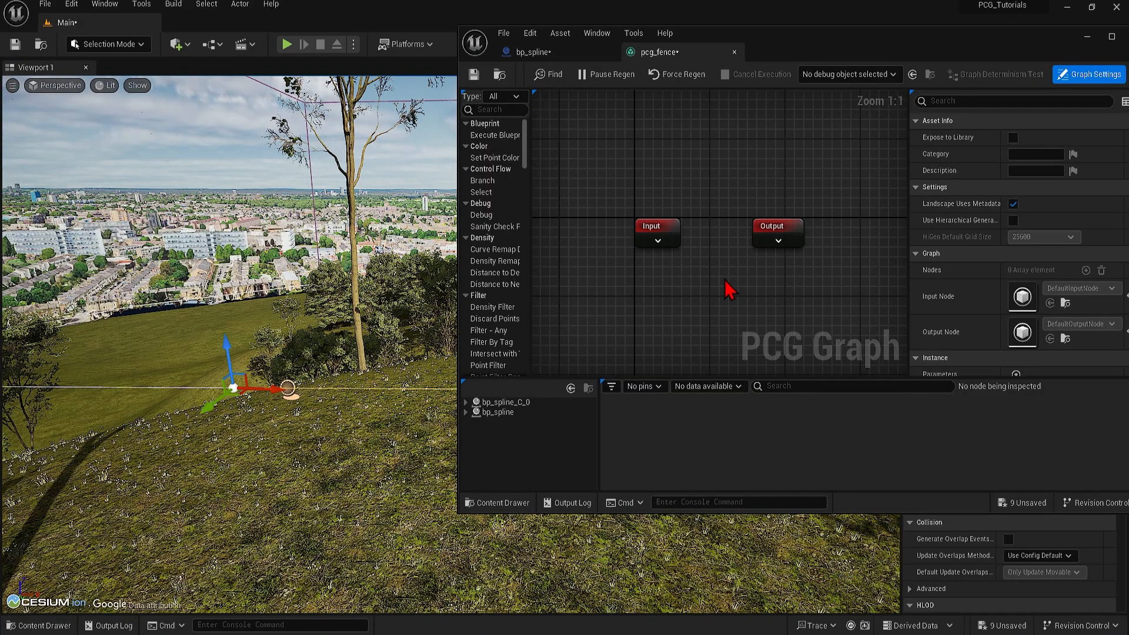
{"action": "right_click", "coordinate": [727, 288]}
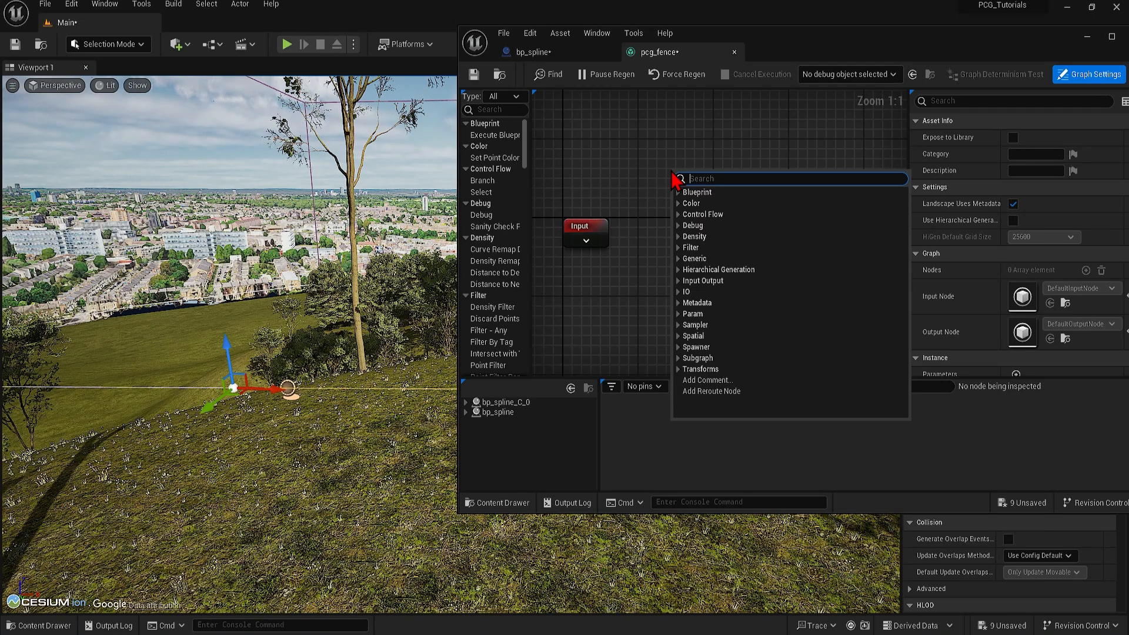
{"action": "type", "text": "spline"}
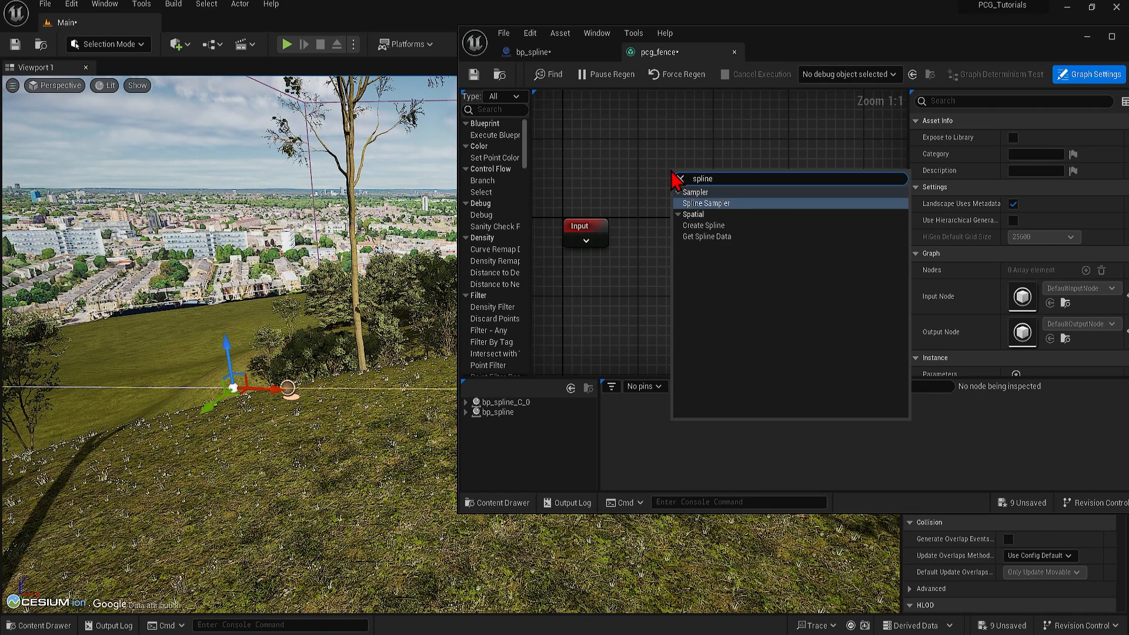
{"action": "mouse_move", "coordinate": [693, 193]}
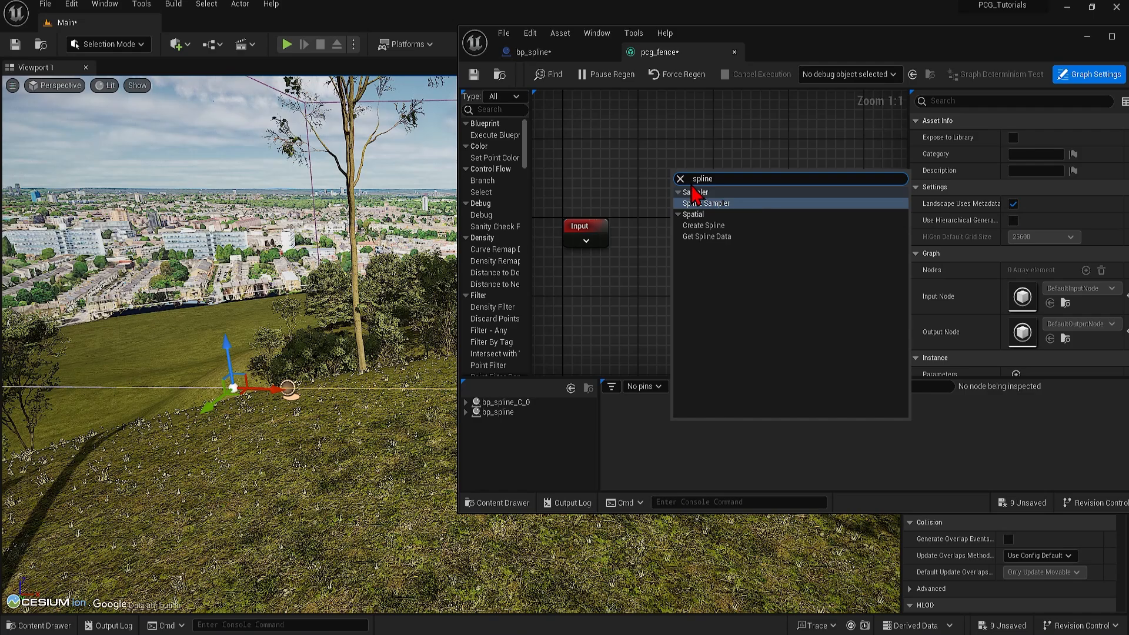
{"action": "left_click", "coordinate": [706, 236]}
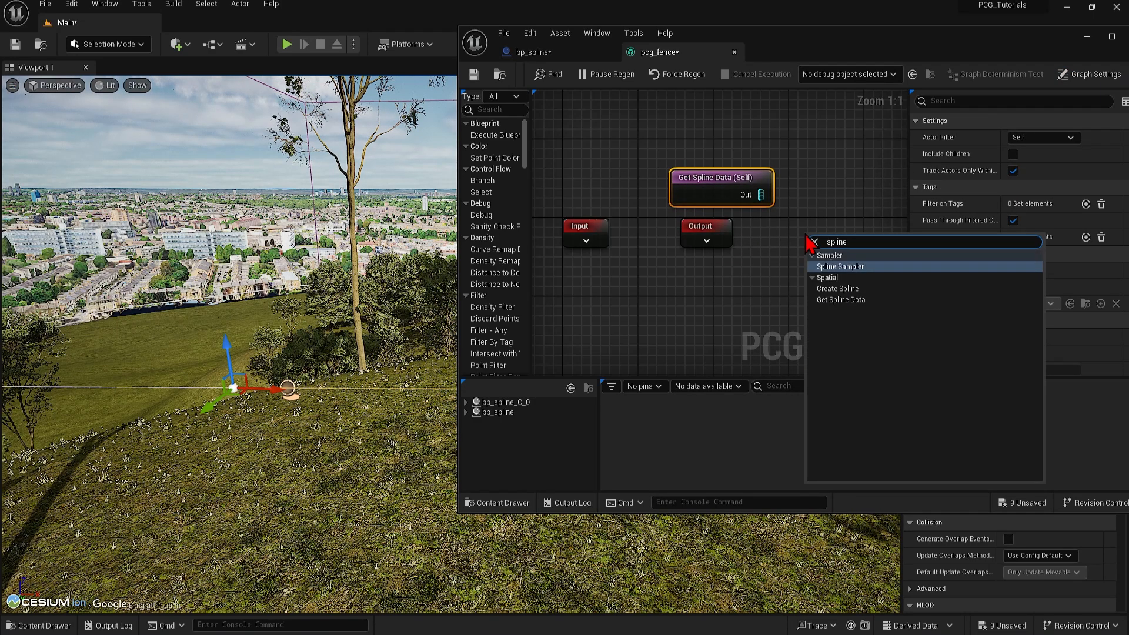
Add a connected Spline Sampler with Mode set to Subdivision.
{"action": "left_click", "coordinate": [840, 266]}
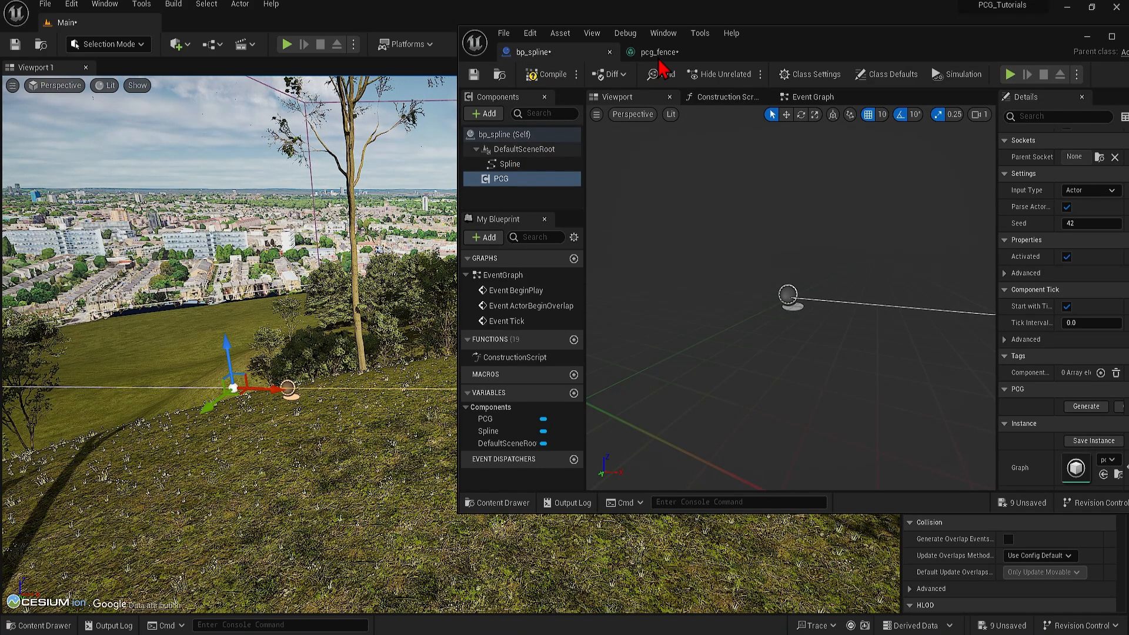
{"action": "left_click", "coordinate": [654, 52]}
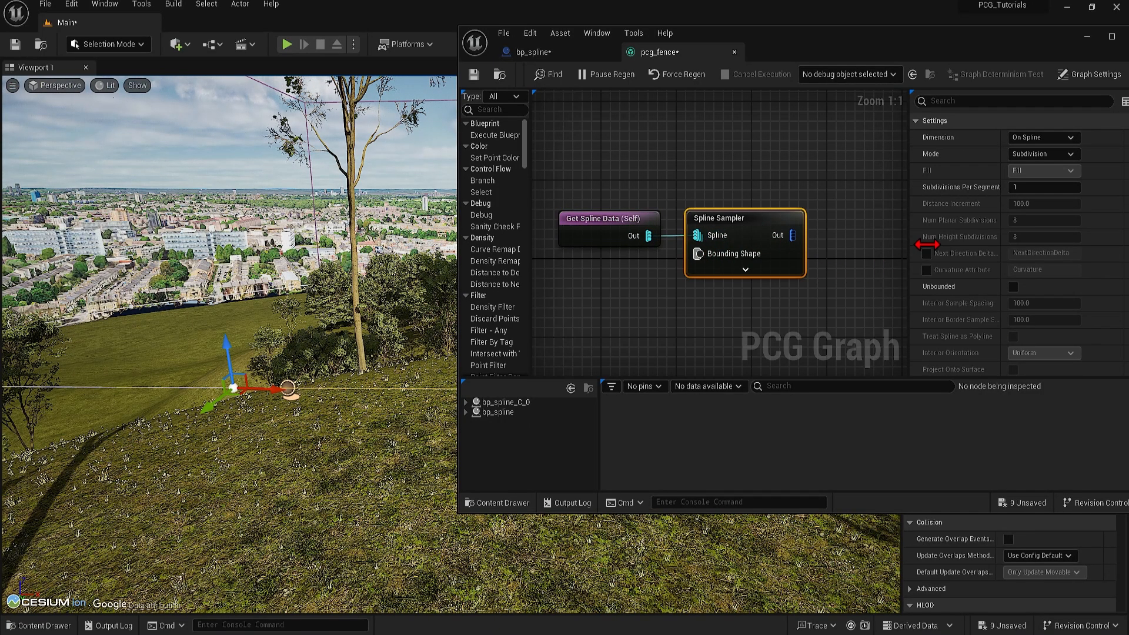
{"action": "left_click", "coordinate": [1041, 154]}
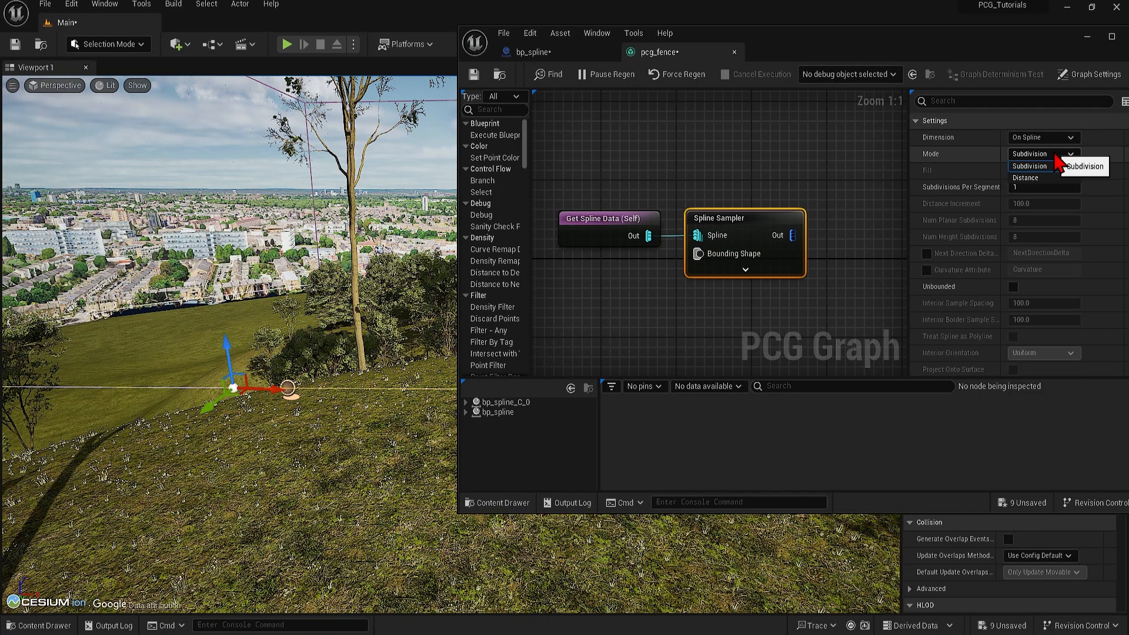
{"action": "left_click", "coordinate": [1025, 178]}
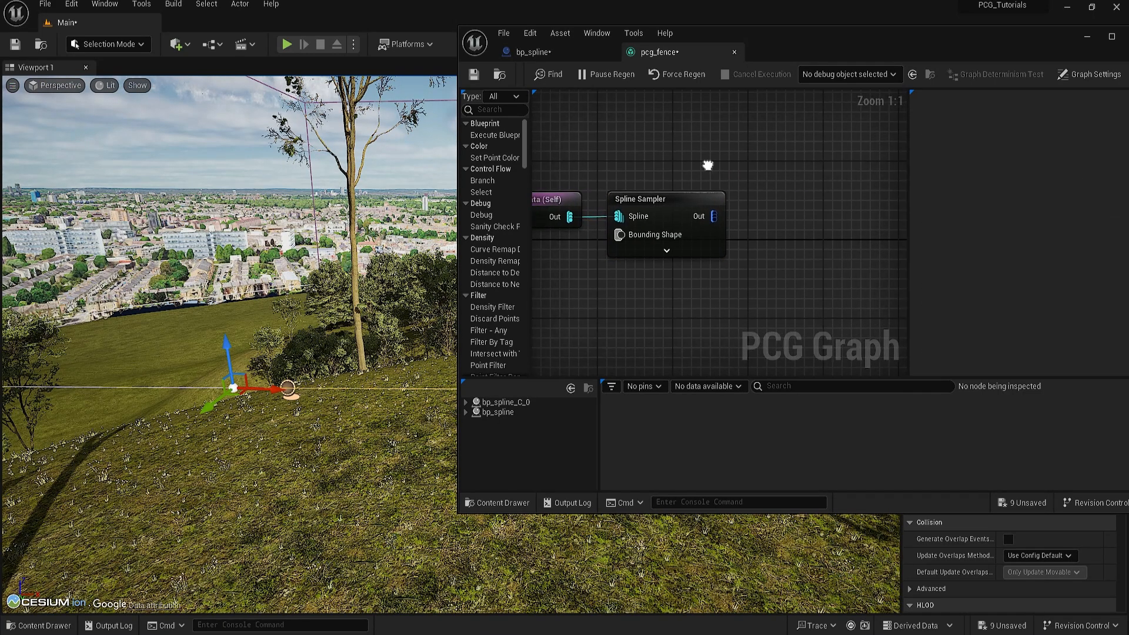
{"action": "mouse_move", "coordinate": [715, 209]}
{"action": "type", "text": "static"}
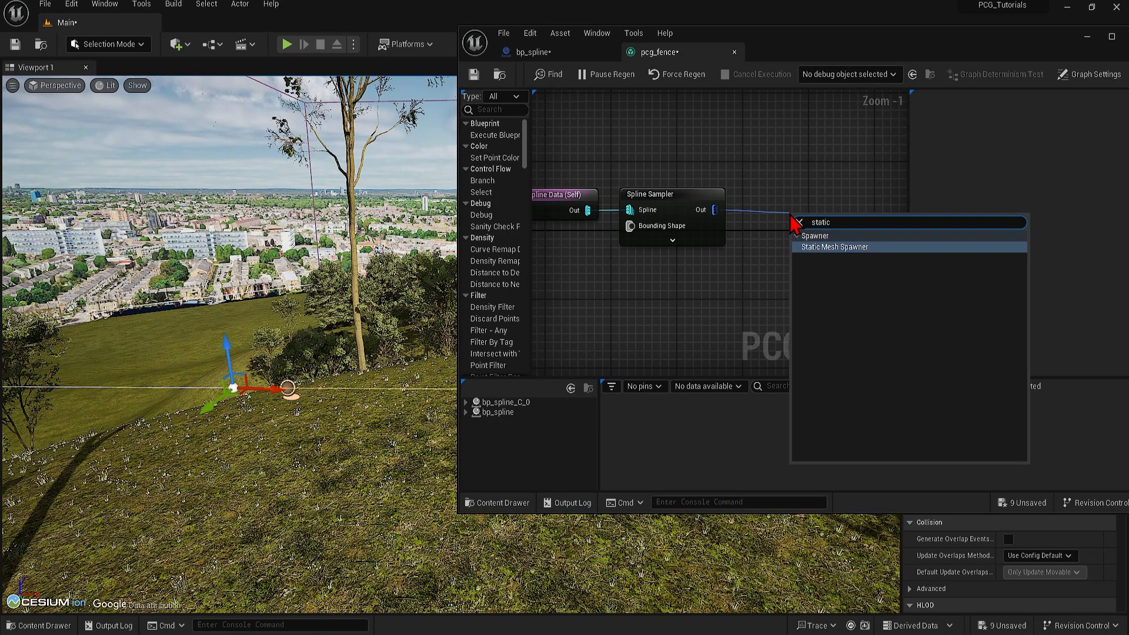
Add a Static Mesh Spawner with a mesh entry set to 1M_CubeWithSocket.
{"action": "left_click", "coordinate": [833, 246]}
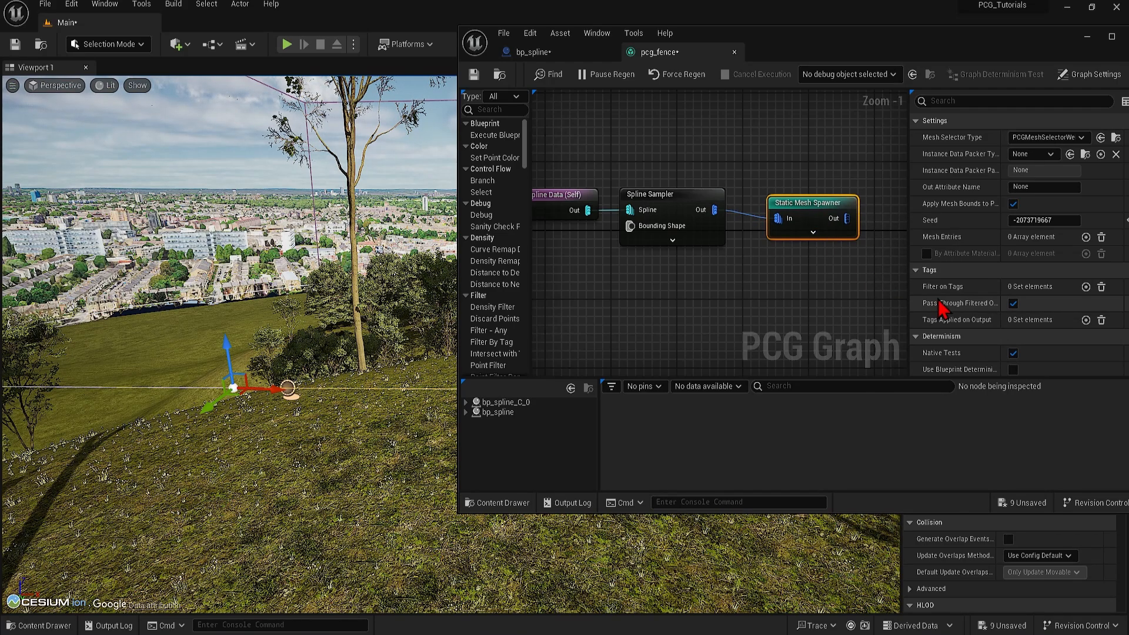
{"action": "left_click", "coordinate": [1087, 236]}
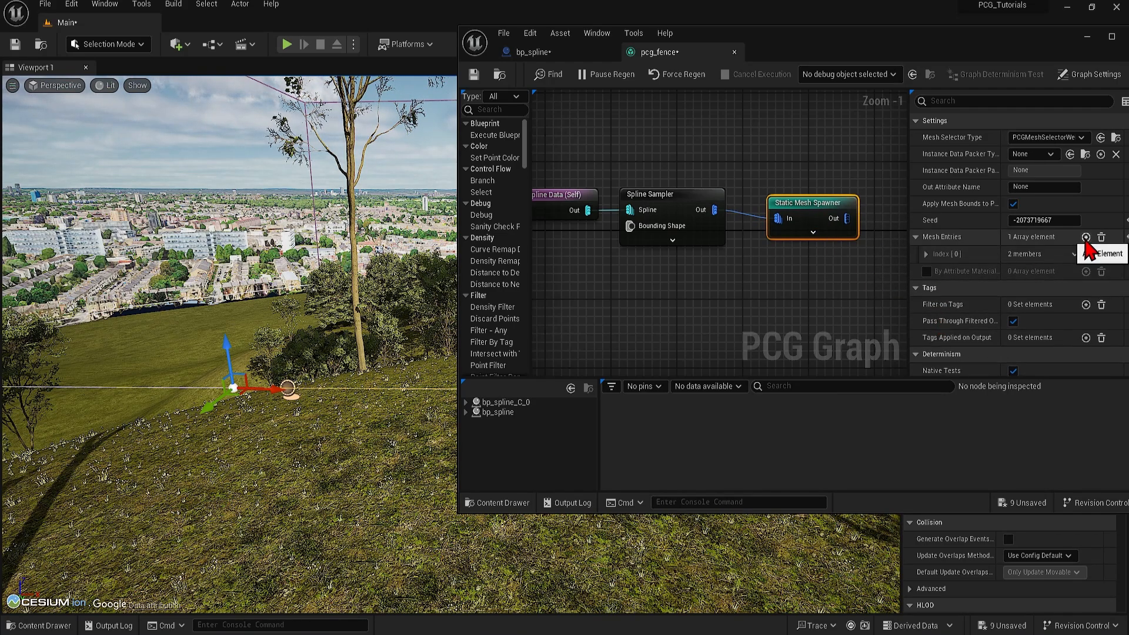
{"action": "left_click", "coordinate": [926, 253]}
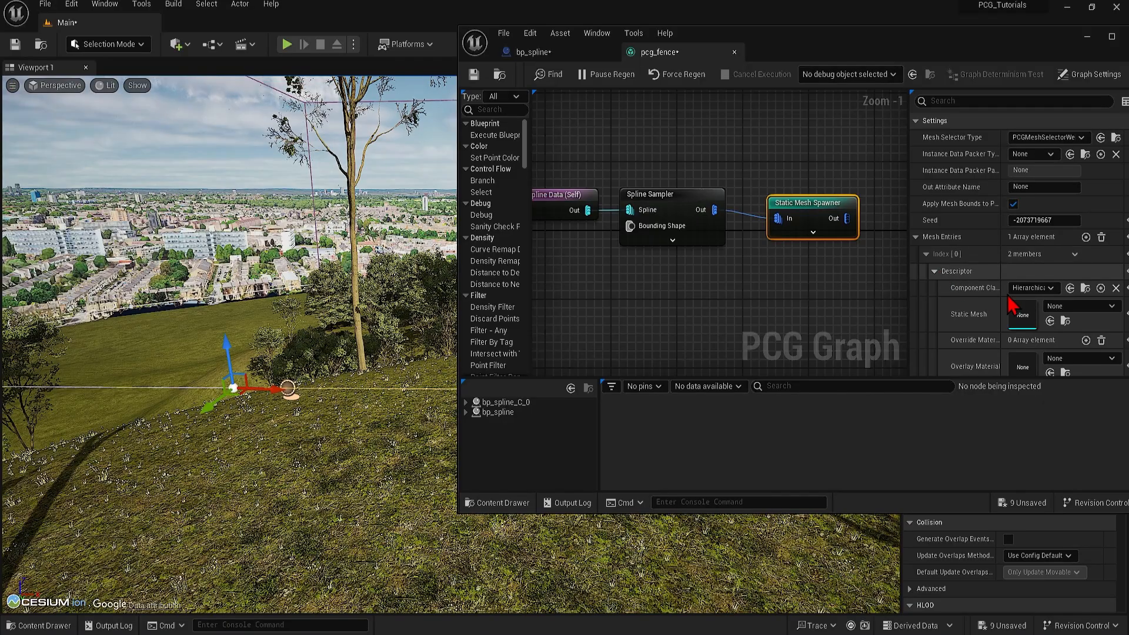
{"action": "left_click", "coordinate": [1107, 305]}
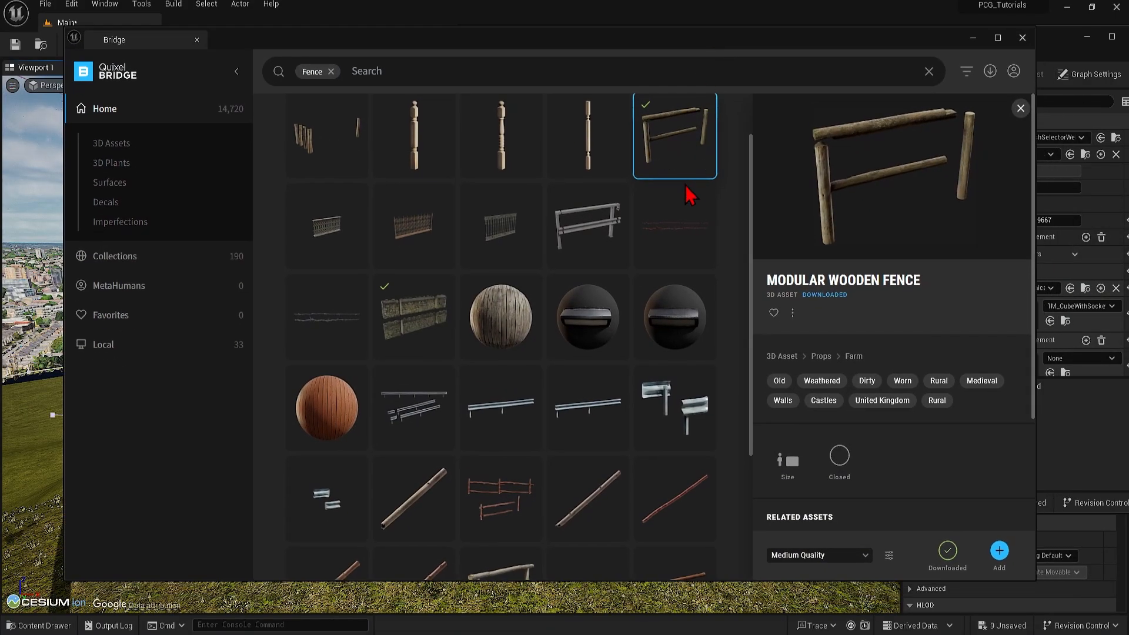
Browse modular fence and Modular Stone Wall assets in Quixel Bridge, then minimize Bridge.
{"action": "left_click", "coordinate": [587, 287]}
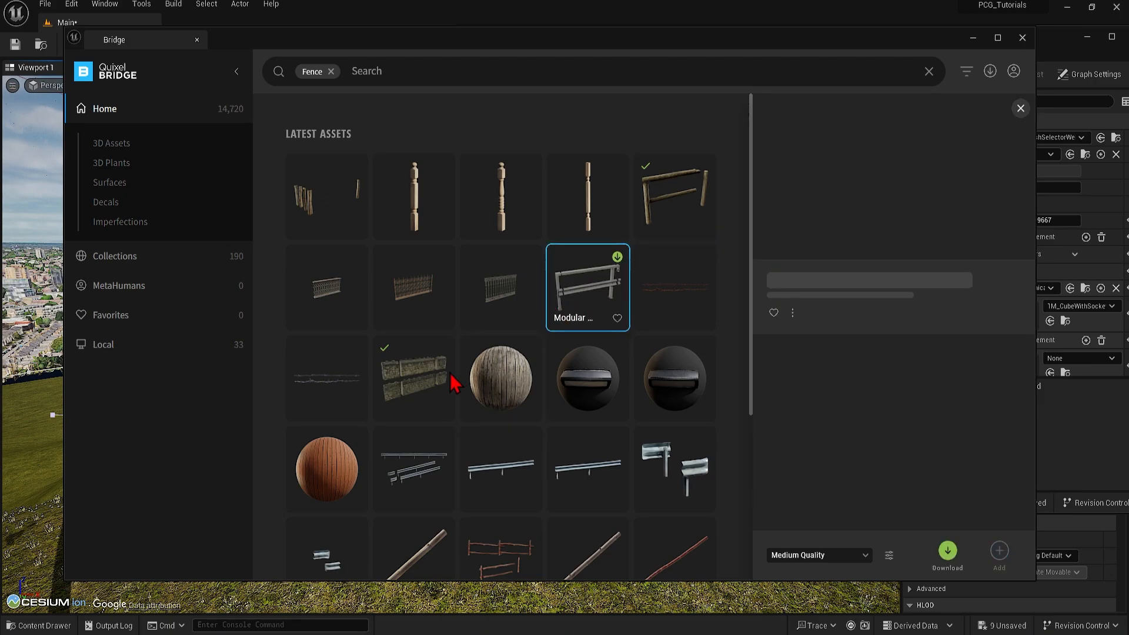
{"action": "left_click", "coordinate": [413, 378]}
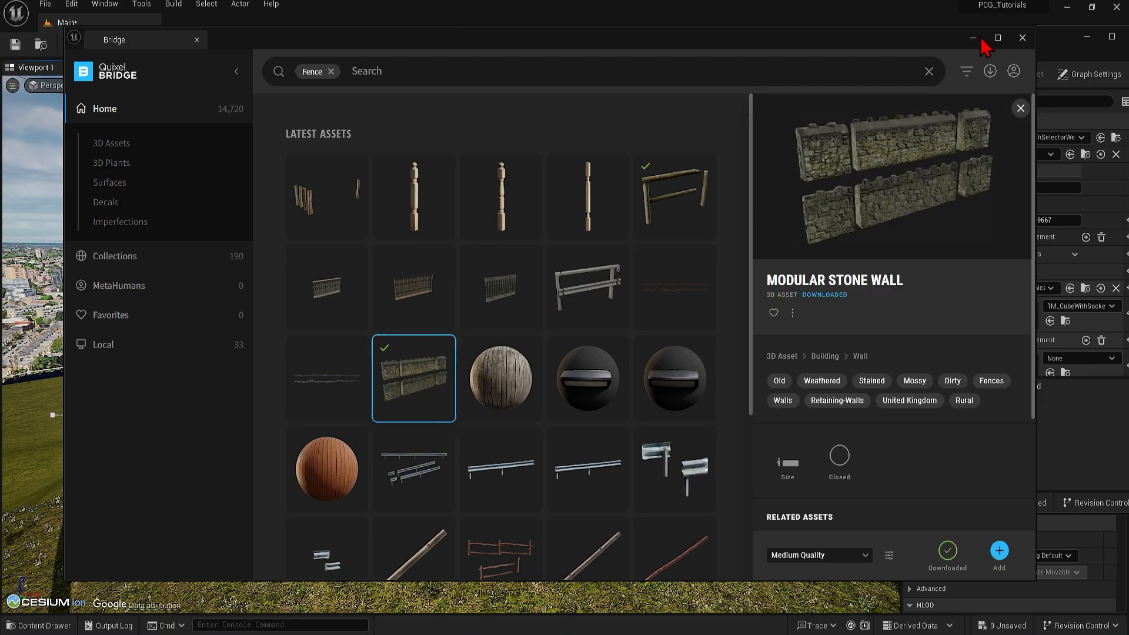
{"action": "left_click", "coordinate": [1021, 37]}
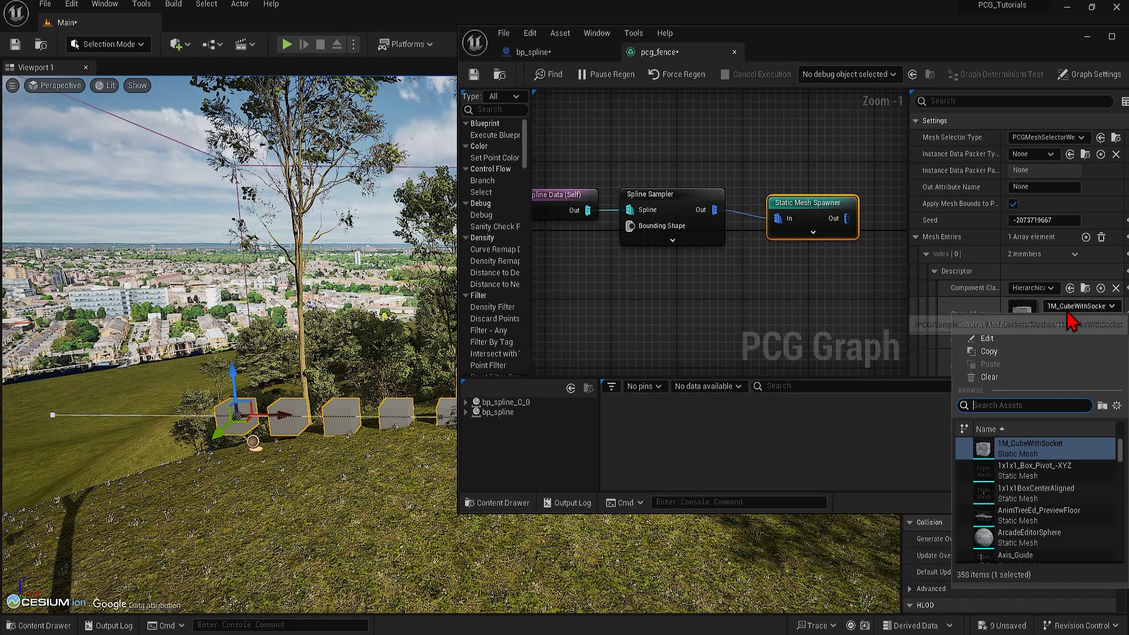
Swap the spawner mesh to the wooden fence and set Distance Increment to 150.
{"action": "type", "text": "fen"}
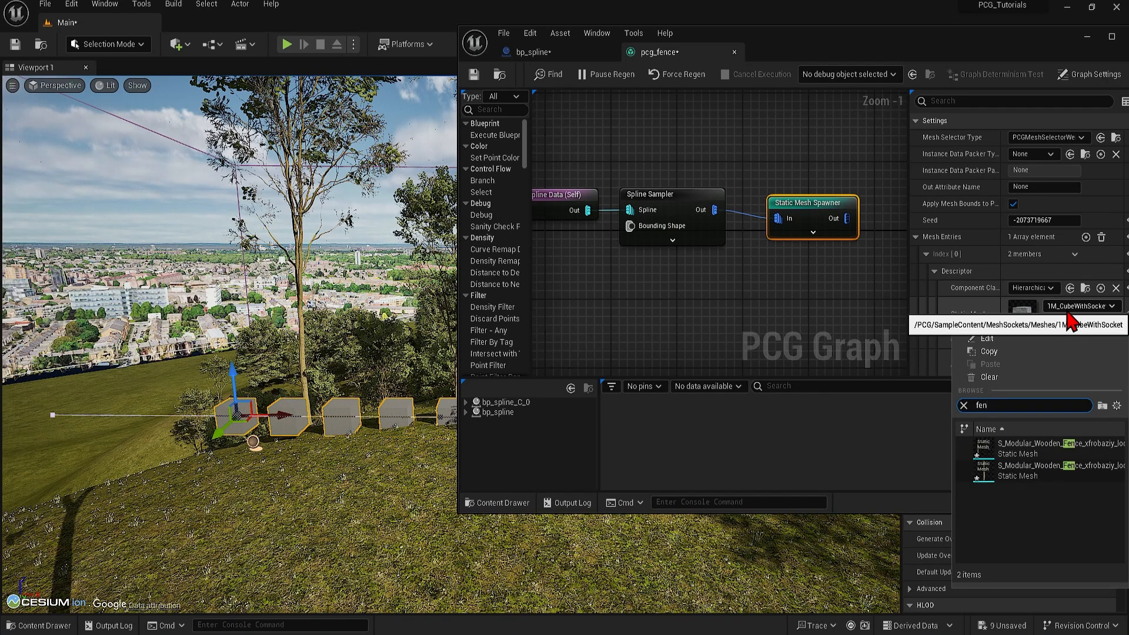
{"action": "mouse_move", "coordinate": [1053, 482]}
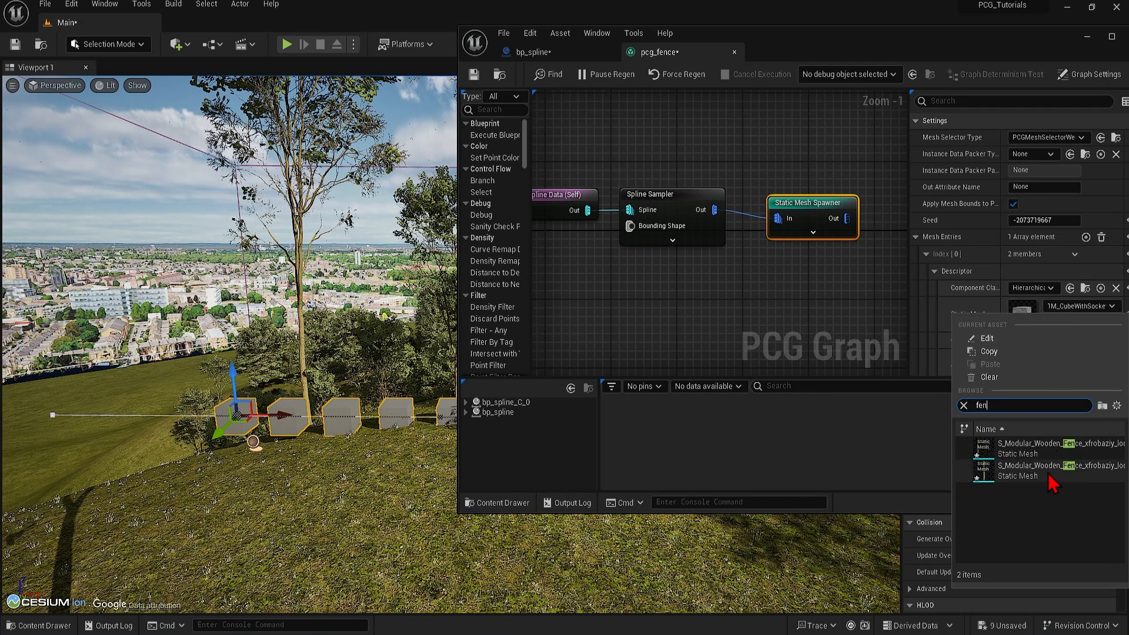
{"action": "mouse_move", "coordinate": [1051, 487]}
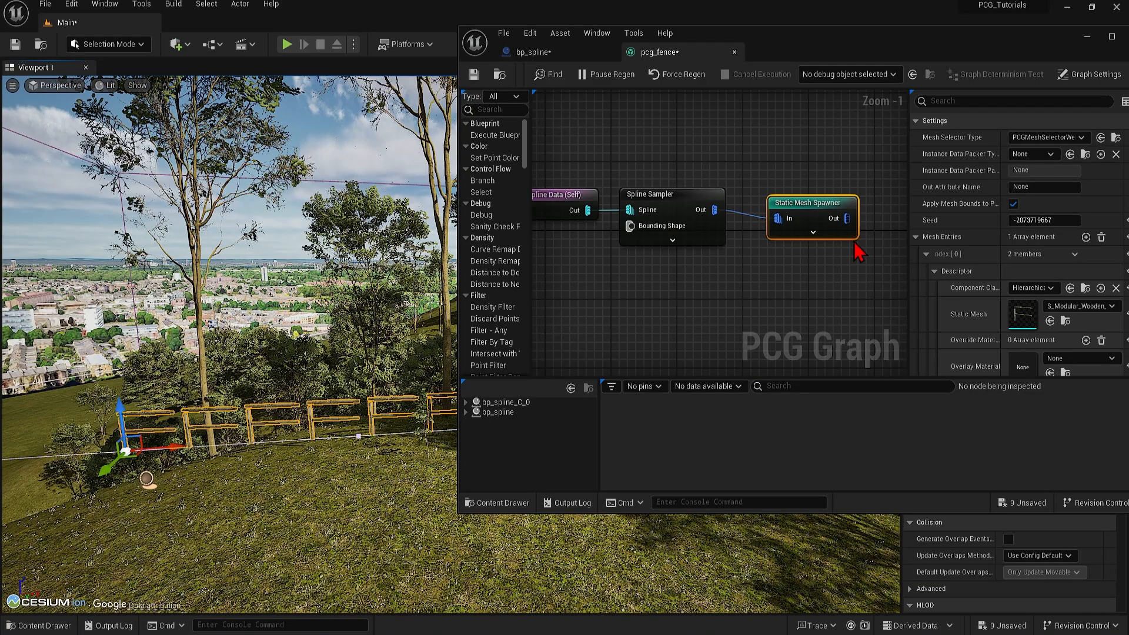
{"action": "left_click", "coordinate": [671, 194]}
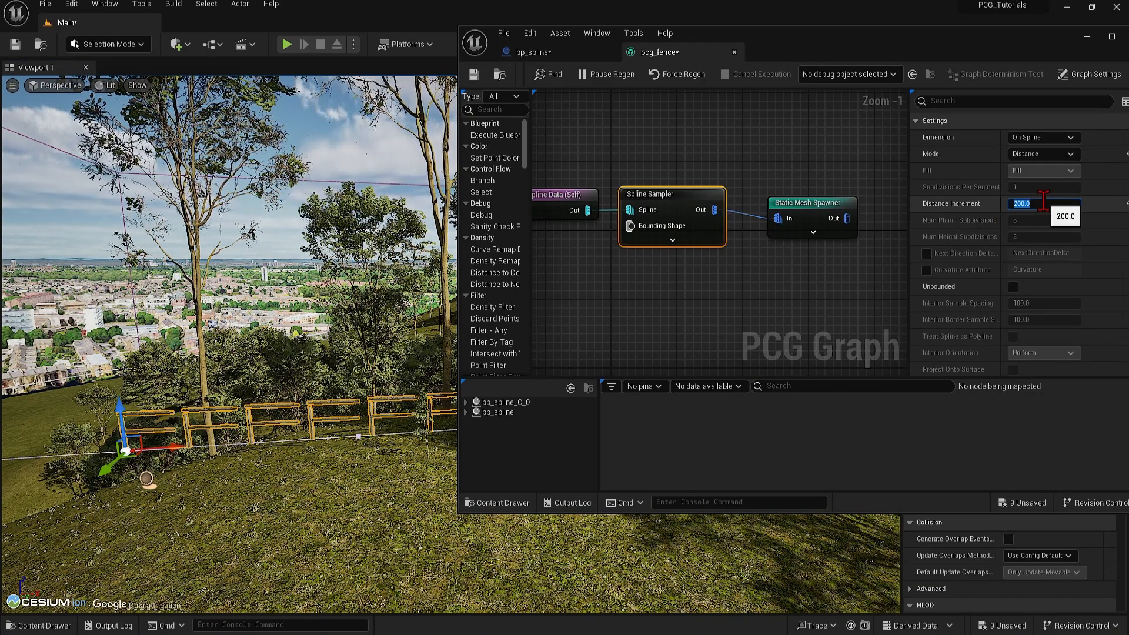
{"action": "type", "text": "15"}
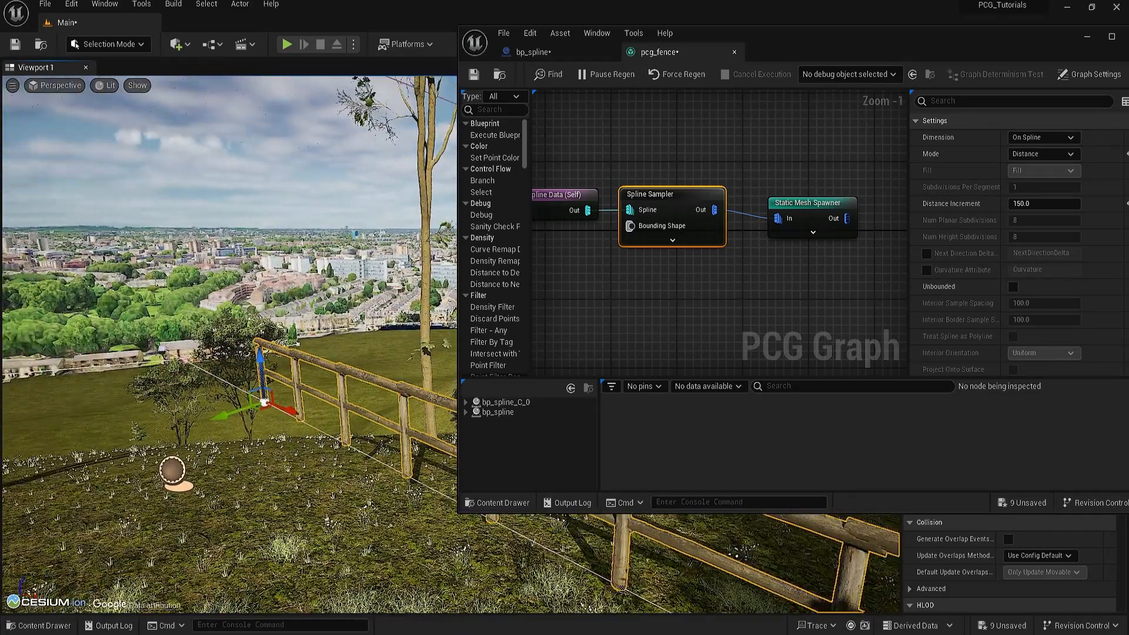
Insert Transform Points before the spawner with Offset X -75, and save the graph.
{"action": "right_click", "coordinate": [241, 432]}
{"action": "type", "text": "trans"}
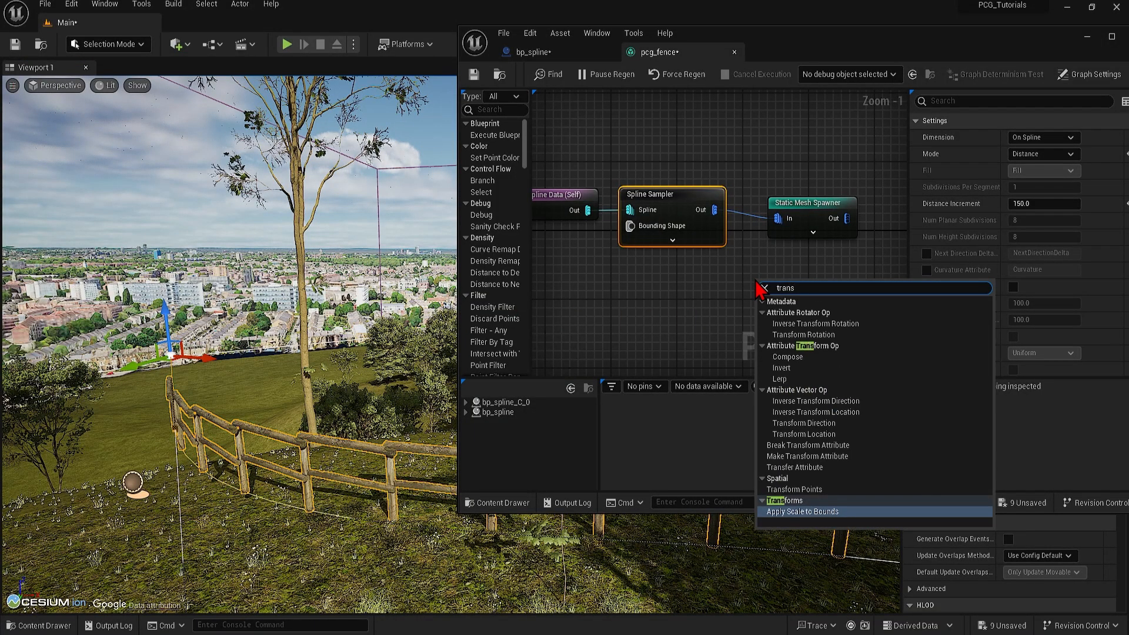
{"action": "left_click", "coordinate": [792, 488]}
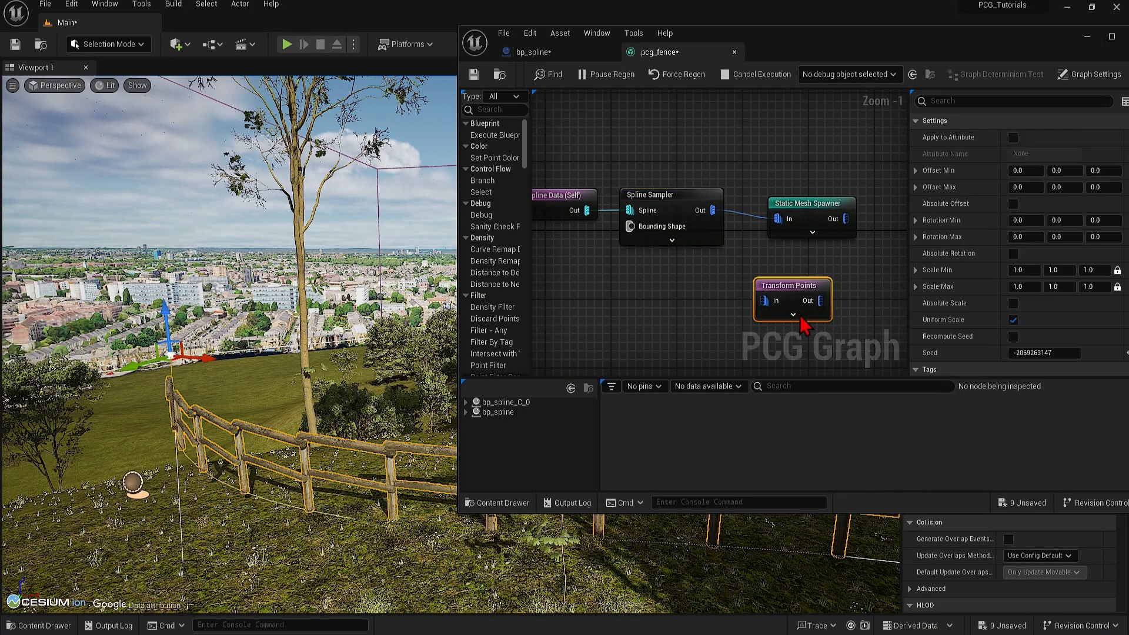
{"action": "mouse_move", "coordinate": [811, 210]}
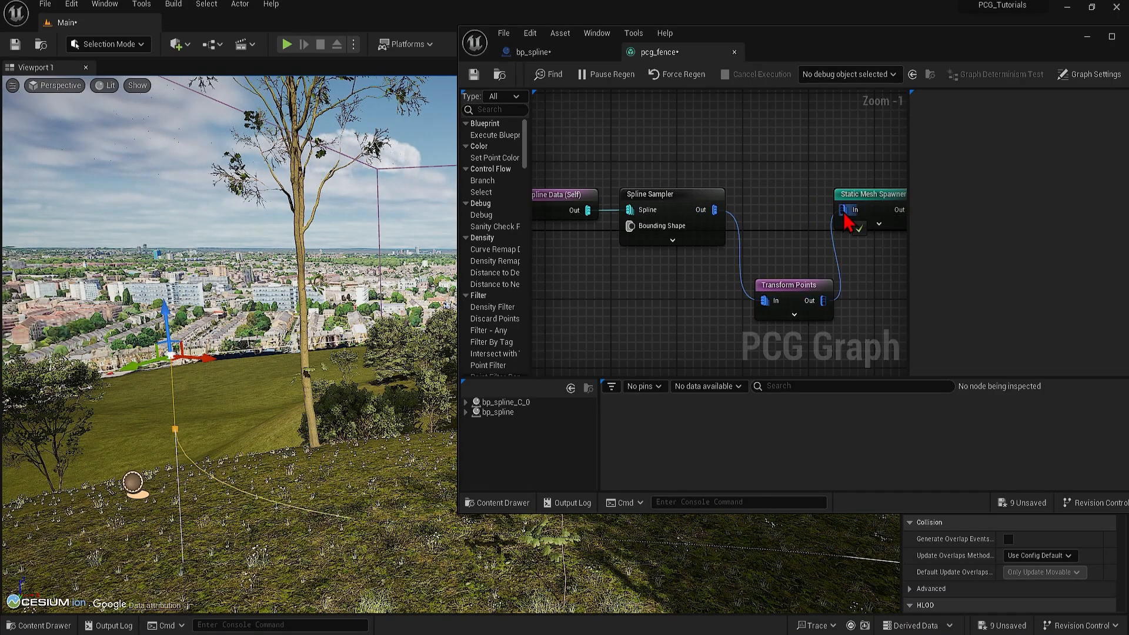
{"action": "left_click", "coordinate": [731, 284]}
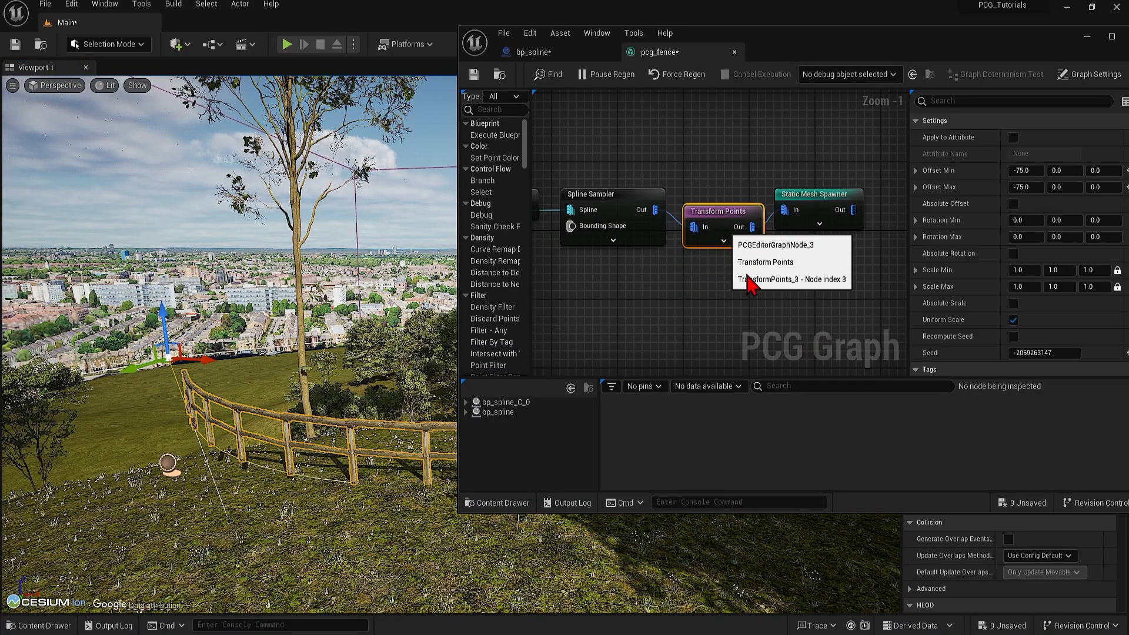
{"action": "left_click", "coordinate": [771, 310]}
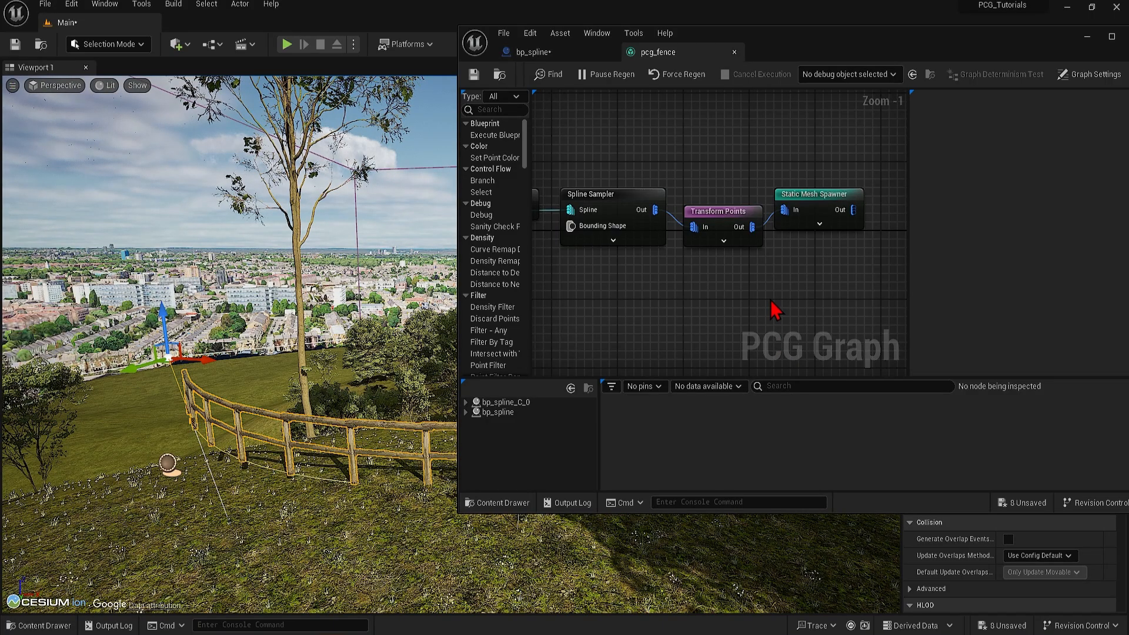
{"action": "scroll", "scroll_direction": "down", "scroll_amount": 3}
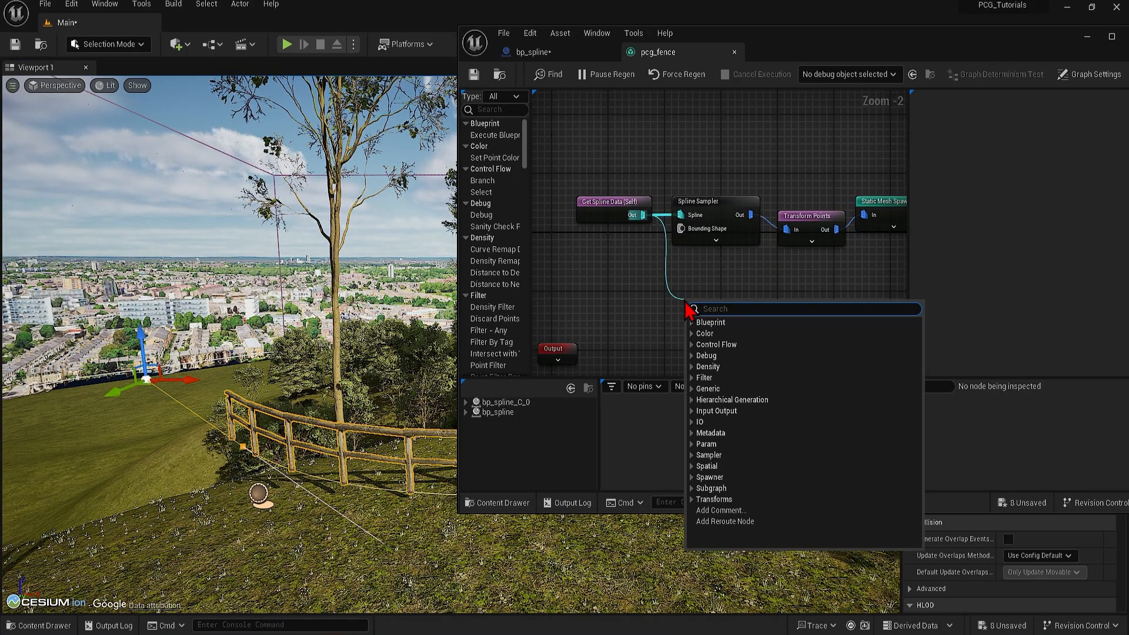
Add a Projection node onto the Input landscape between Get Spline Data and the sampler.
{"action": "type", "text": "proje"}
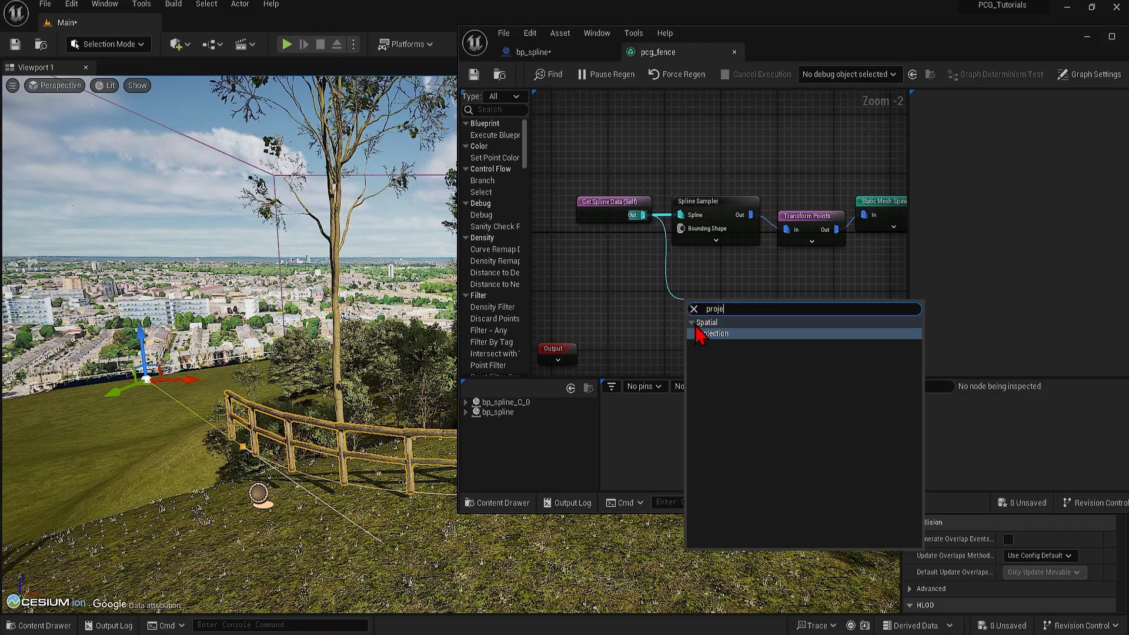
{"action": "left_click", "coordinate": [716, 333]}
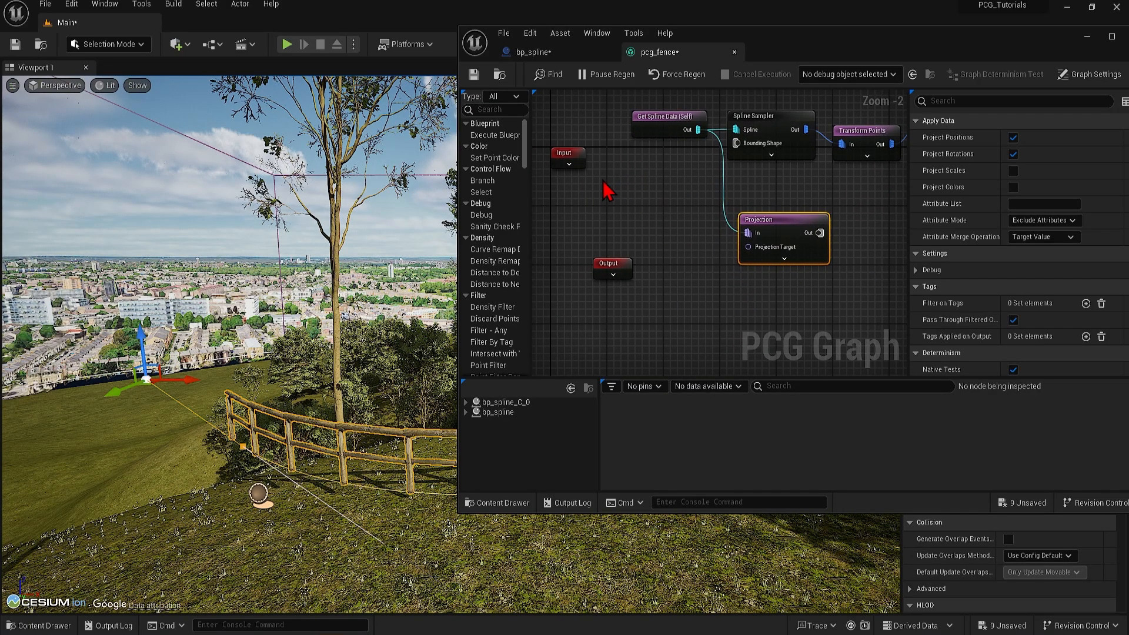
{"action": "mouse_move", "coordinate": [568, 159]}
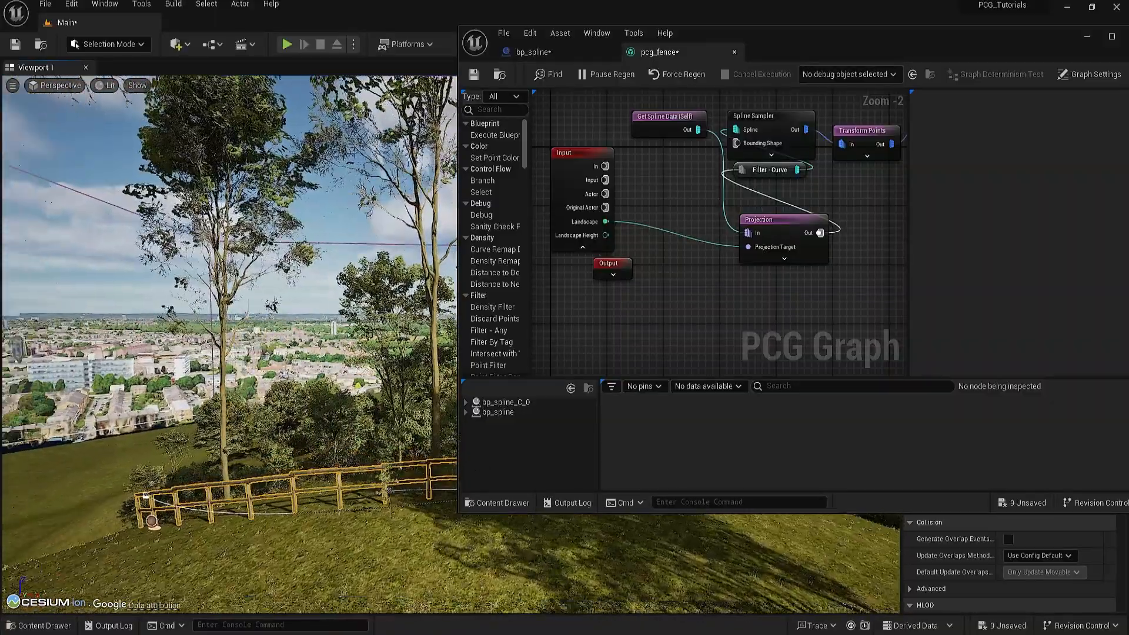
{"action": "scroll", "scroll_direction": "down", "scroll_amount": 3}
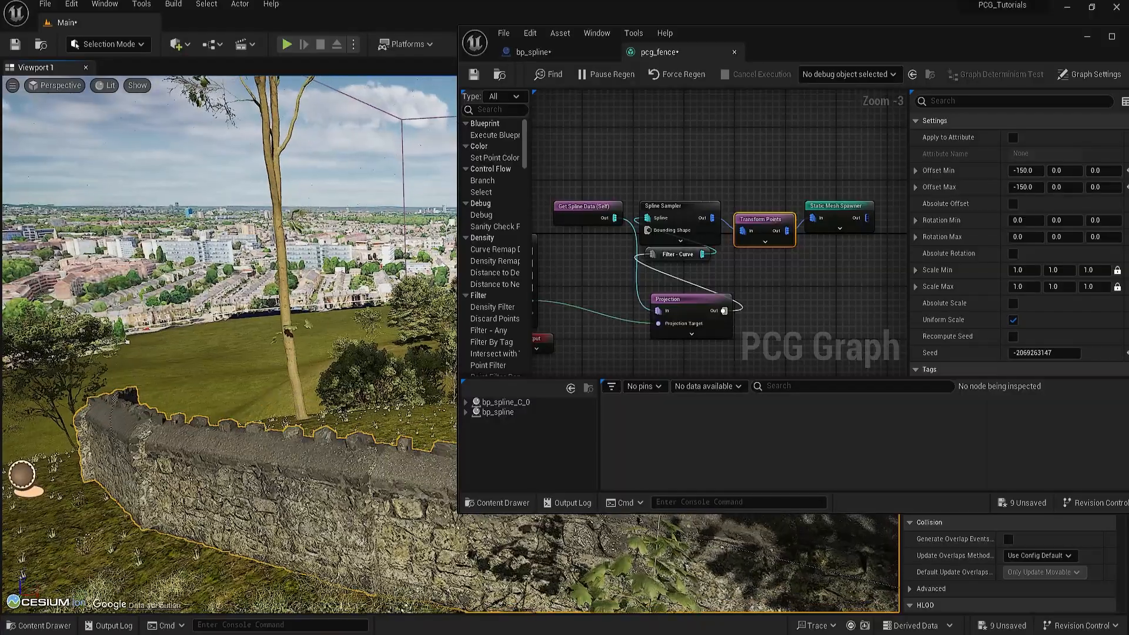
Set wall spacing to 350, then 340, and Transform Points Offset X to -175.
{"action": "left_click", "coordinate": [678, 205]}
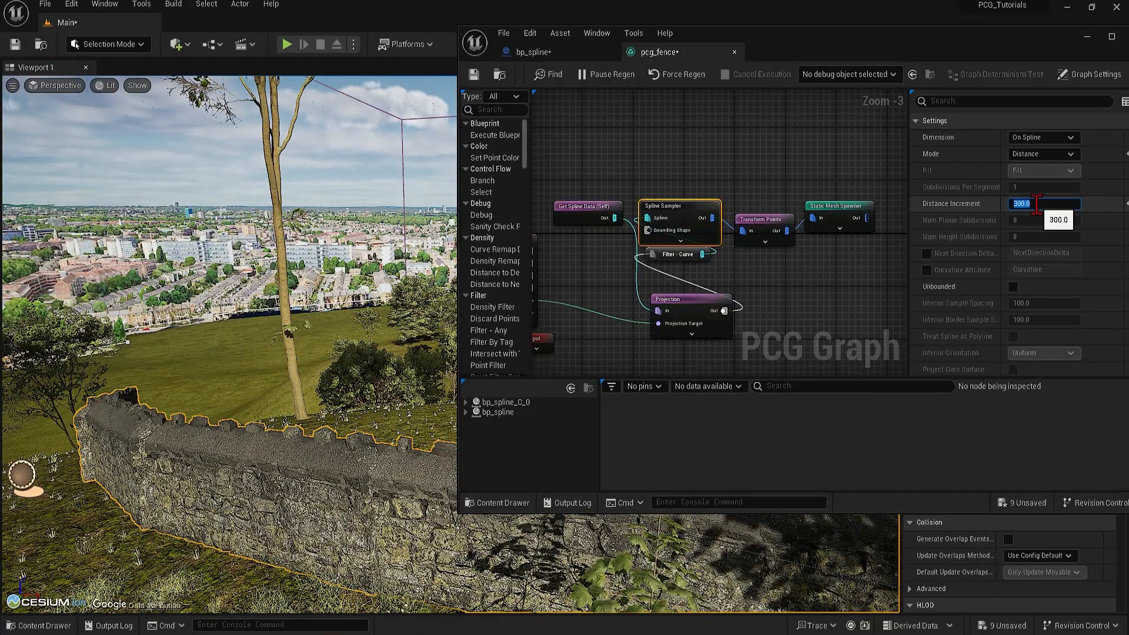
{"action": "type", "text": "350.0"}
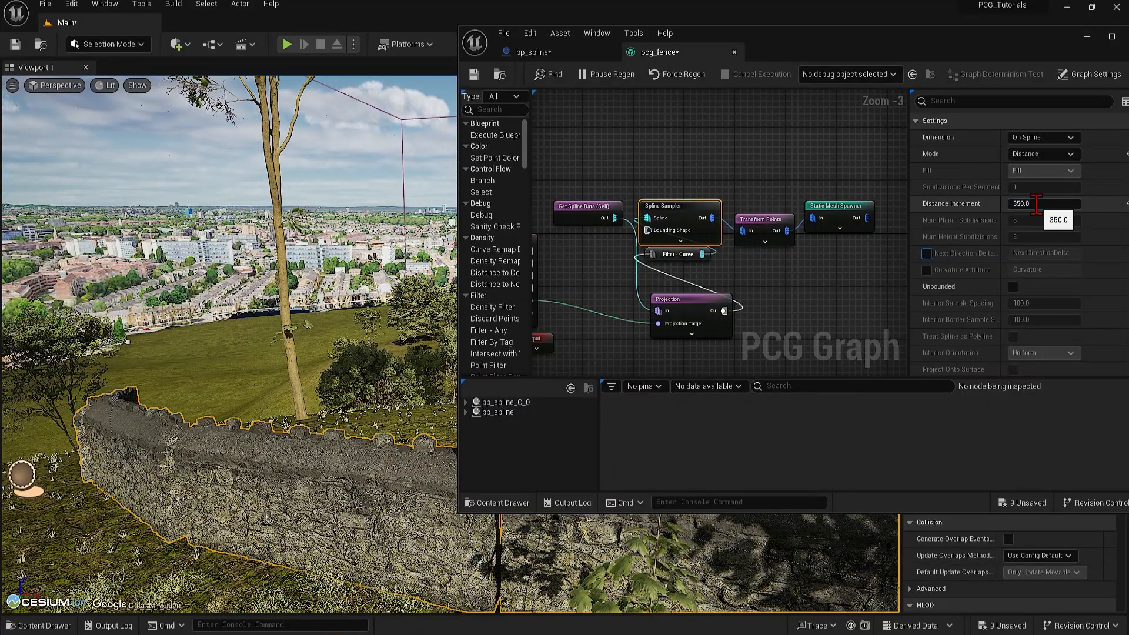
{"action": "left_click", "coordinate": [762, 219]}
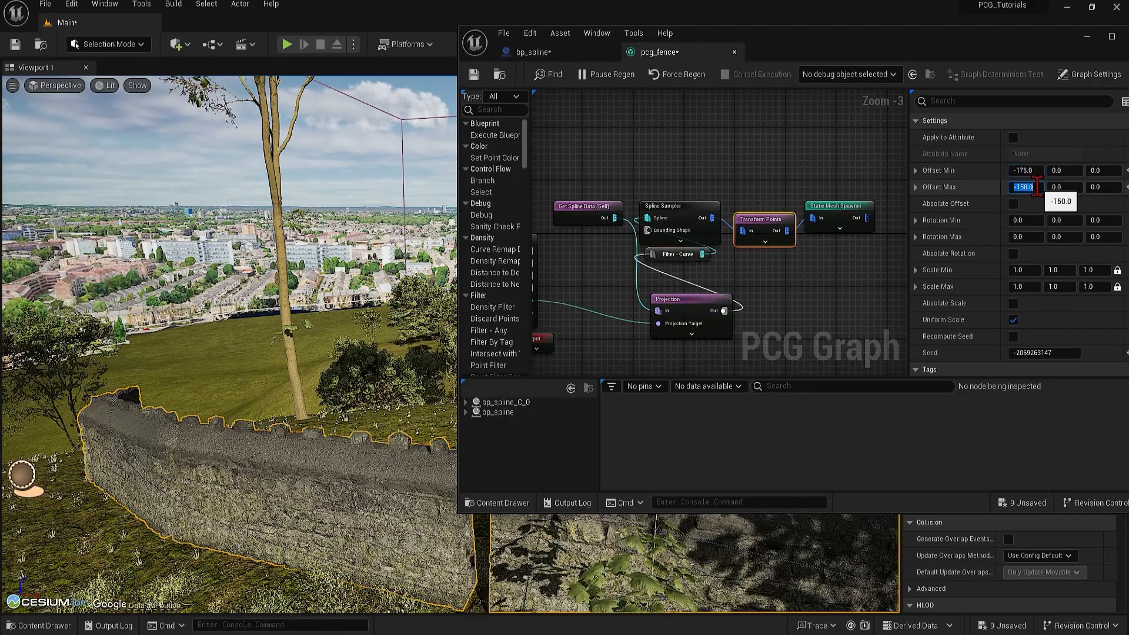
{"action": "type", "text": "-175.0"}
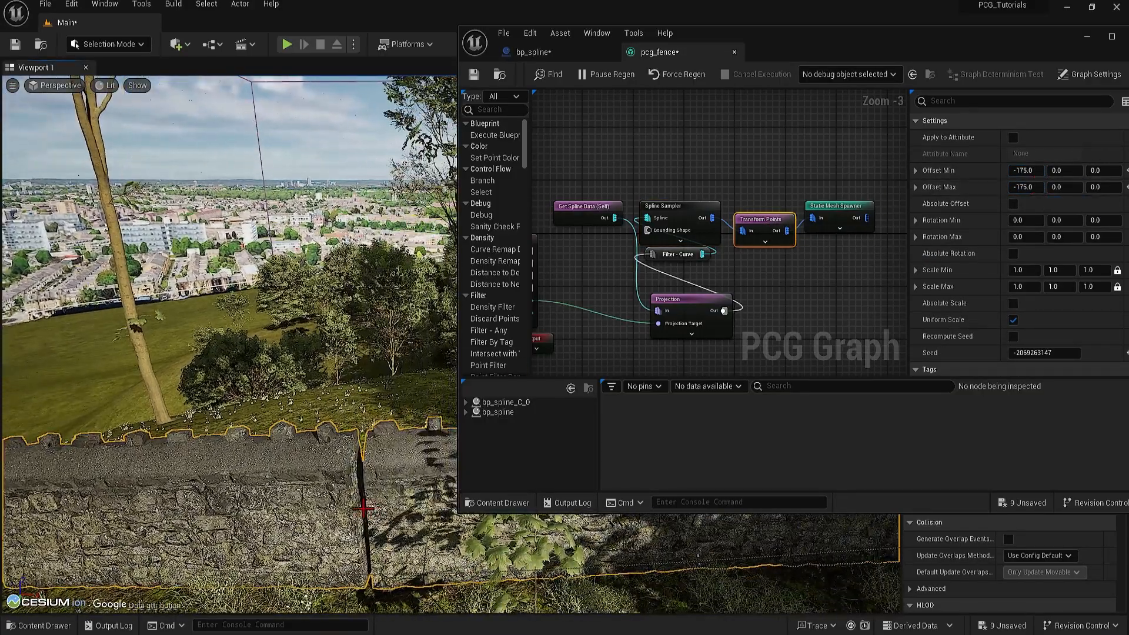
{"action": "left_click", "coordinate": [678, 205]}
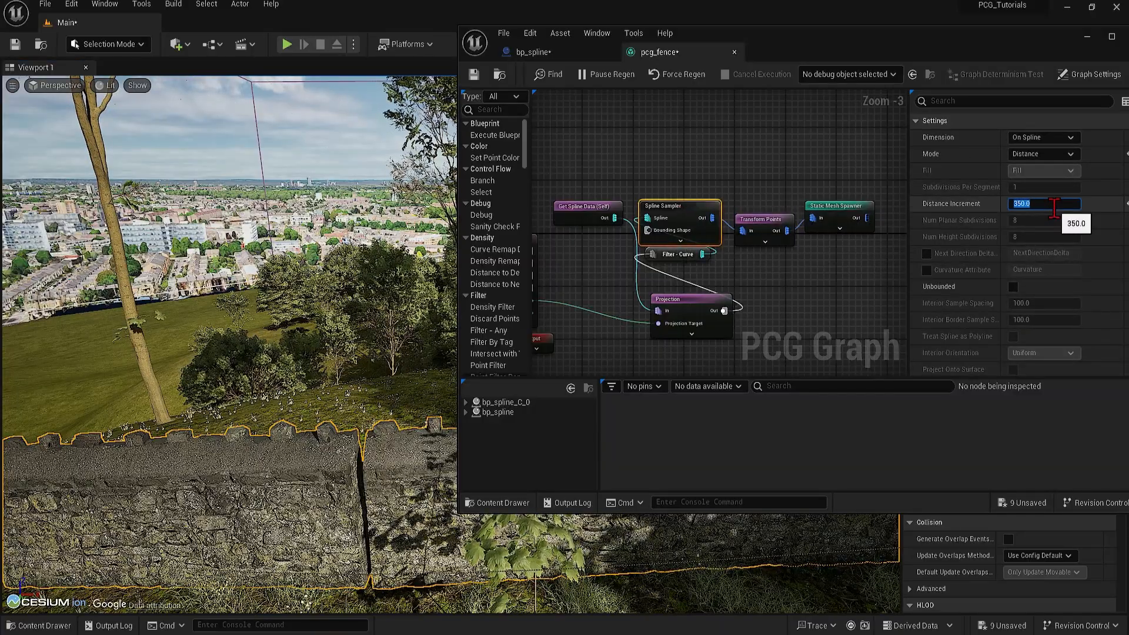
{"action": "type", "text": "340.0"}
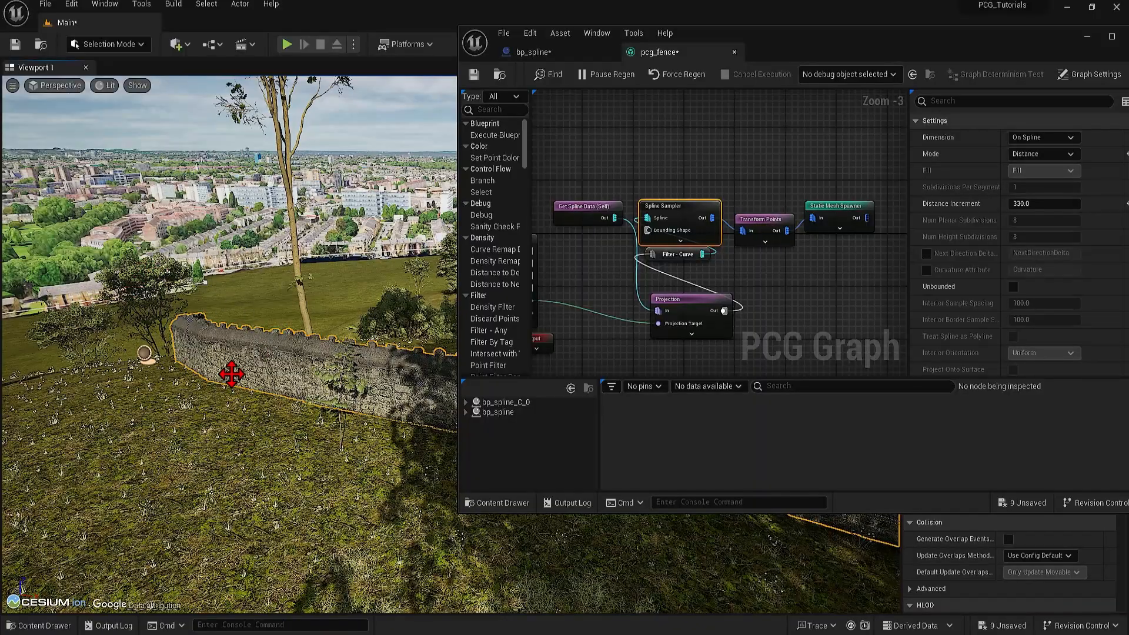
{"action": "scroll", "scroll_direction": "down", "scroll_amount": 3}
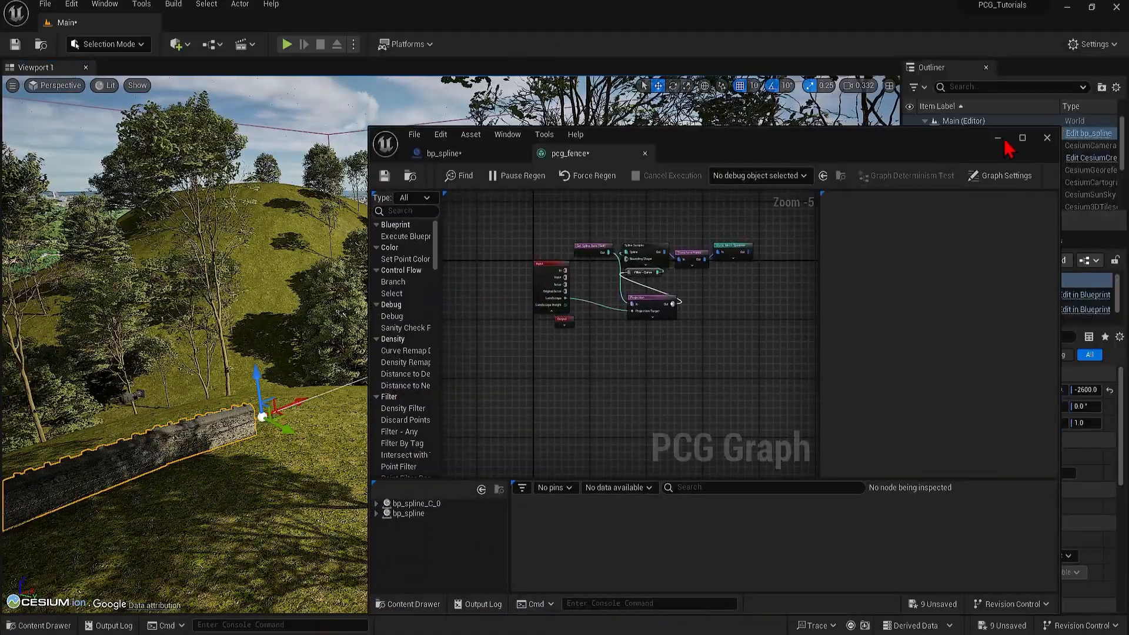
Hide the graph editor and browse Content > Blueprints to find bp_path.
{"action": "left_click", "coordinate": [1046, 138]}
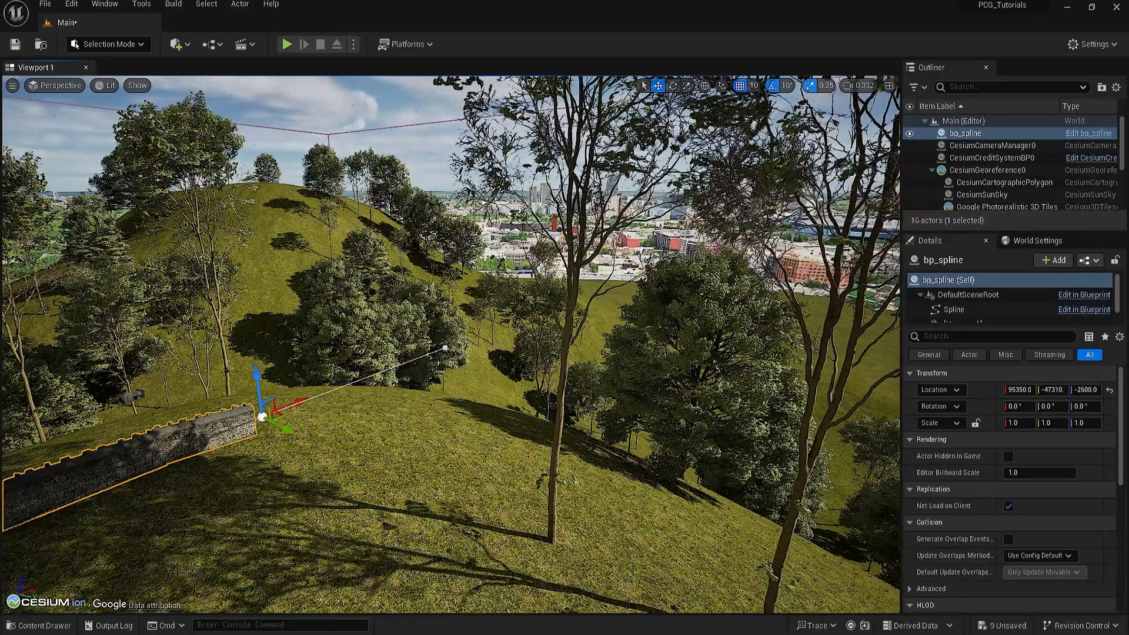
{"action": "left_click", "coordinate": [38, 624]}
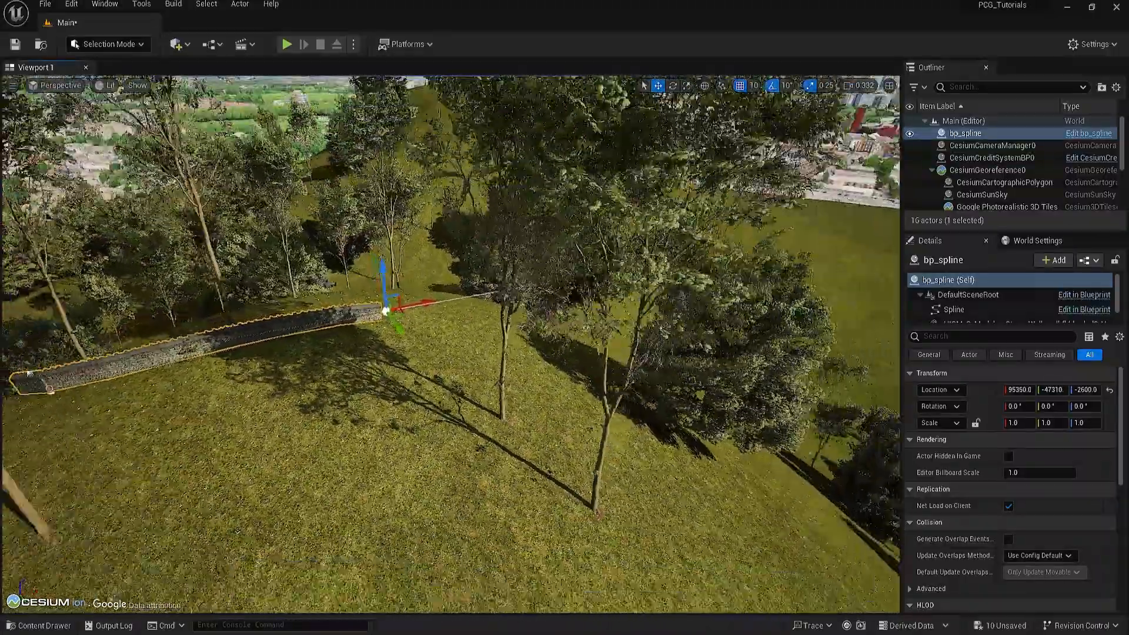
{"action": "left_click", "coordinate": [39, 625]}
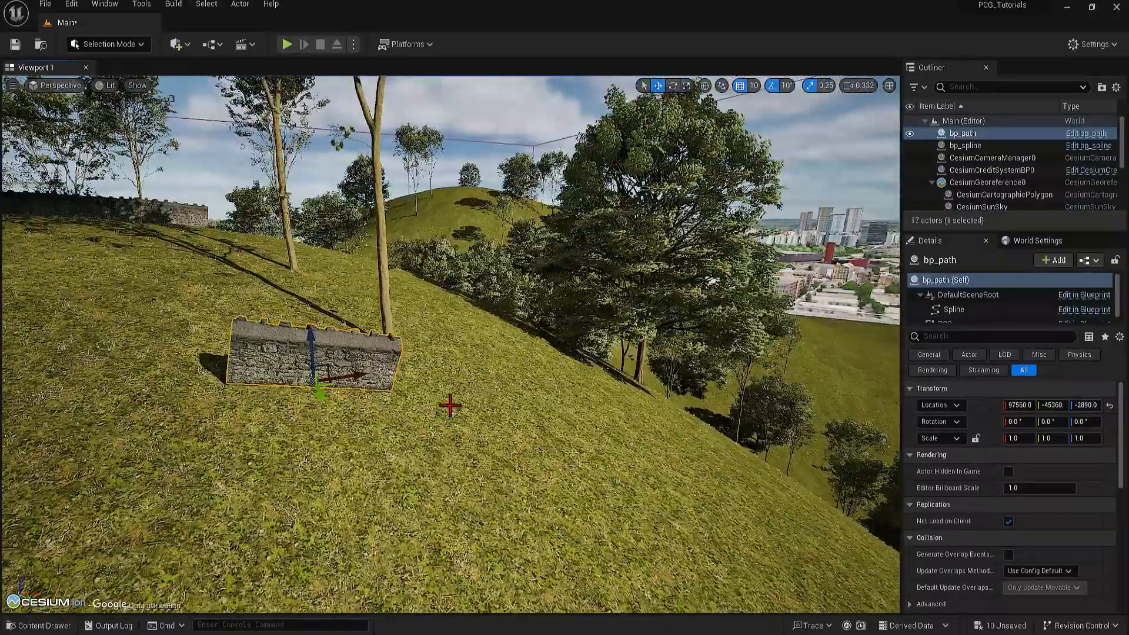
{"action": "left_click", "coordinate": [39, 624]}
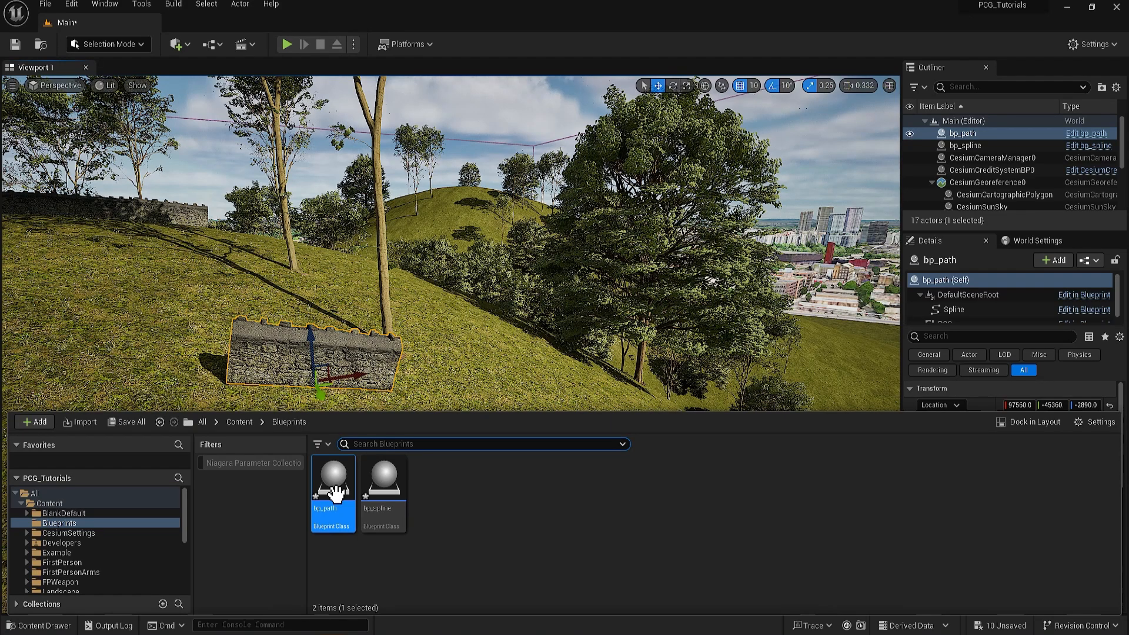
Open bp_path, select its PCG component, and open the assigned pcg_path graph.
{"action": "double_click", "coordinate": [333, 478]}
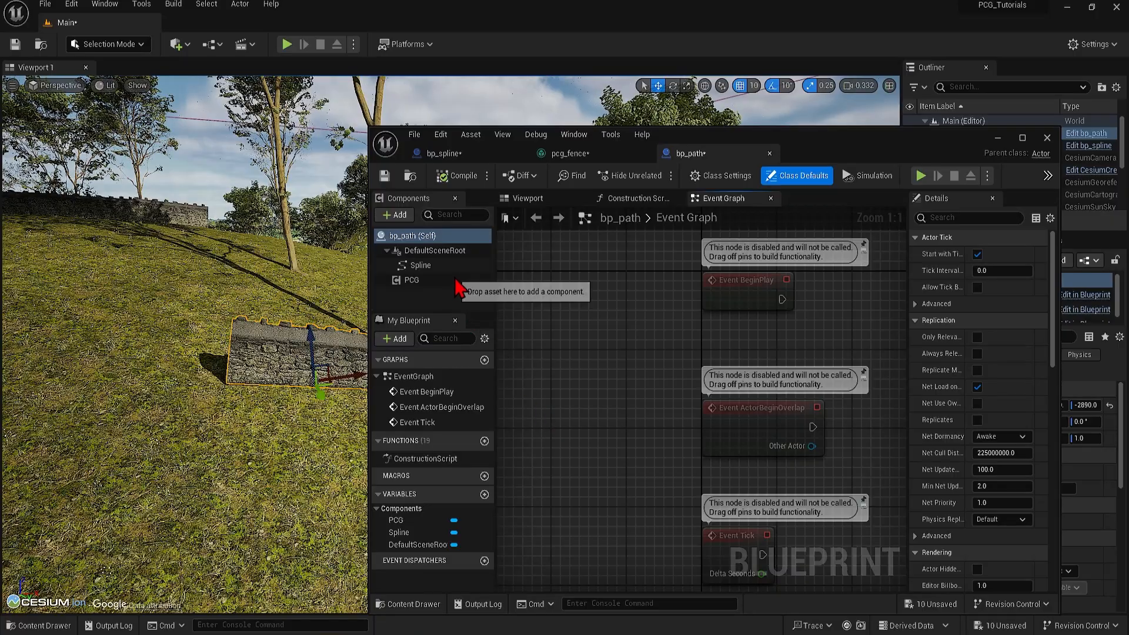
{"action": "left_click", "coordinate": [411, 279]}
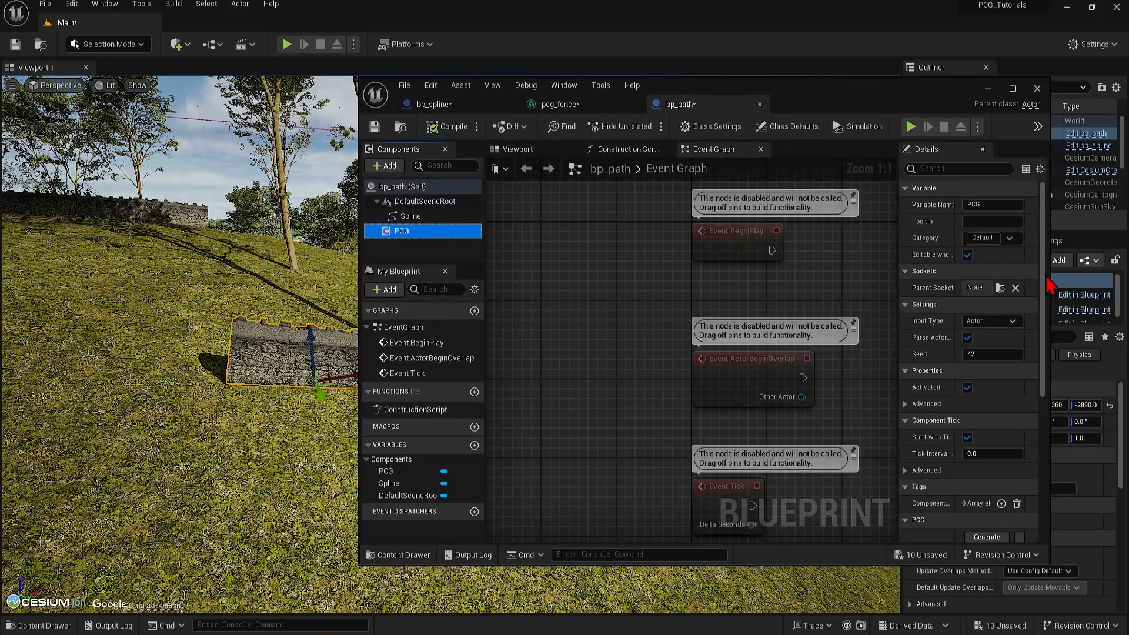
{"action": "left_click", "coordinate": [1009, 427]}
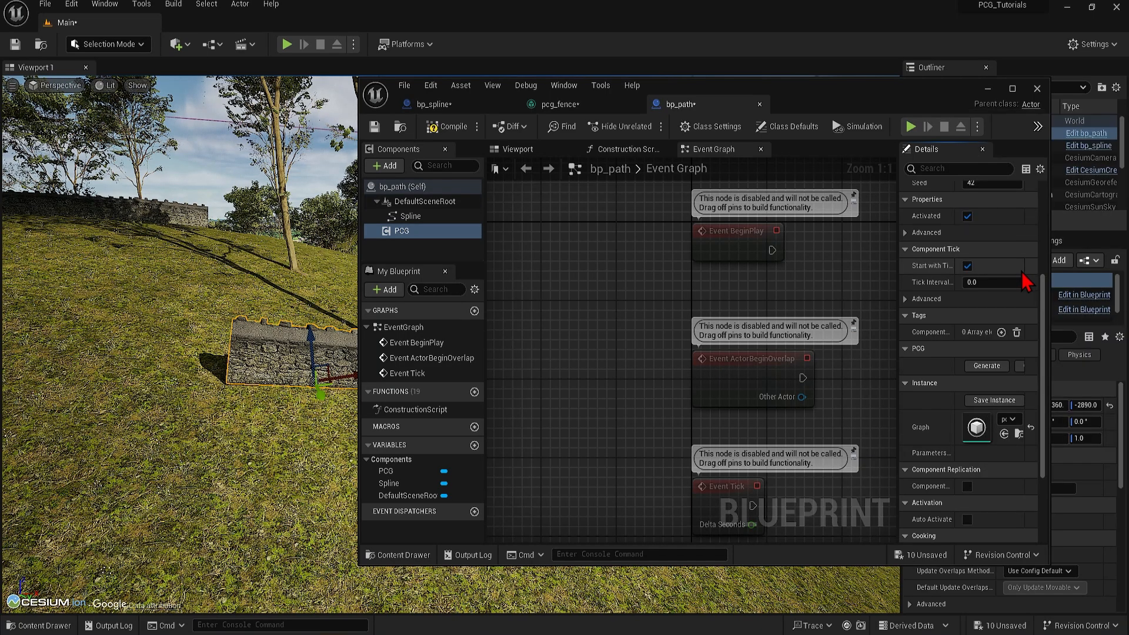
{"action": "mouse_move", "coordinate": [617, 304]}
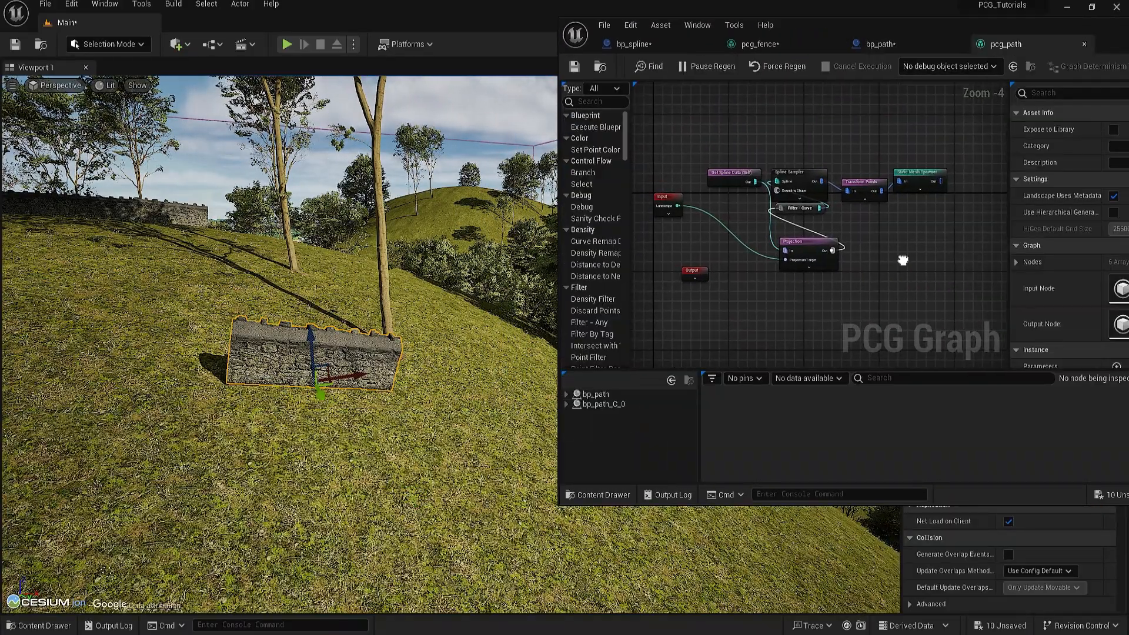
Add a Bounds Modifier node off the Spline Sampler's output.
{"action": "left_click", "coordinate": [934, 199]}
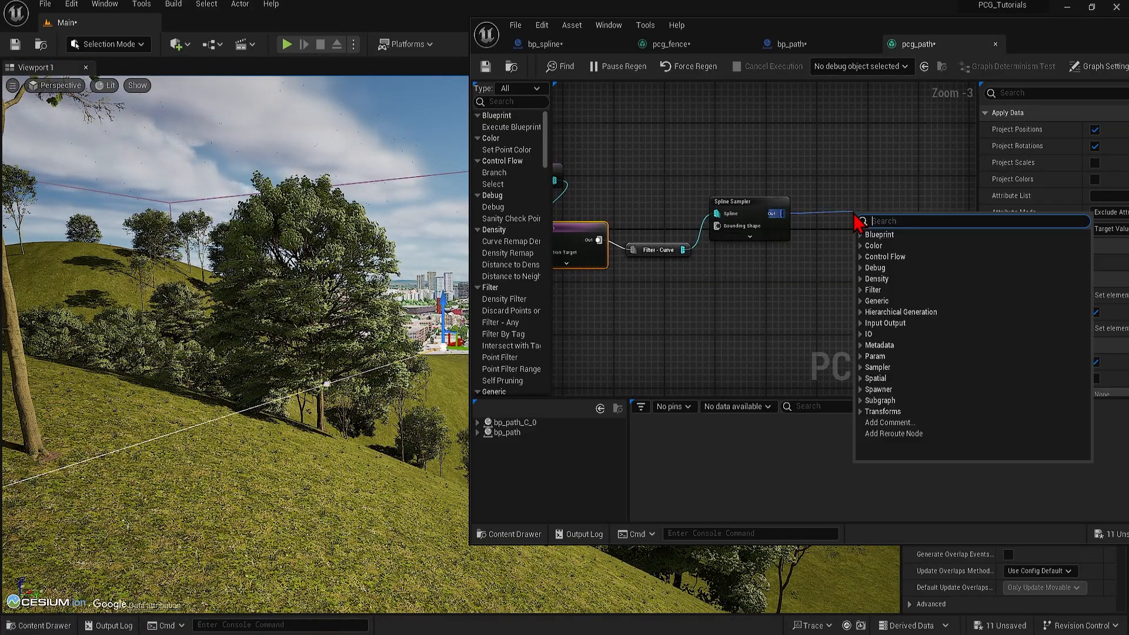
{"action": "type", "text": "bound"}
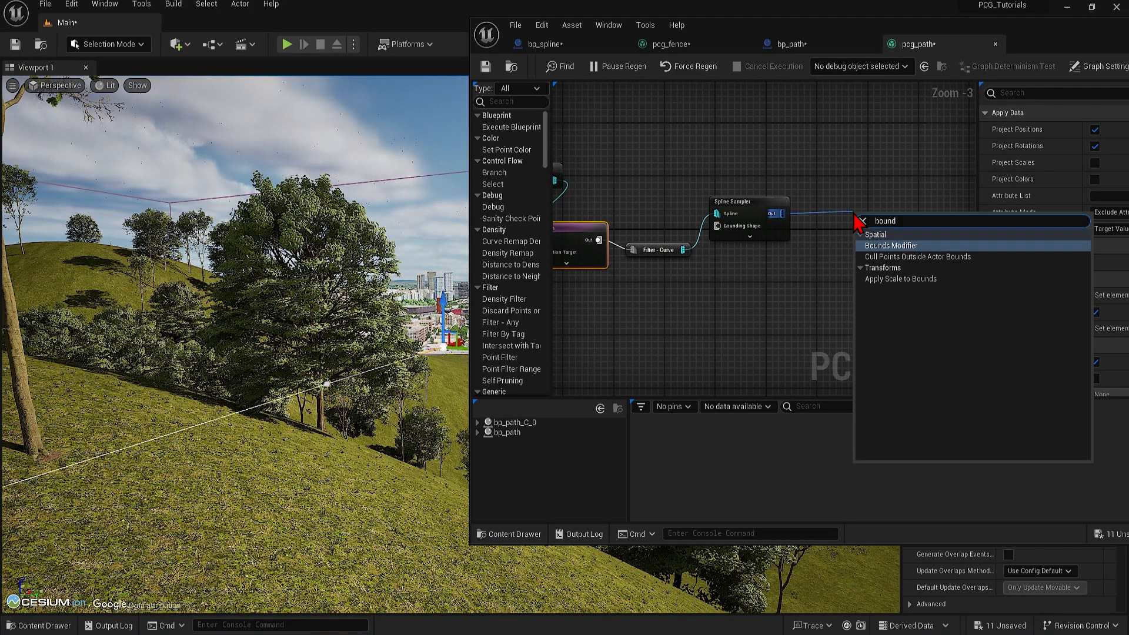
{"action": "left_click", "coordinate": [891, 245]}
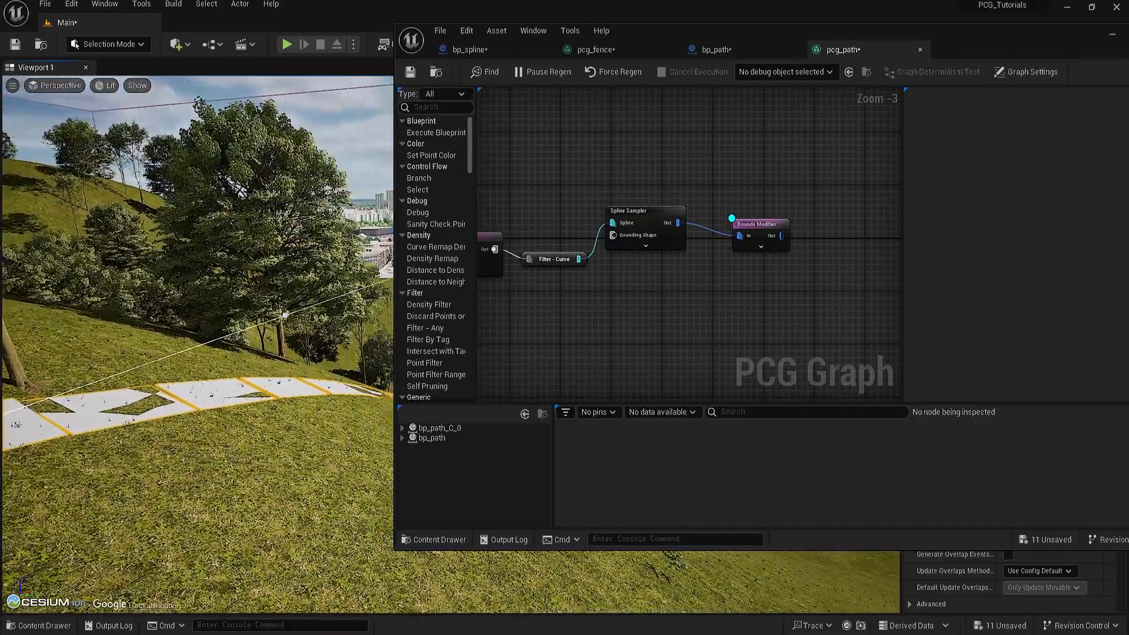
Add a Spawn Actor node after the Bounds Modifier.
{"action": "left_click", "coordinate": [759, 224]}
{"action": "type", "text": "spa"}
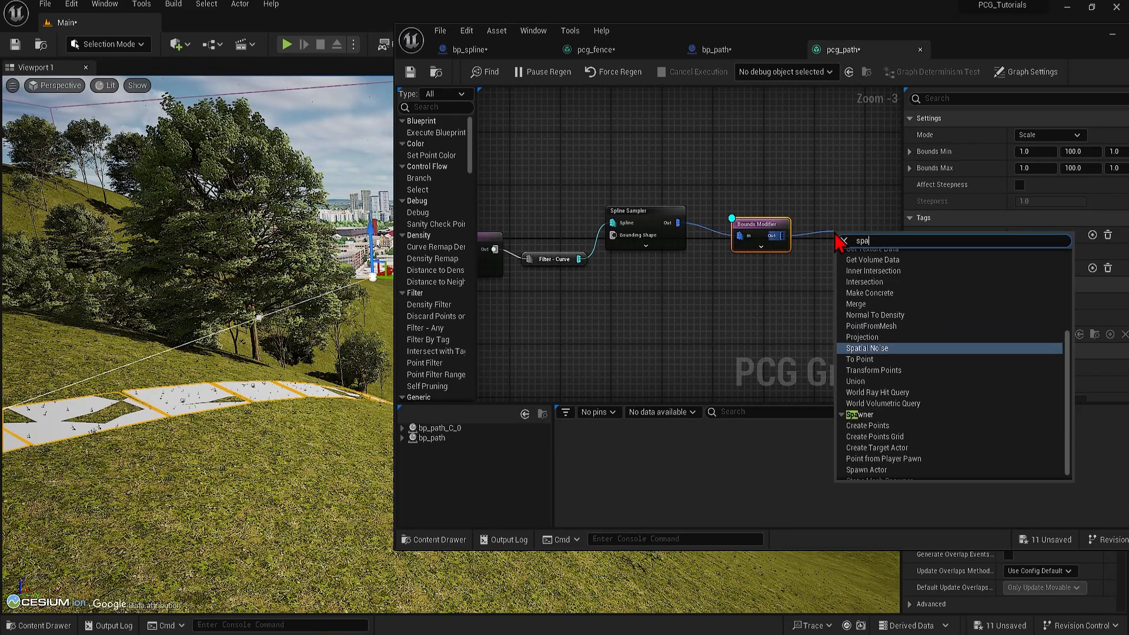
{"action": "left_click", "coordinate": [867, 469]}
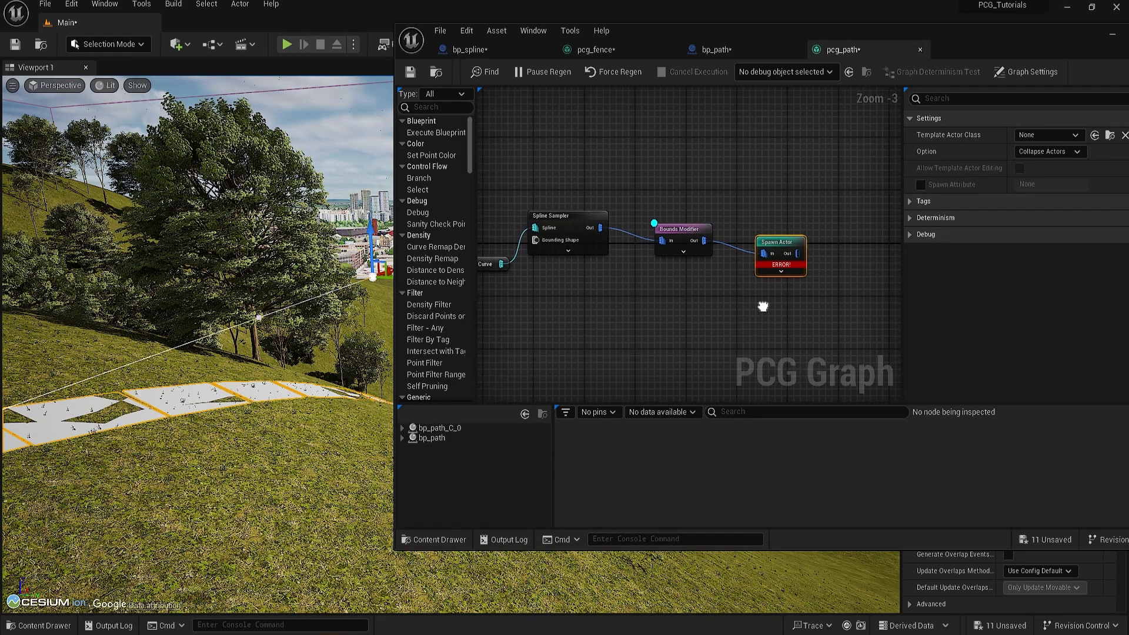
{"action": "scroll", "scroll_direction": "up", "scroll_amount": 3}
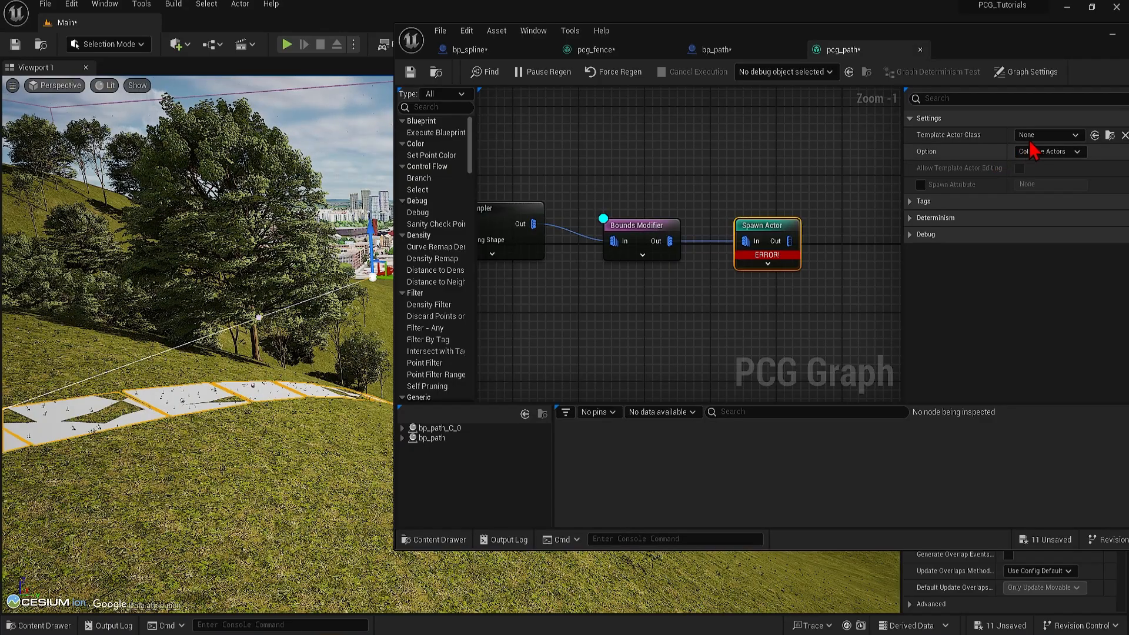
Spawn DecalActor with No Merging, allow template actor editing, and expand the Decal settings.
{"action": "left_click", "coordinate": [1049, 135]}
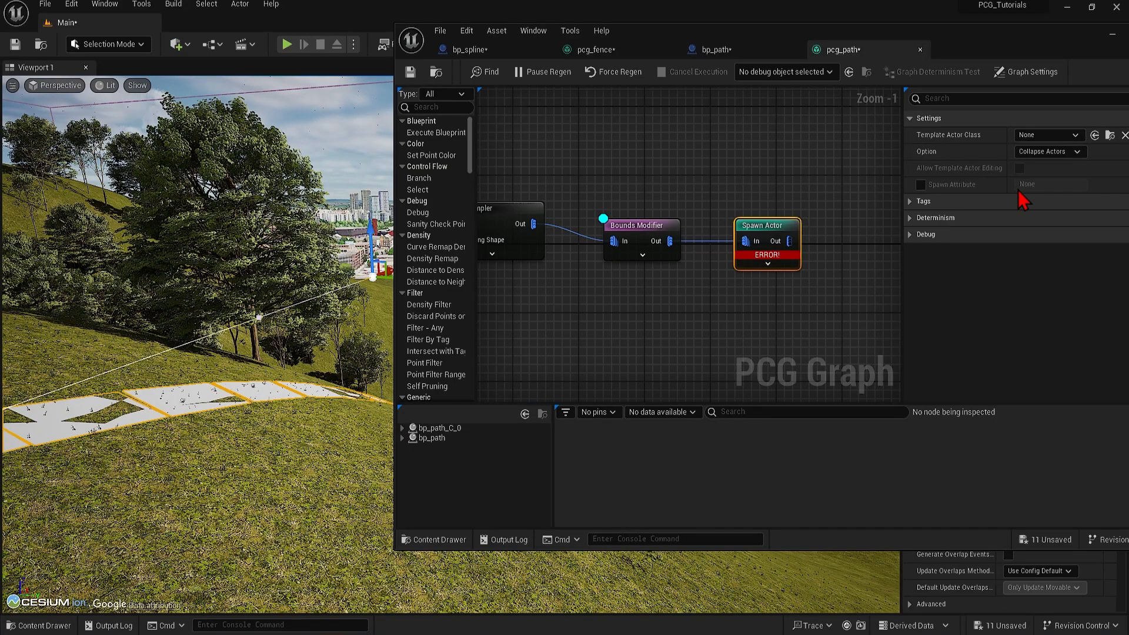
{"action": "left_click", "coordinate": [1047, 135]}
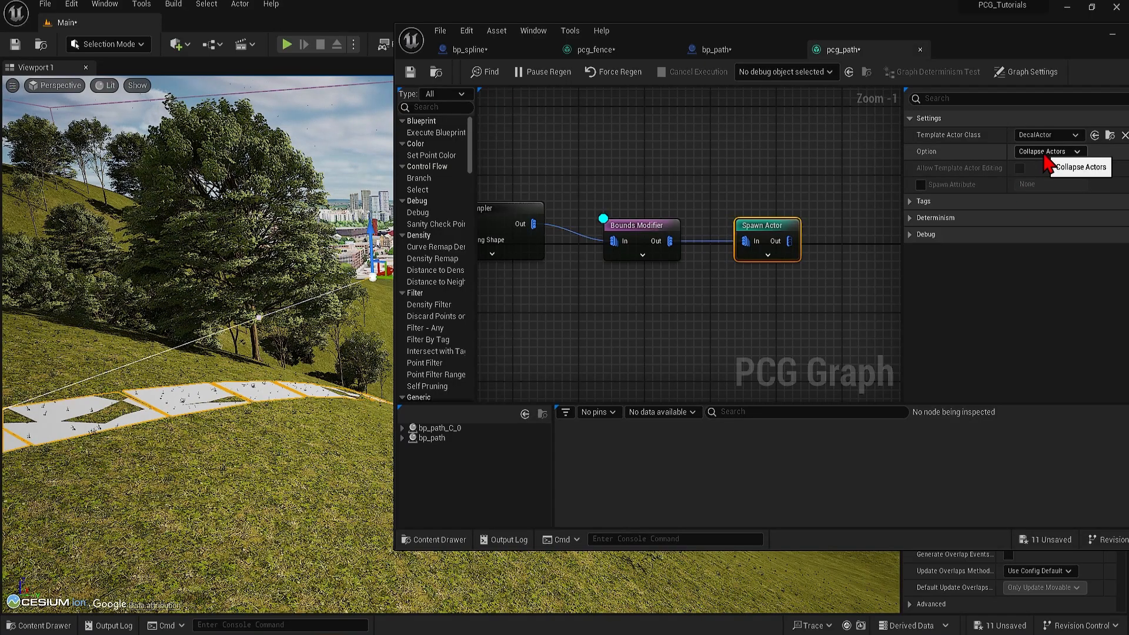
{"action": "left_click", "coordinate": [1049, 167]}
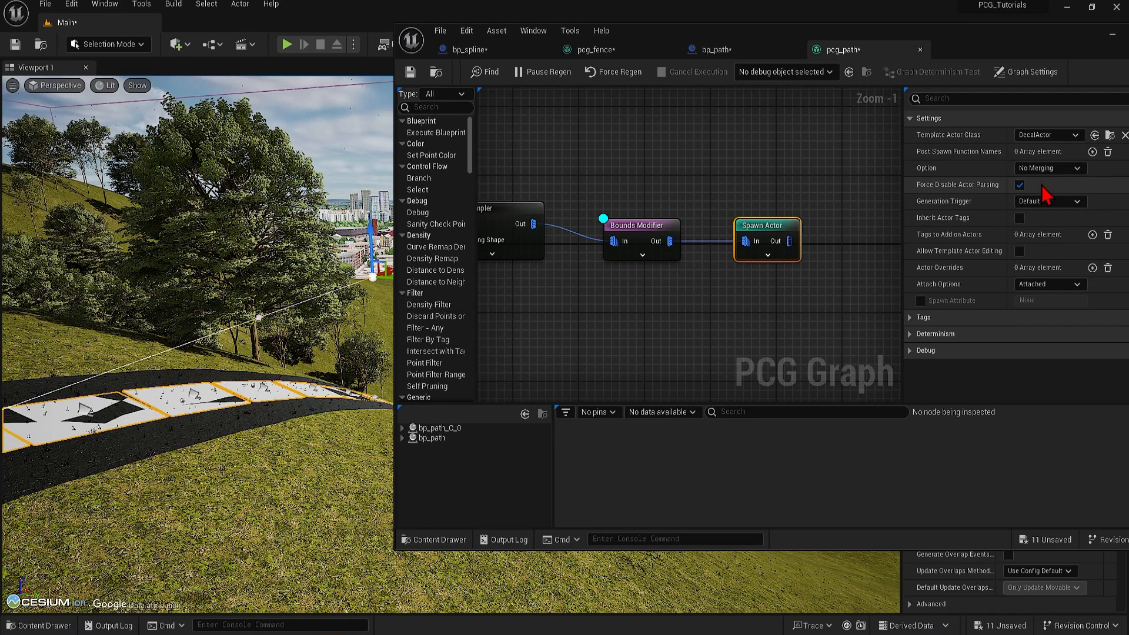
{"action": "left_click", "coordinate": [1019, 251]}
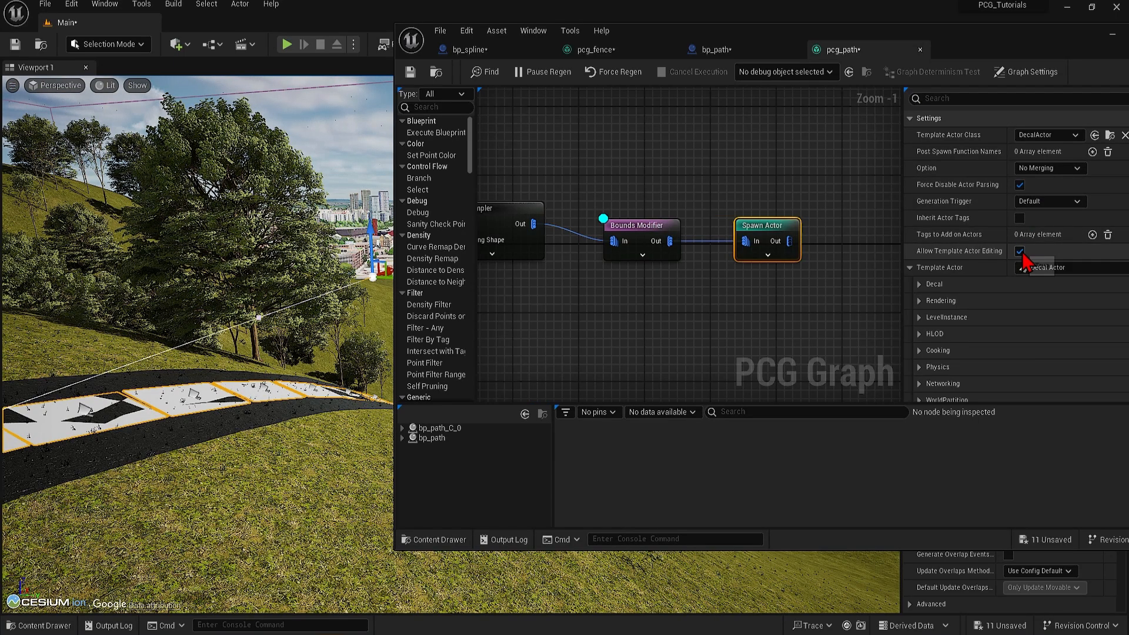
{"action": "left_click", "coordinate": [921, 283]}
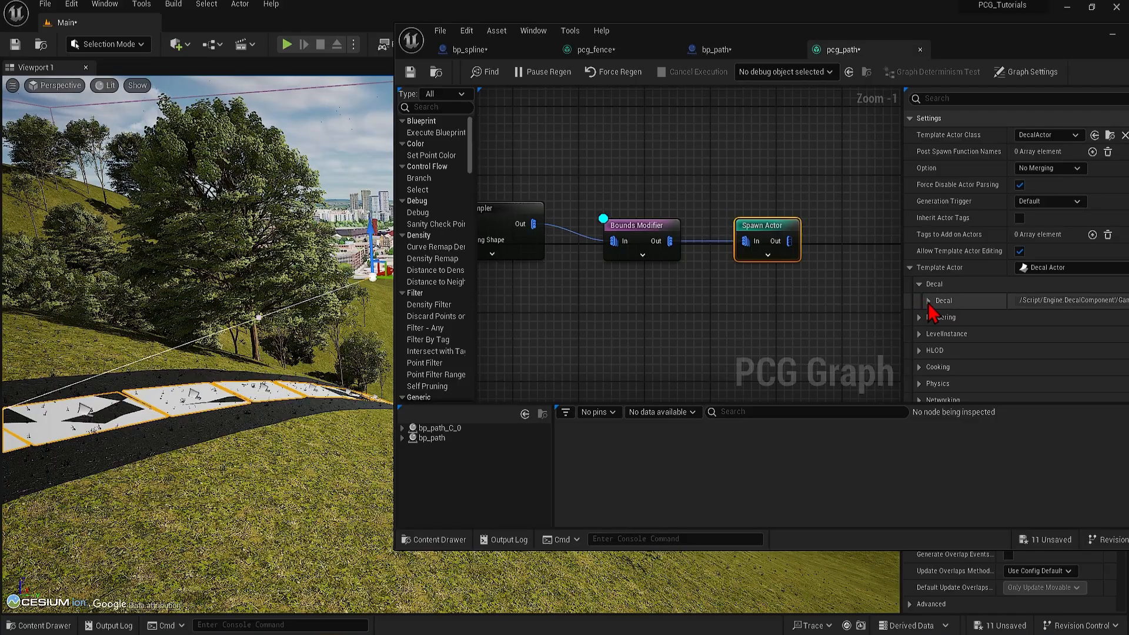
{"action": "left_click", "coordinate": [920, 301]}
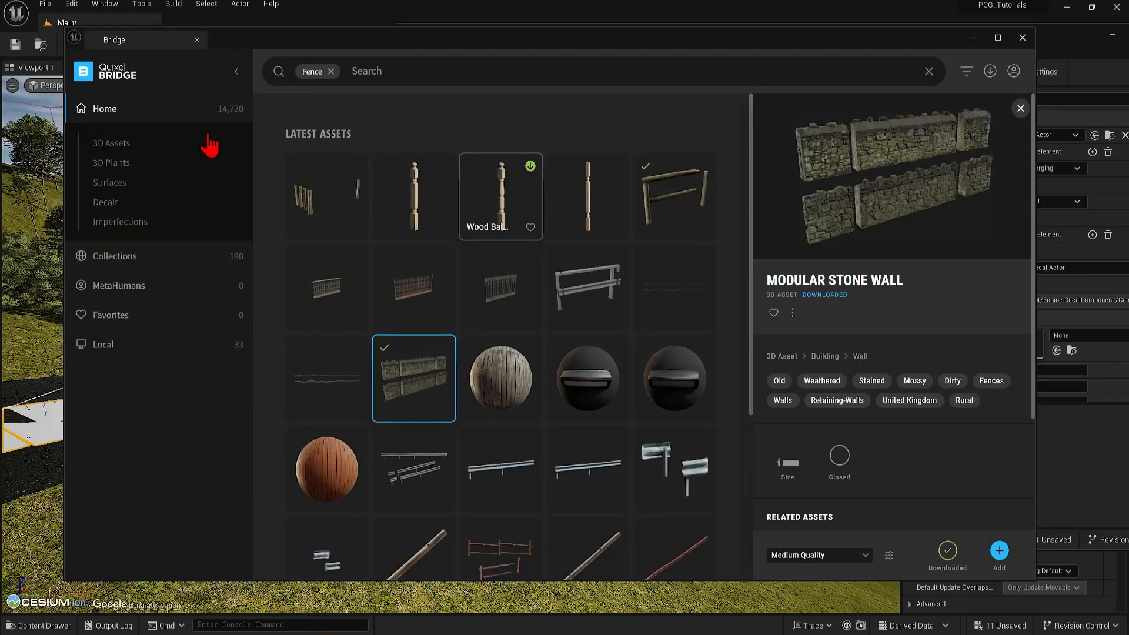
Search the Bridge Decals category and pick the Forest Path decal.
{"action": "left_click", "coordinate": [106, 201]}
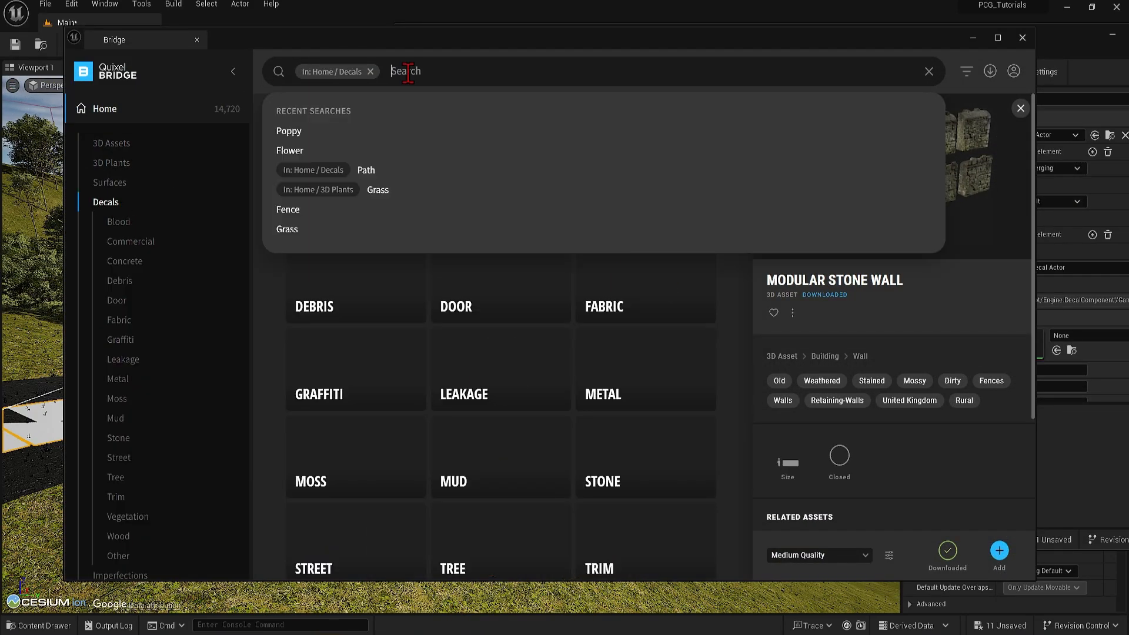
{"action": "left_click", "coordinate": [365, 170]}
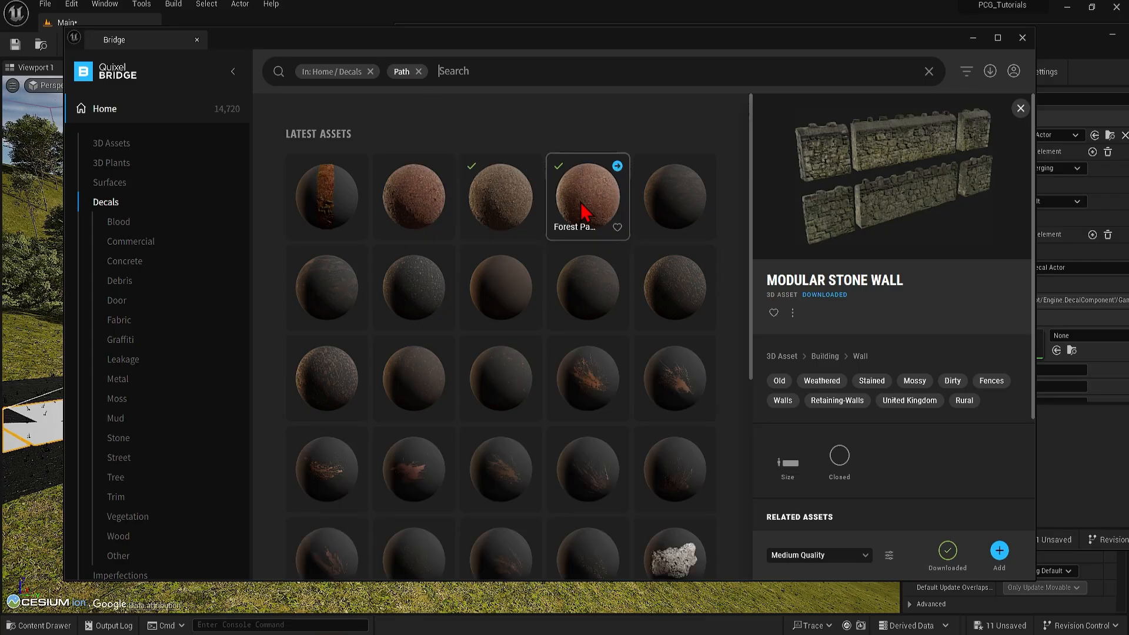
{"action": "left_click", "coordinate": [500, 196]}
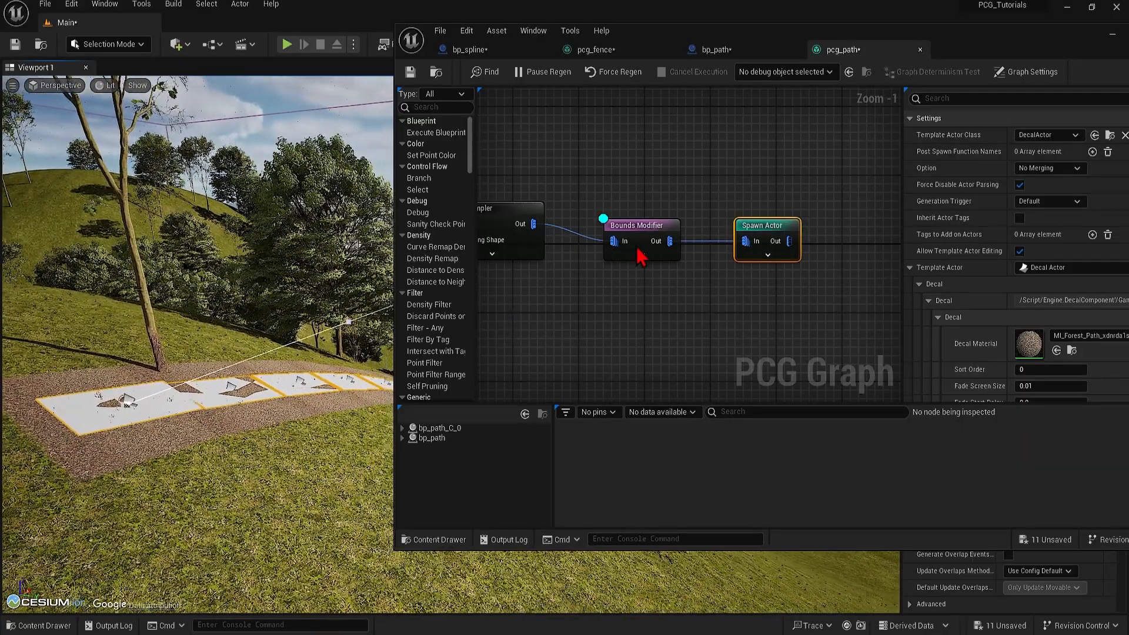
Set the Spline Sampler's Distance Increment to 400.
{"action": "left_click", "coordinate": [639, 225]}
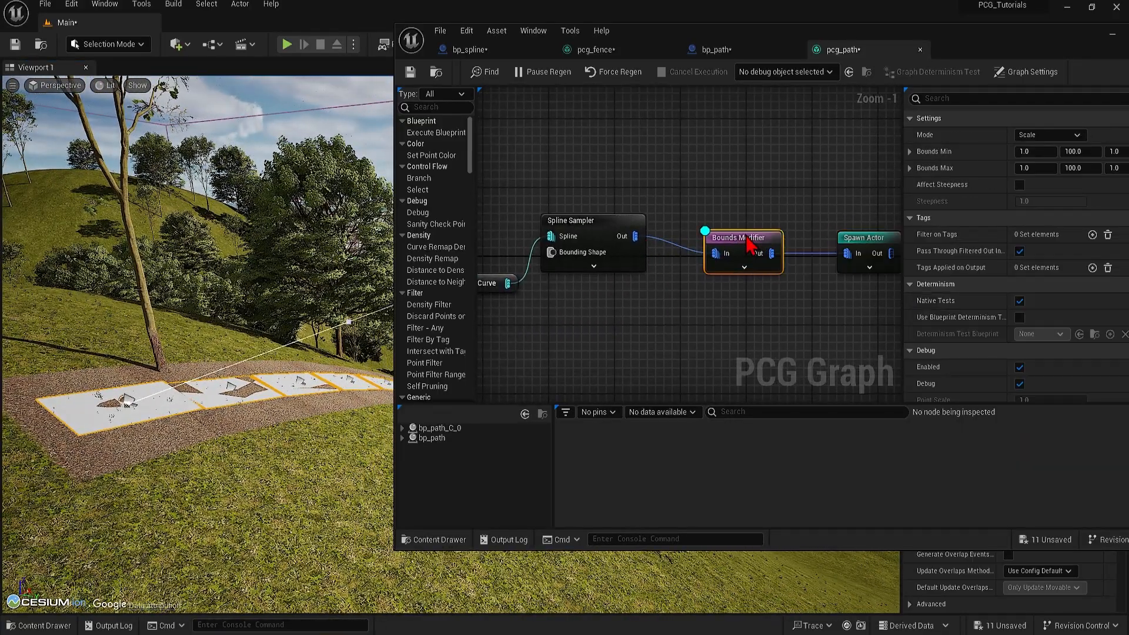
{"action": "left_click", "coordinate": [593, 220]}
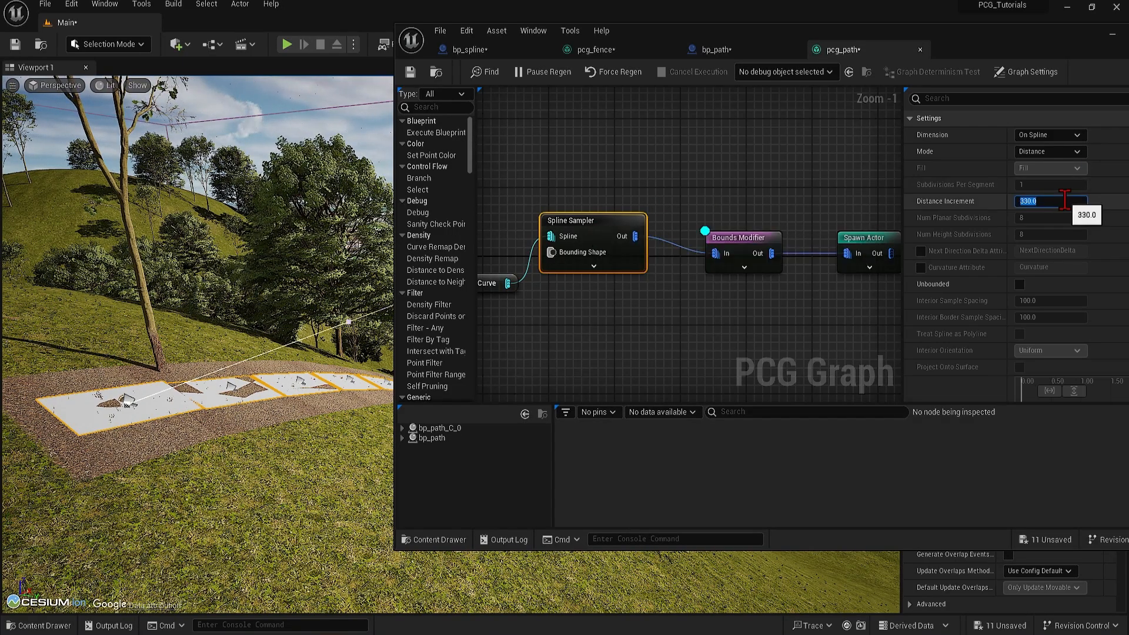
{"action": "type", "text": "500"}
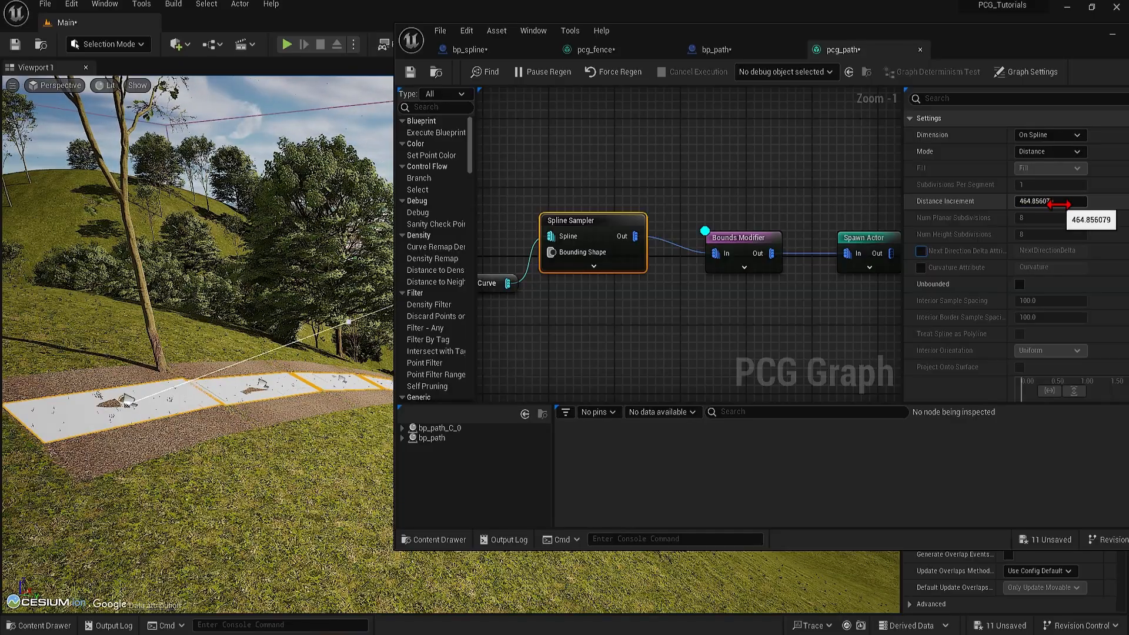
{"action": "type", "text": "450.0"}
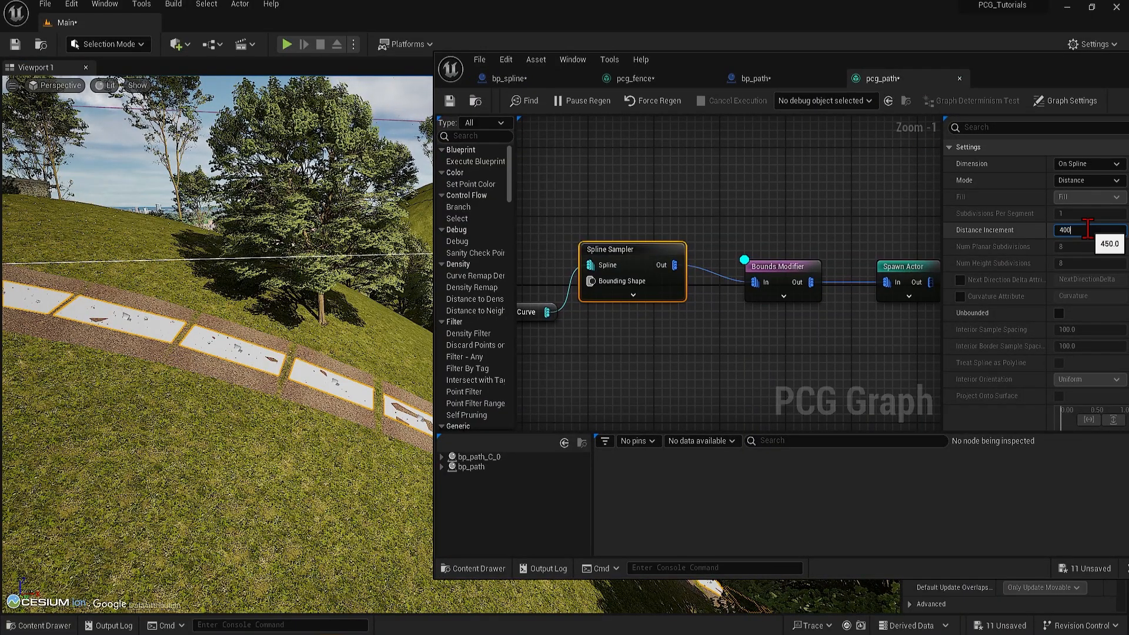
{"action": "key", "text": "Return"}
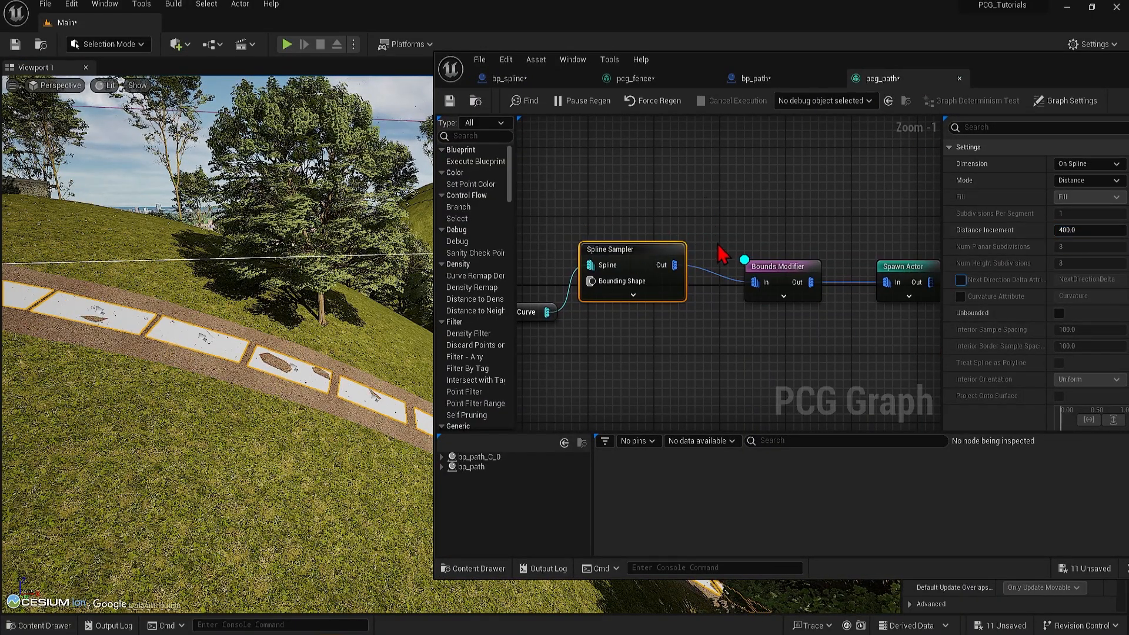
{"action": "right_click", "coordinate": [781, 266]}
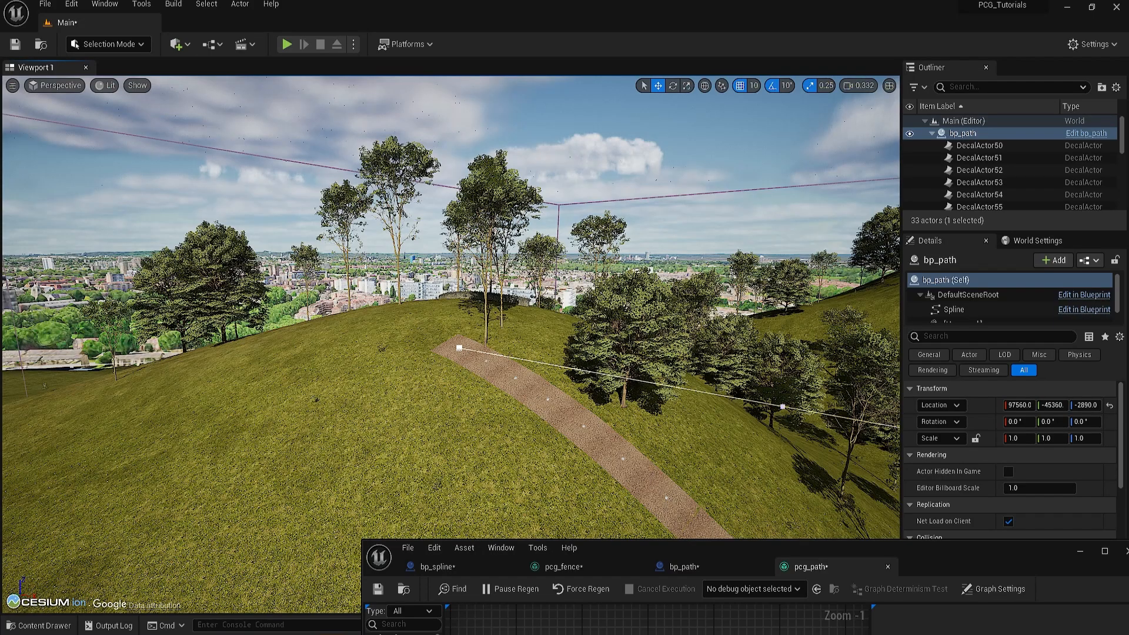
{"action": "mouse_move", "coordinate": [119, 133]}
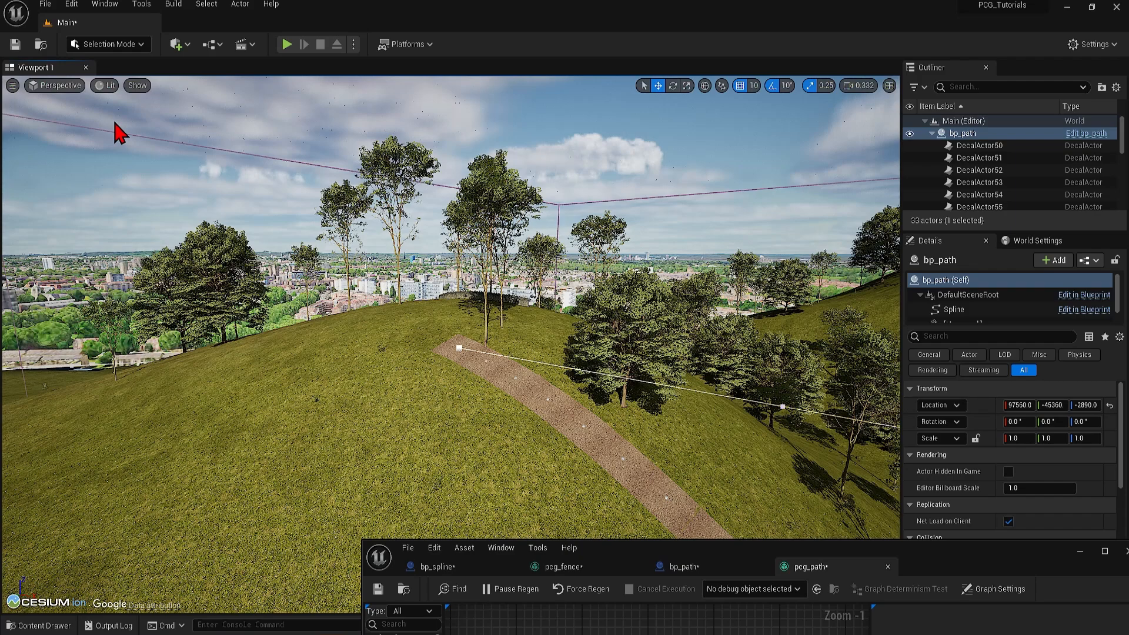
Switch the editor to Modeling mode from the mode dropdown.
{"action": "left_click", "coordinate": [109, 44]}
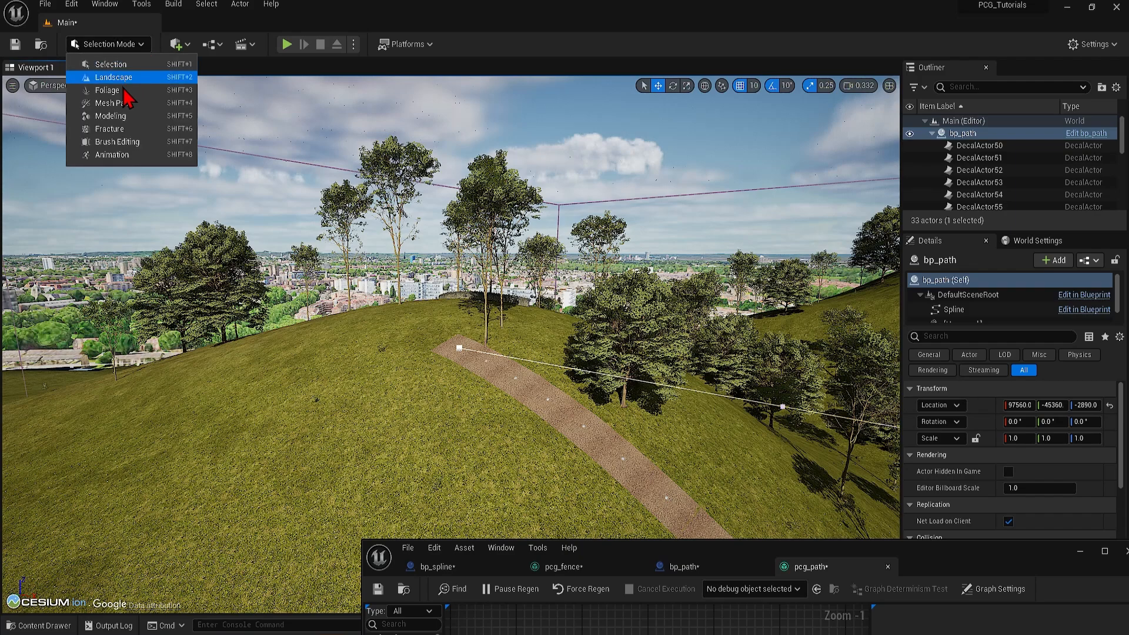
{"action": "mouse_move", "coordinate": [110, 116]}
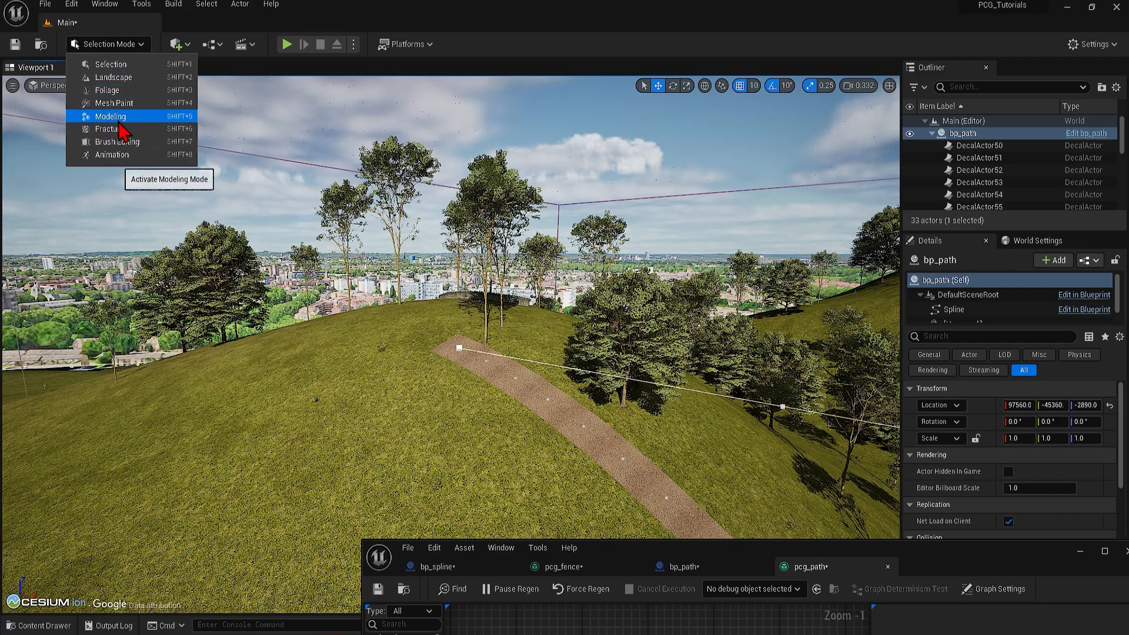
{"action": "left_click", "coordinate": [111, 116]}
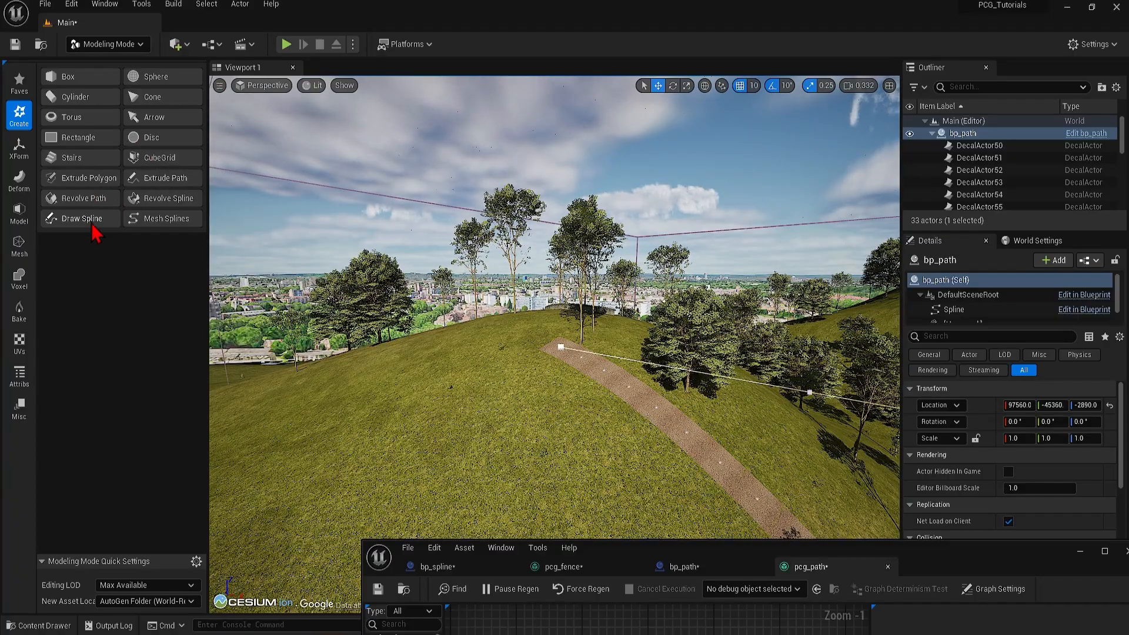
Draw a looped spline, undoing stray points, and place outline points from Top view.
{"action": "left_click", "coordinate": [80, 218]}
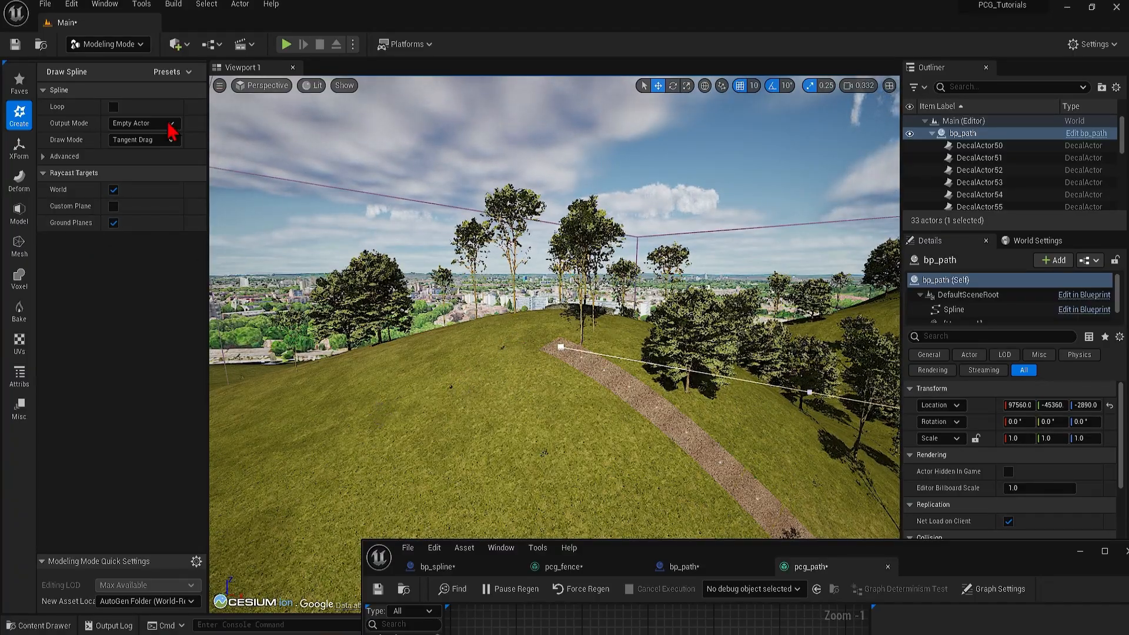
{"action": "left_click", "coordinate": [113, 107]}
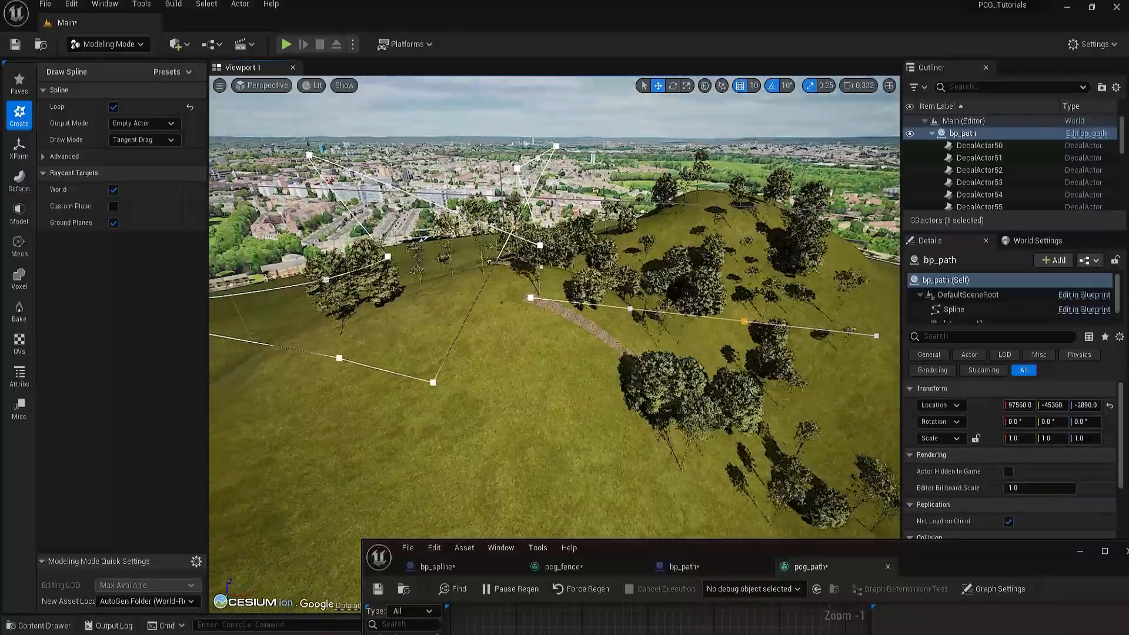
{"action": "left_click", "coordinate": [573, 269]}
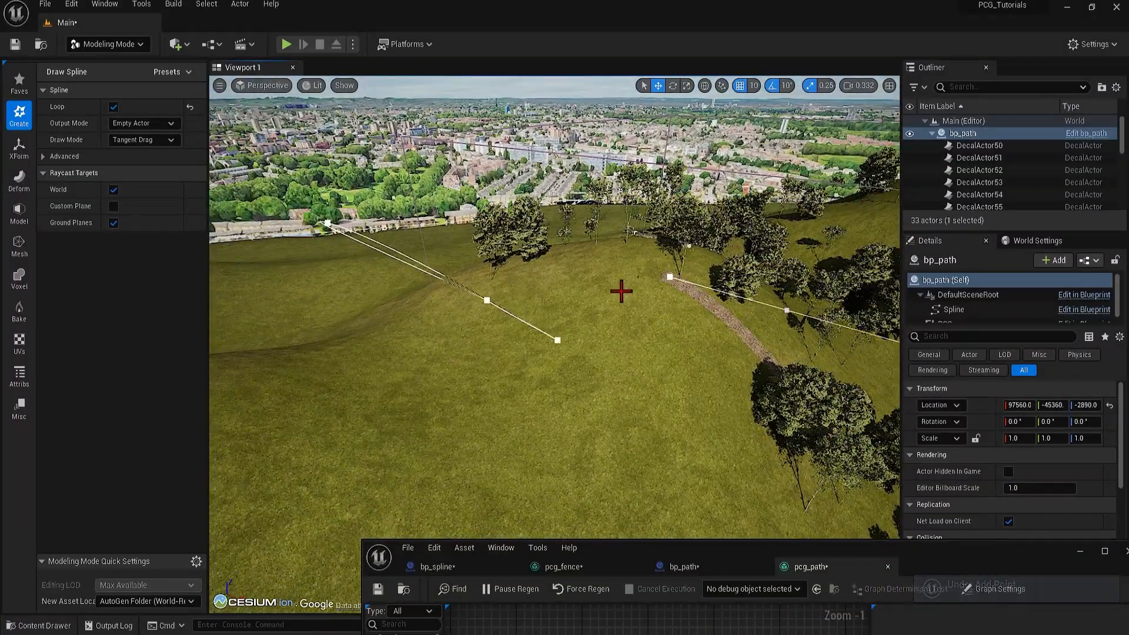
{"action": "key", "text": "ctrl+z"}
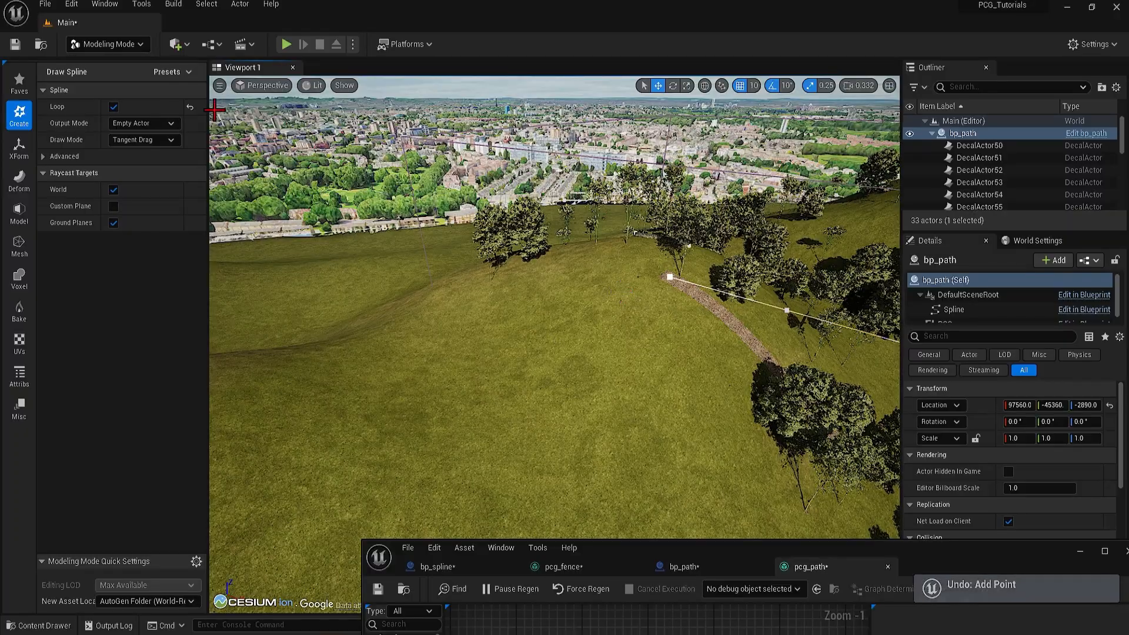
{"action": "left_click", "coordinate": [266, 84]}
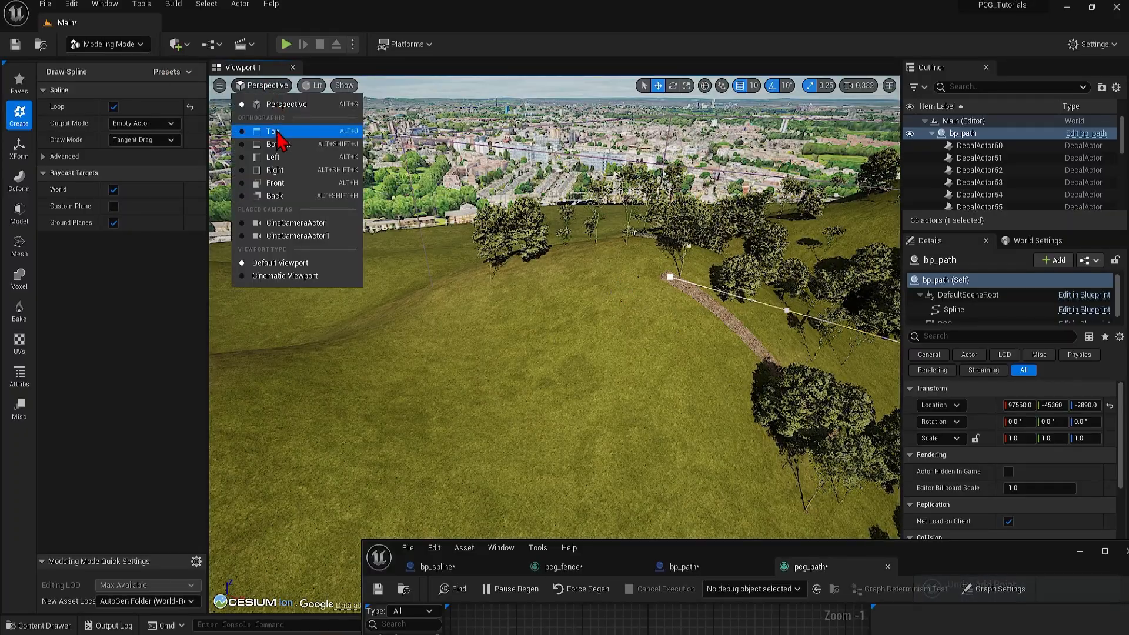
{"action": "left_click", "coordinate": [273, 132]}
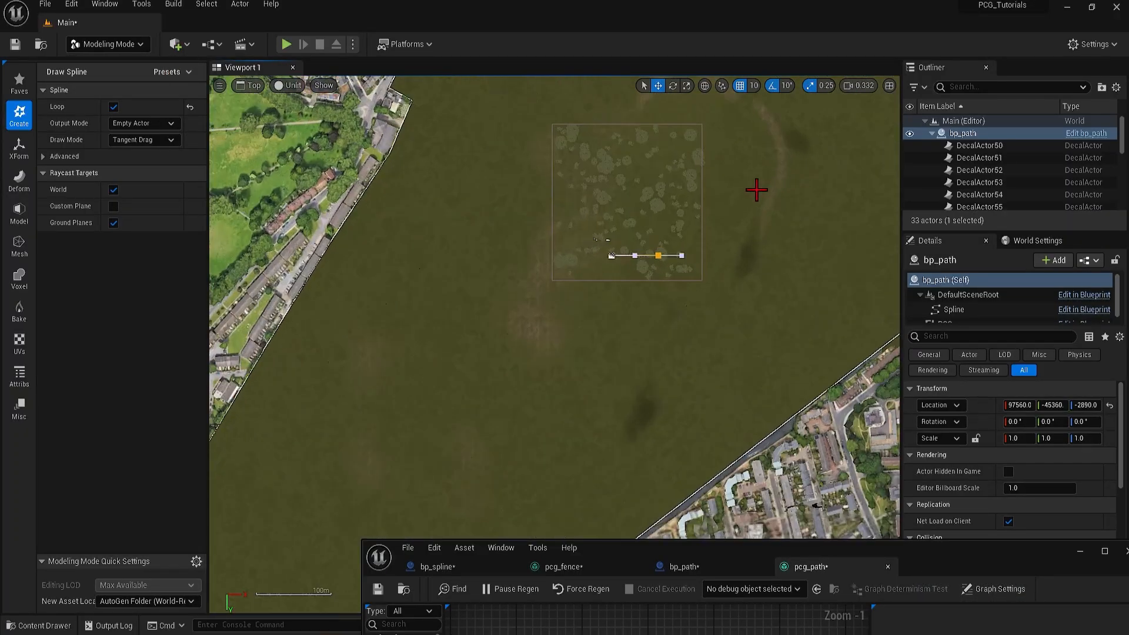
{"action": "scroll", "scroll_direction": "up", "scroll_amount": 3}
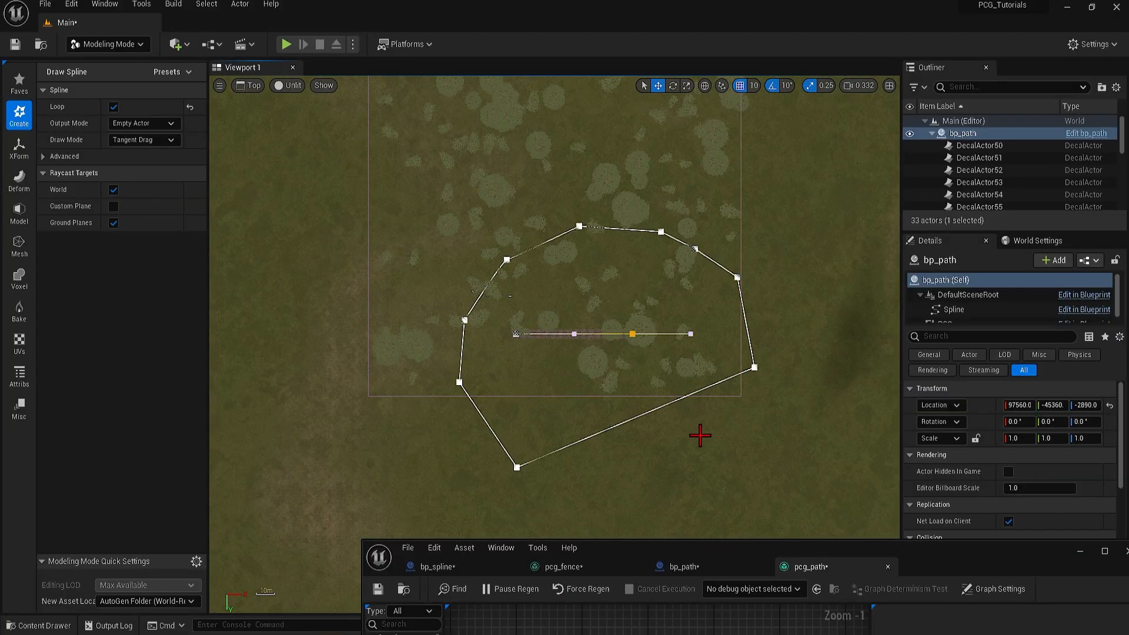
{"action": "left_click", "coordinate": [698, 436]}
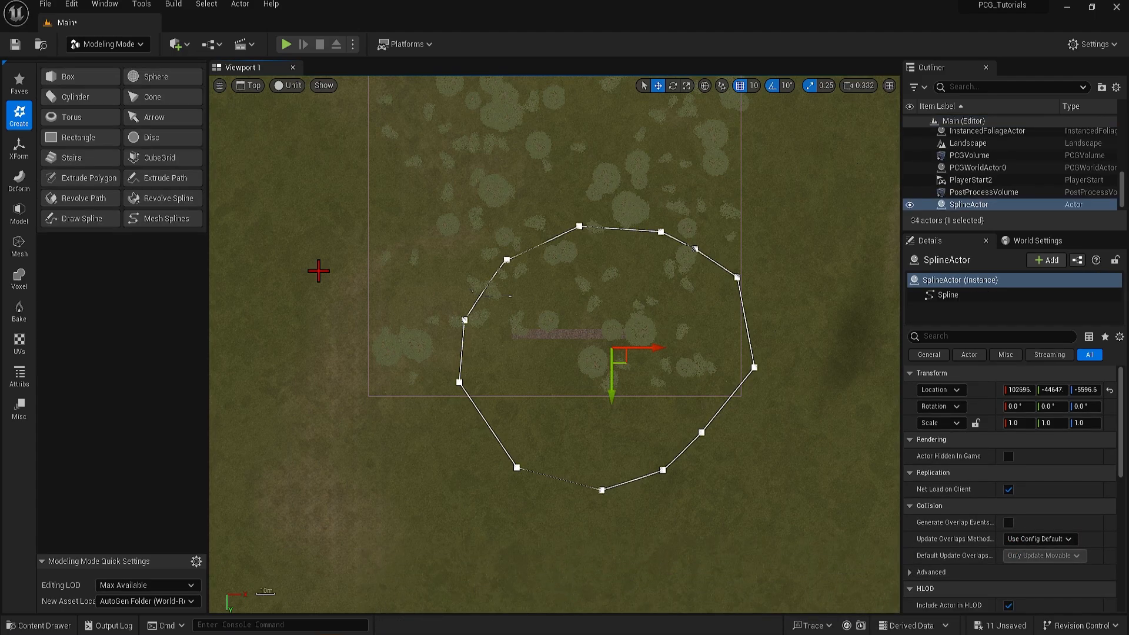
Switch the viewport from Top back to Perspective.
{"action": "left_click", "coordinate": [247, 85]}
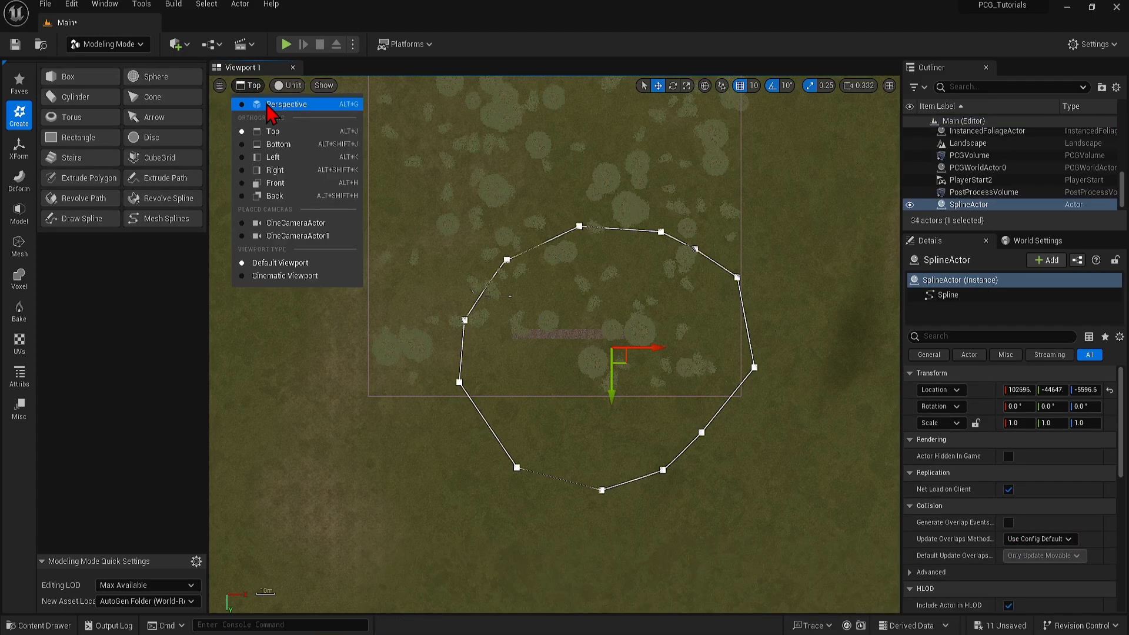
{"action": "left_click", "coordinate": [287, 104]}
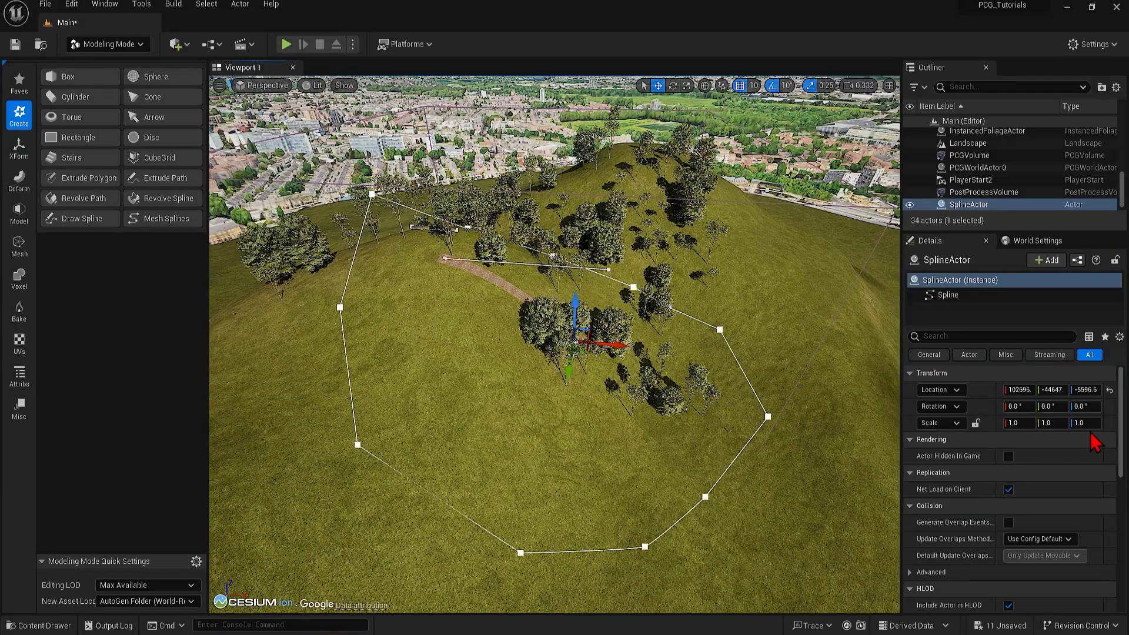
{"action": "mouse_move", "coordinate": [1111, 397]}
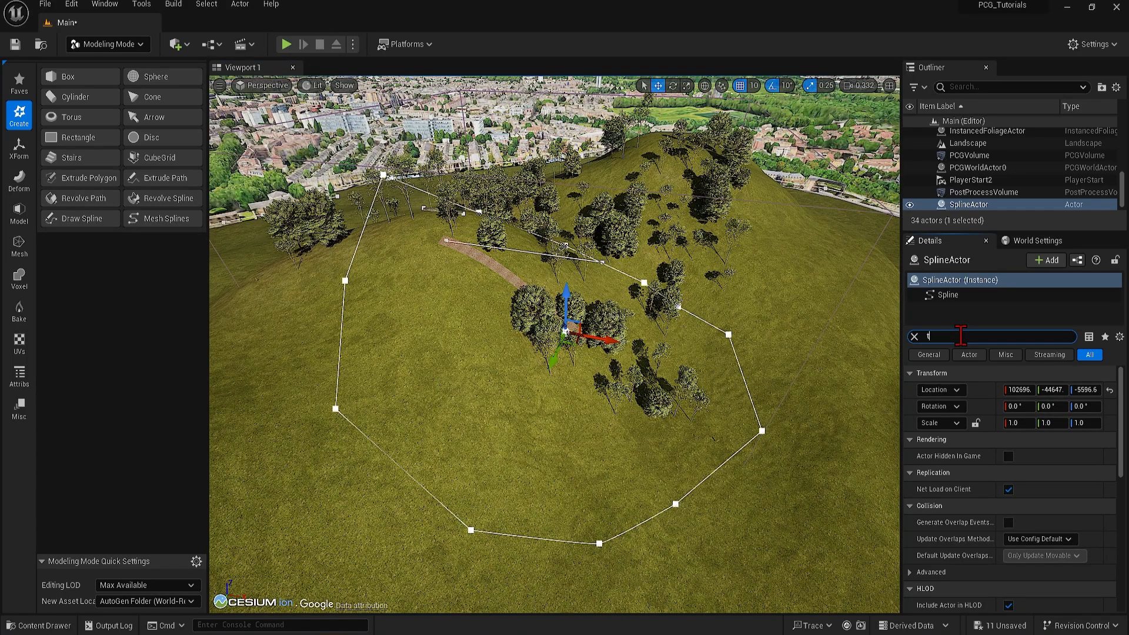
Add a Tags entry with the value 'trees' to the SplineActor.
{"action": "type", "text": "tag"}
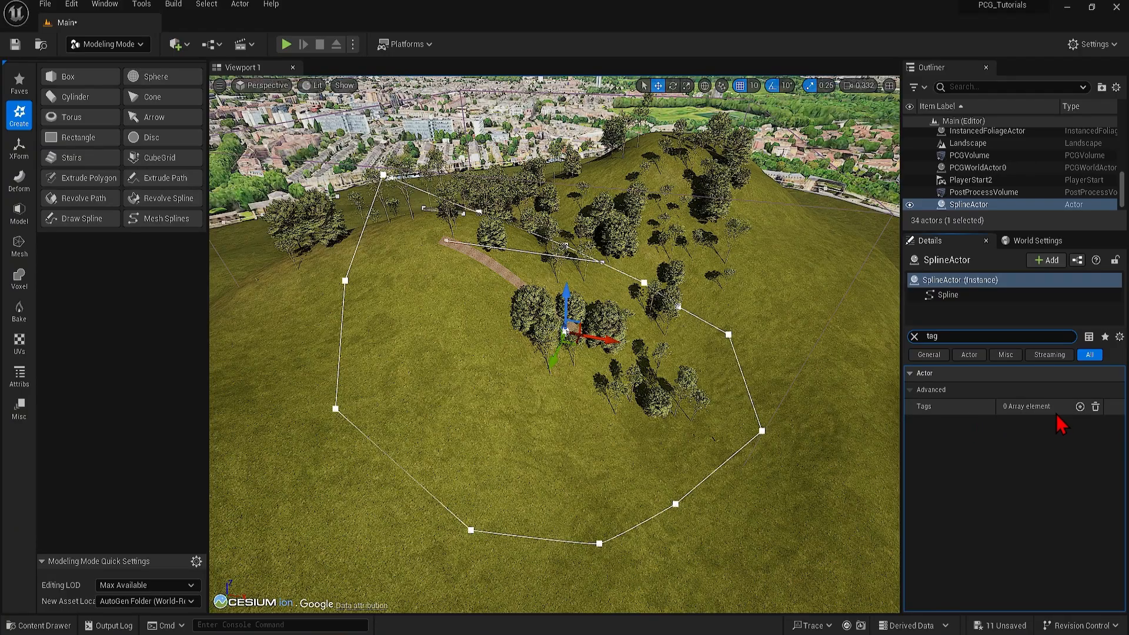
{"action": "left_click", "coordinate": [1080, 406]}
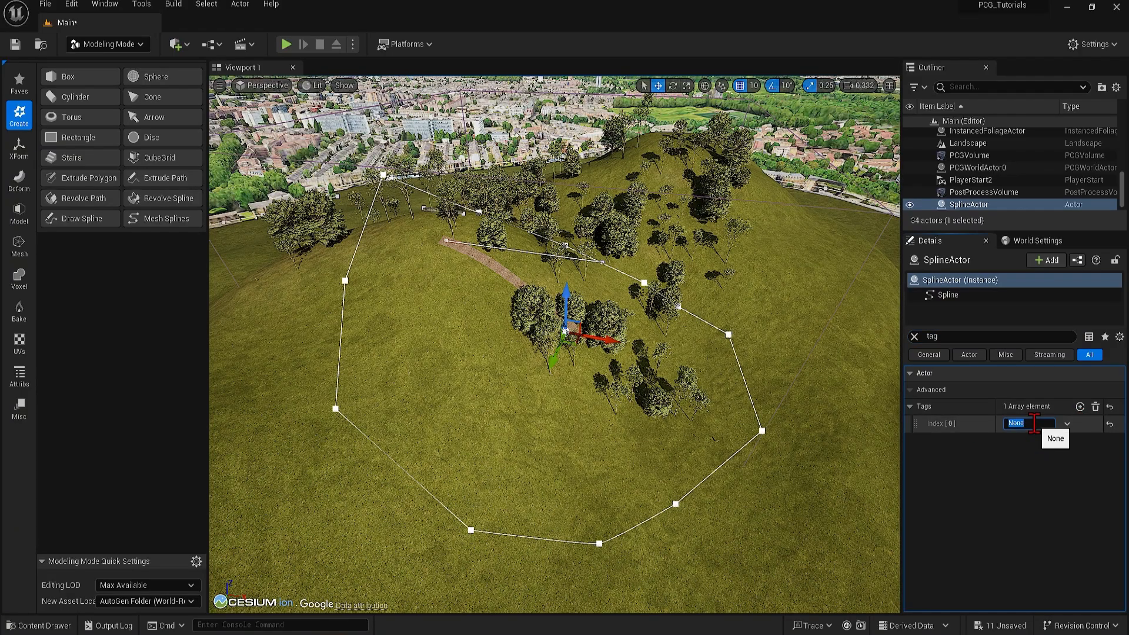
{"action": "type", "text": "trees"}
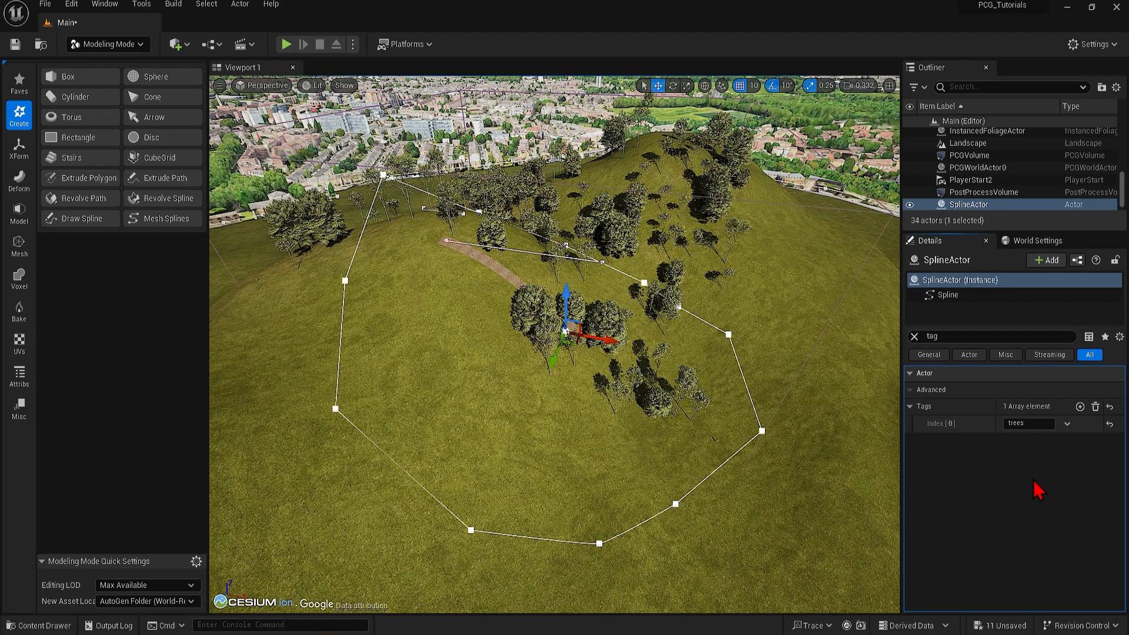
{"action": "mouse_move", "coordinate": [568, 601]}
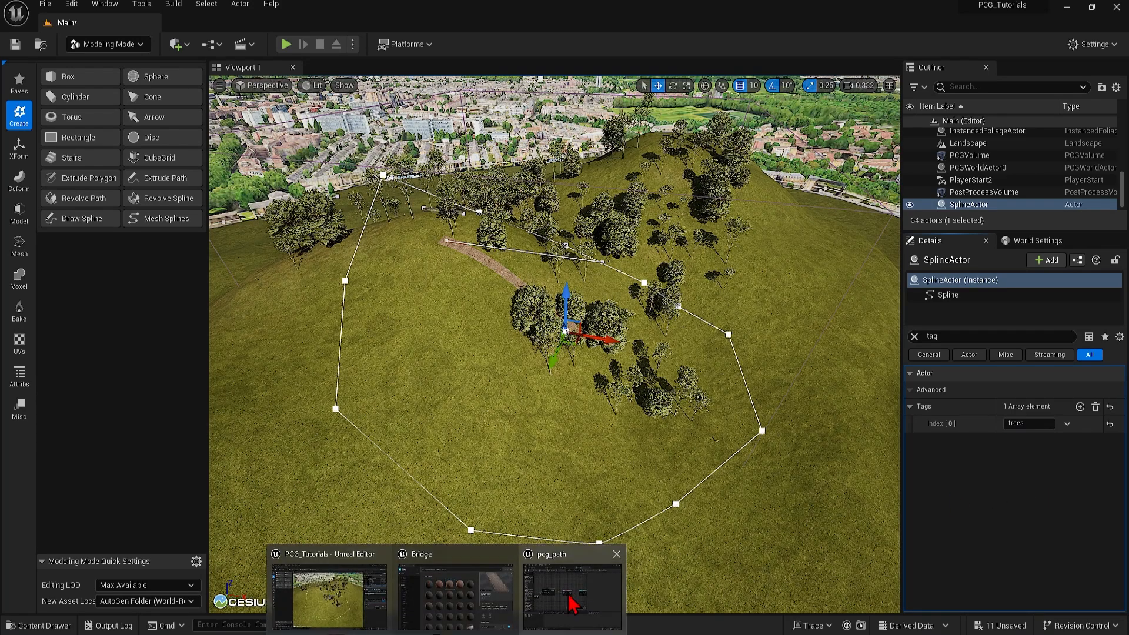
Bring the pcg_path graph window forward, maximize it, and start duplicating the spline-sampling chain.
{"action": "left_click", "coordinate": [571, 594]}
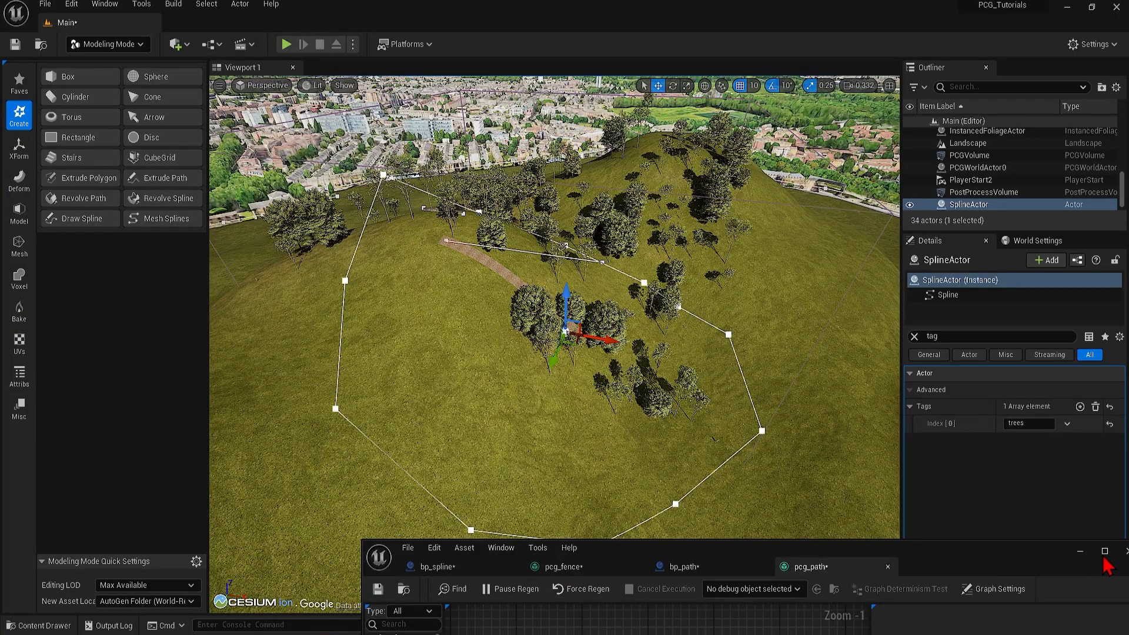
{"action": "left_click", "coordinate": [1106, 552]}
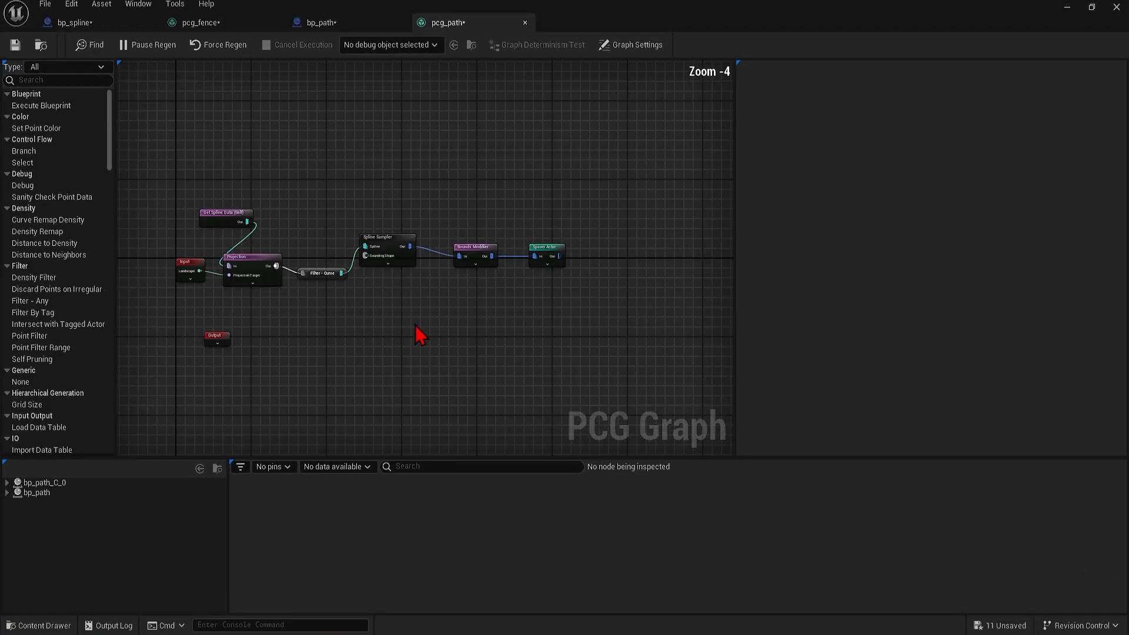
{"action": "left_click", "coordinate": [216, 339]}
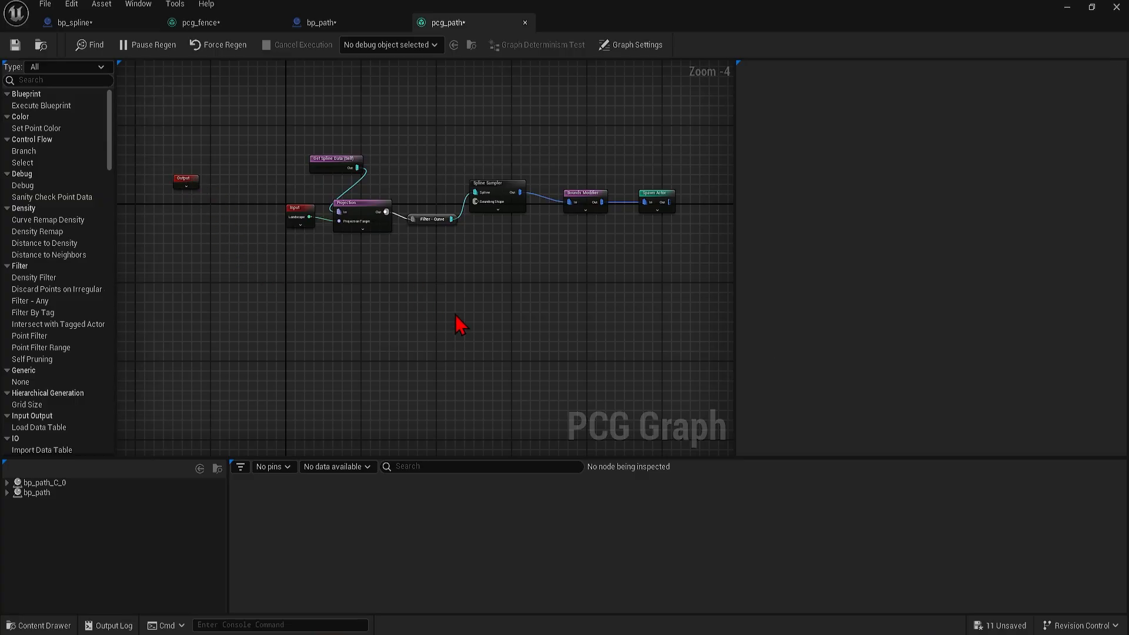
{"action": "mouse_move", "coordinate": [538, 282]}
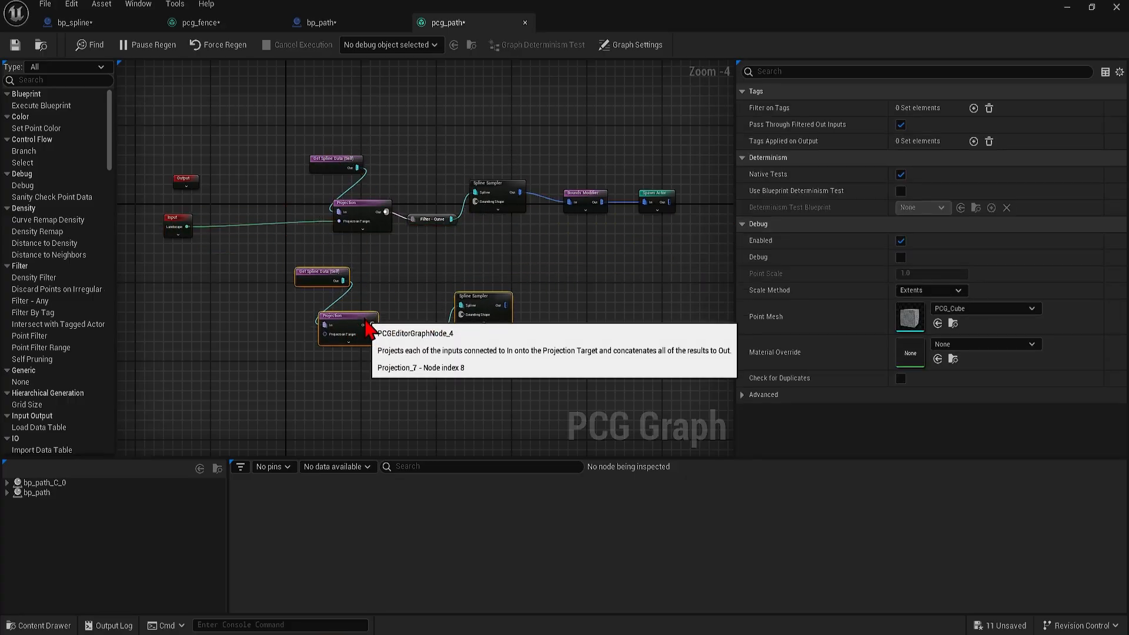
{"action": "mouse_move", "coordinate": [398, 279]}
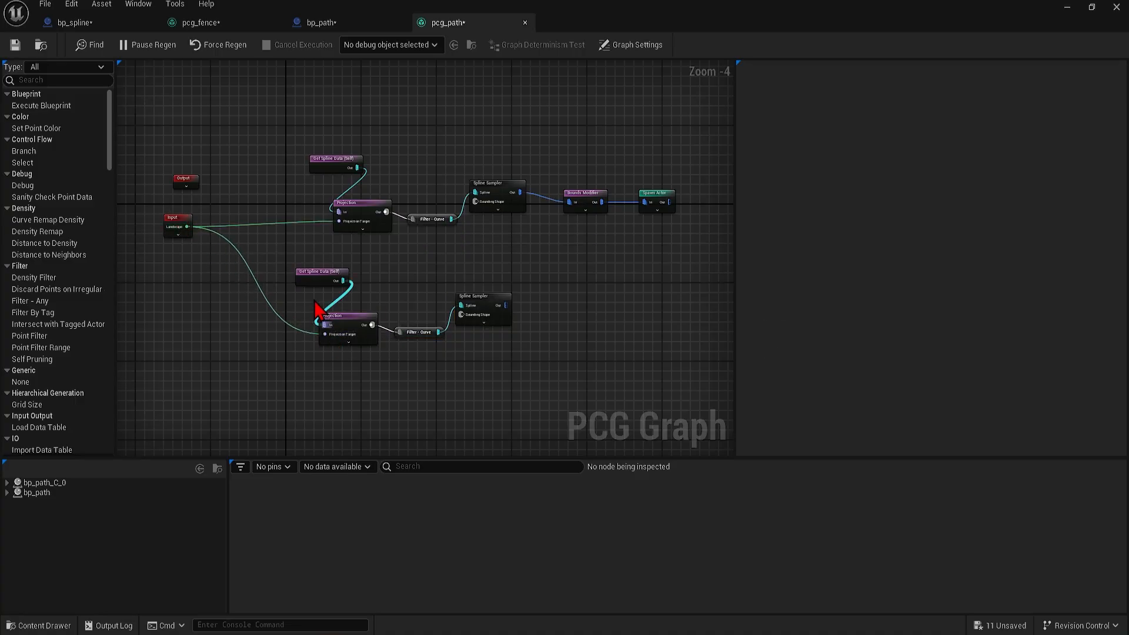
Make the copied Get Spline Data read All World Actors selected by the tag 'trees'.
{"action": "left_click", "coordinate": [335, 273]}
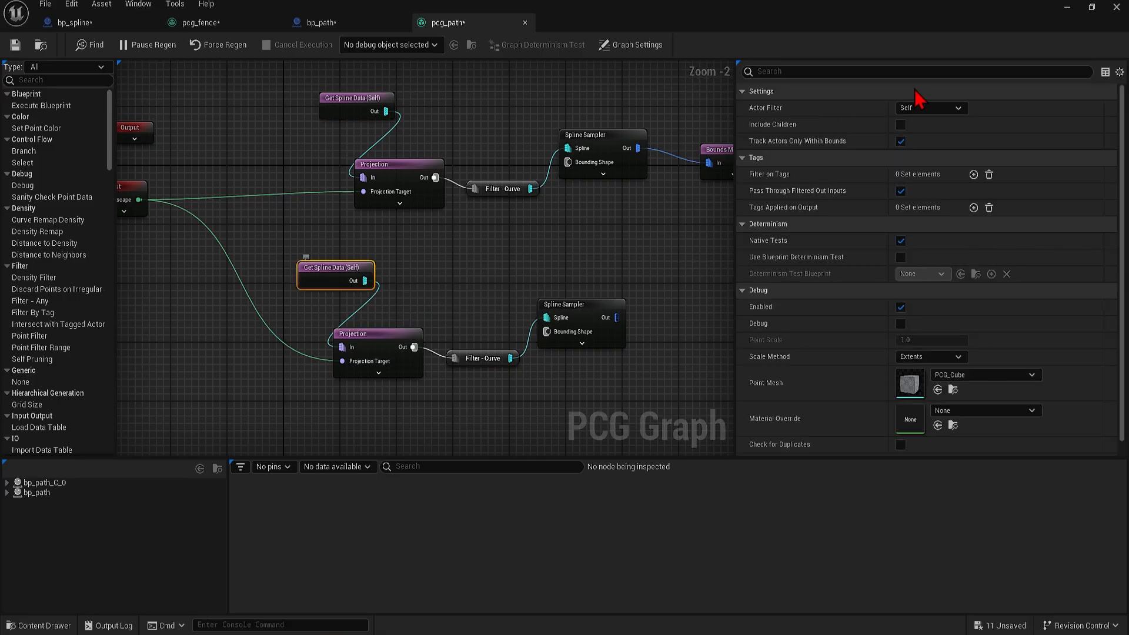
{"action": "mouse_move", "coordinate": [930, 166]}
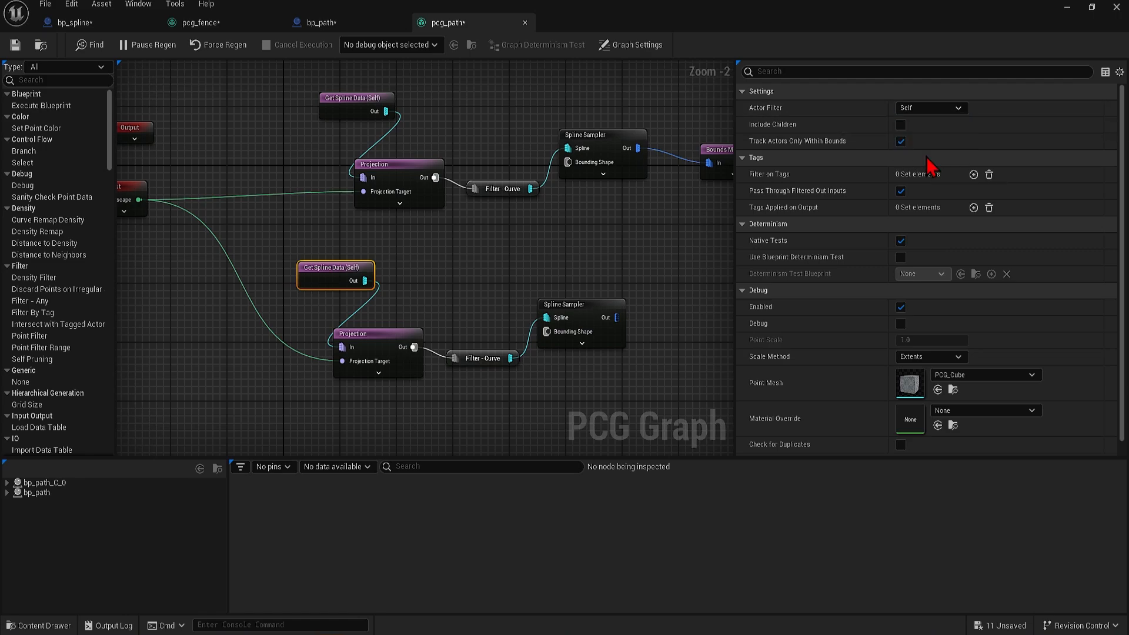
{"action": "left_click", "coordinate": [930, 107]}
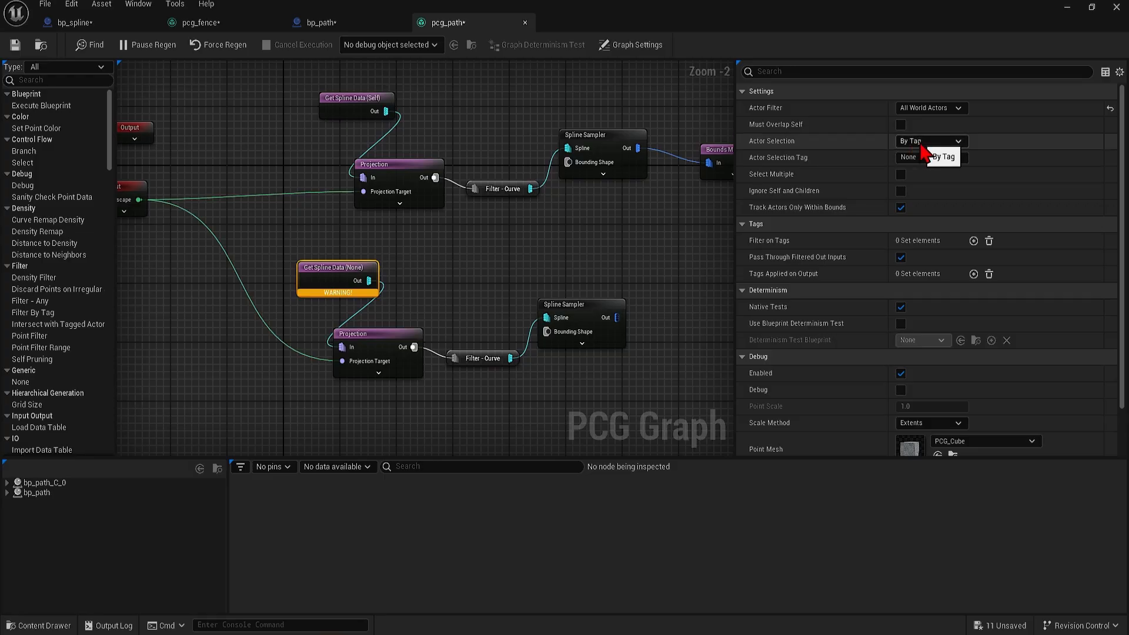
{"action": "left_click", "coordinate": [931, 141]}
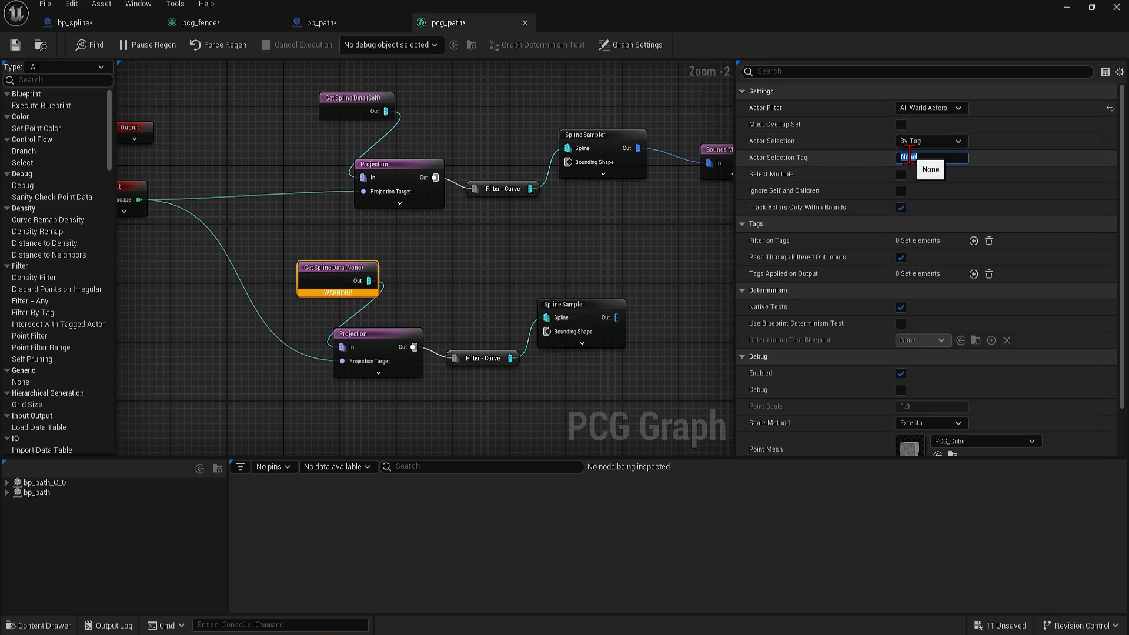
{"action": "type", "text": "trees"}
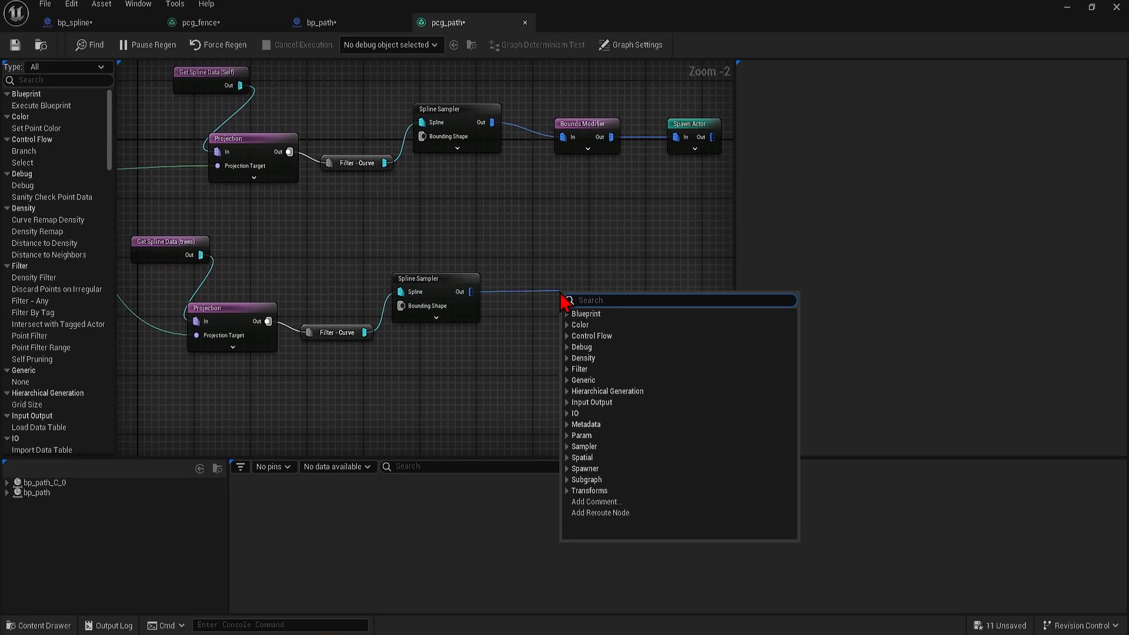
Add a Static Mesh Spawner with one mesh entry and search its mesh picker for 'tree'.
{"action": "type", "text": "spawn"}
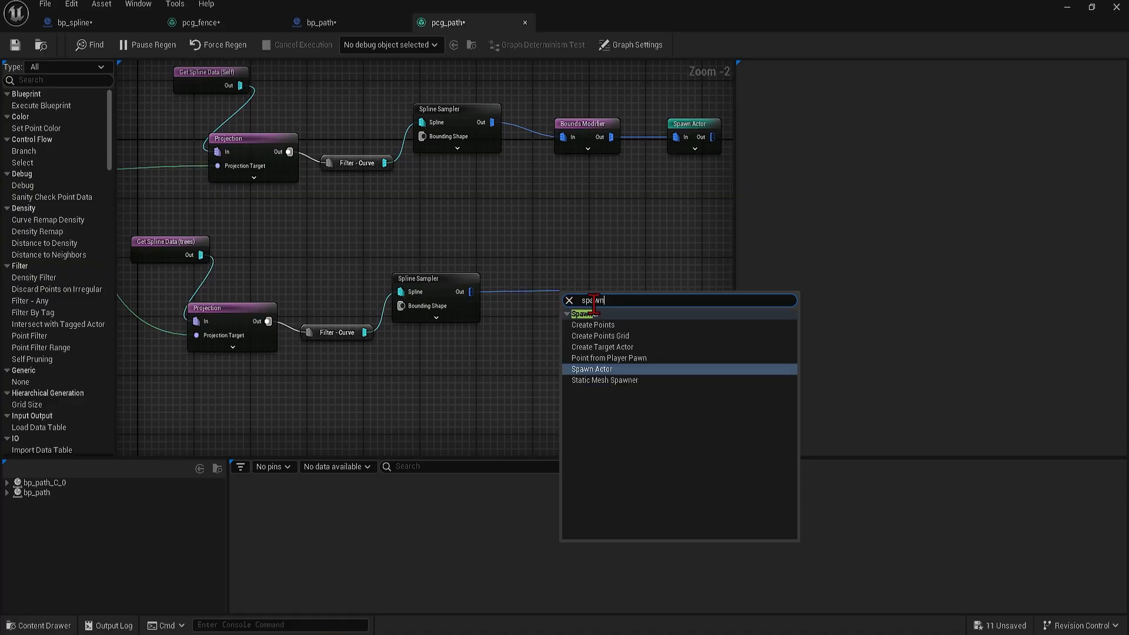
{"action": "left_click", "coordinate": [605, 380]}
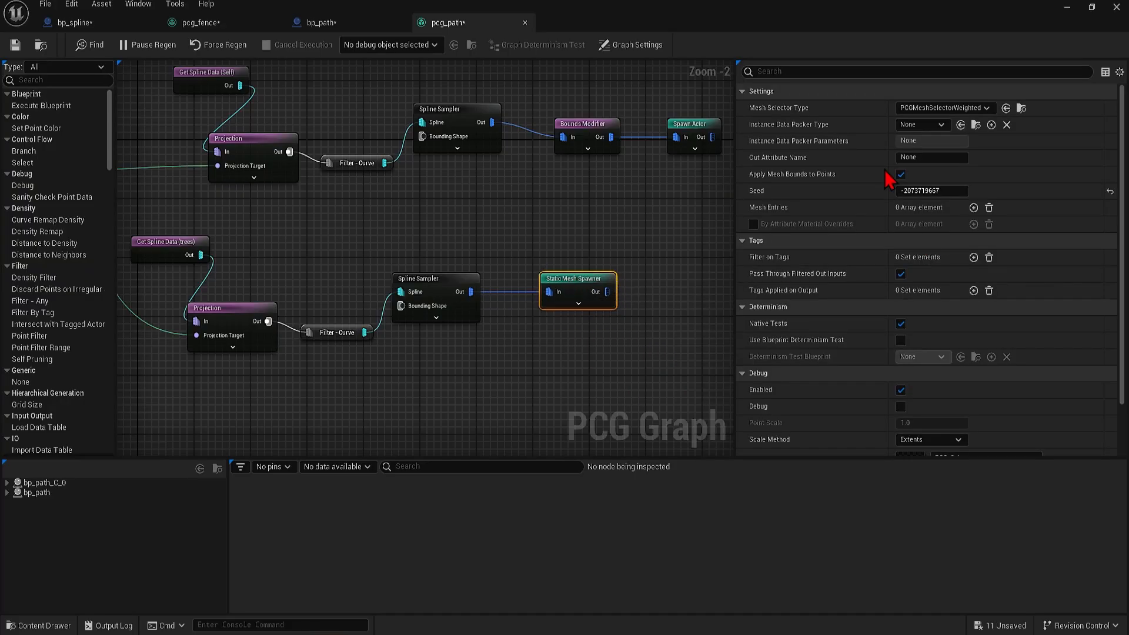
{"action": "left_click", "coordinate": [974, 207]}
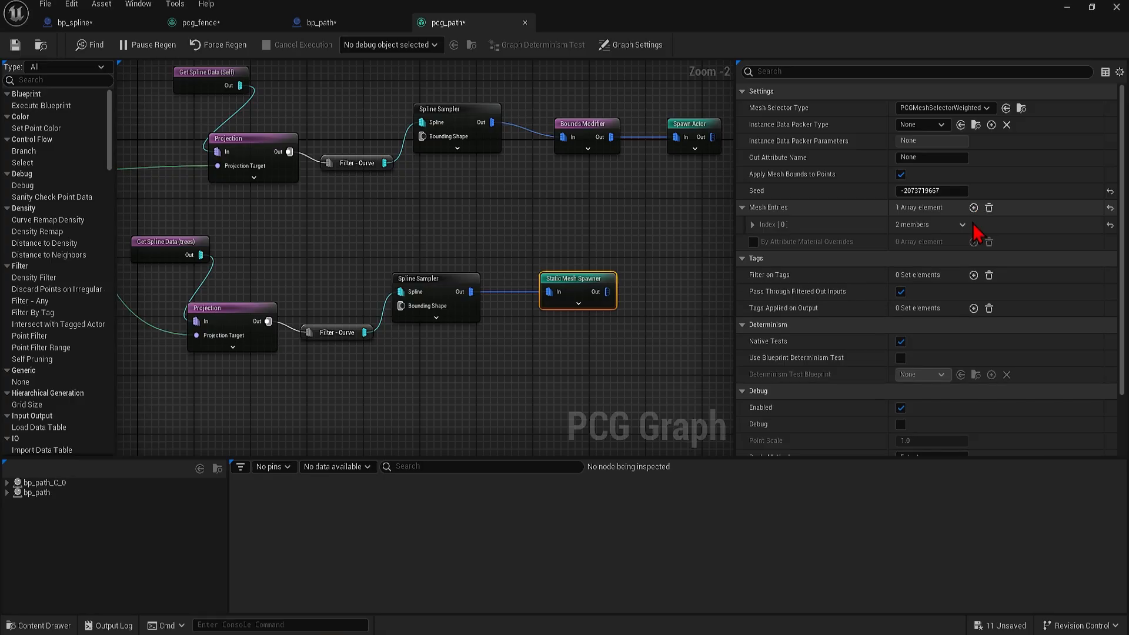
{"action": "left_click", "coordinate": [753, 224]}
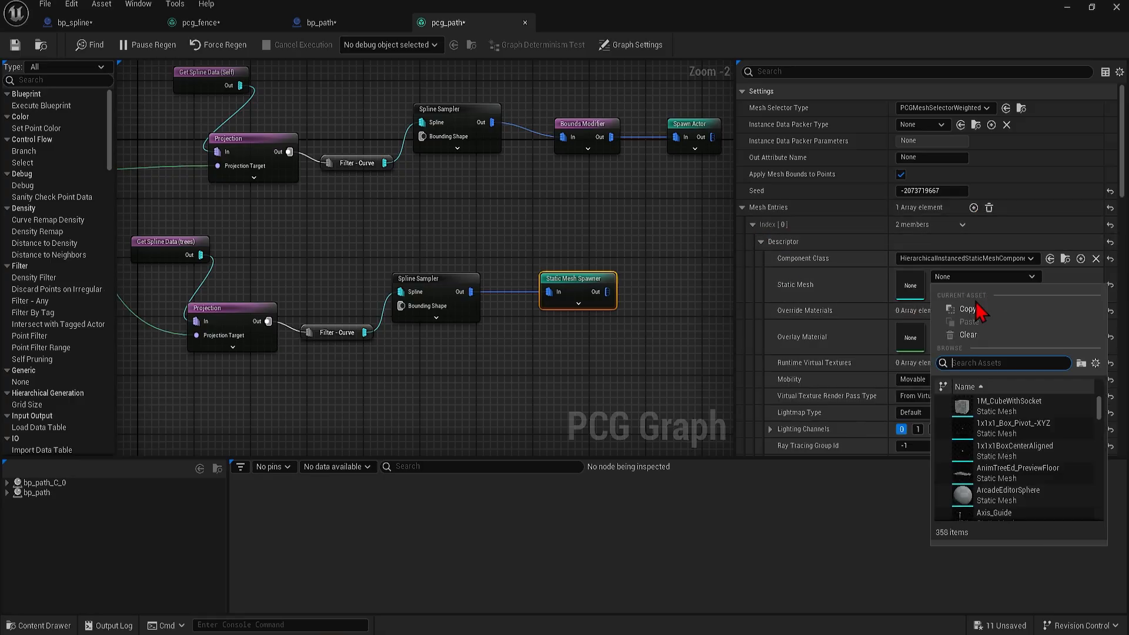
{"action": "type", "text": "tree"}
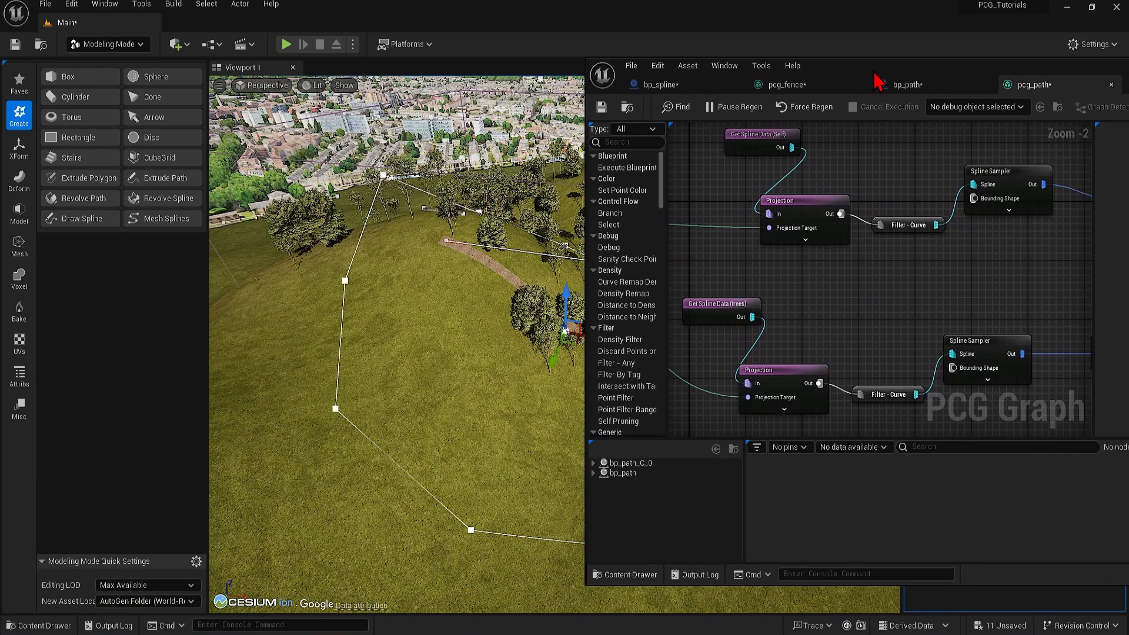
Set the tree Spline Sampler's Dimension to On Interior with 500 interior sample spacing.
{"action": "scroll", "scroll_direction": "down", "scroll_amount": 3}
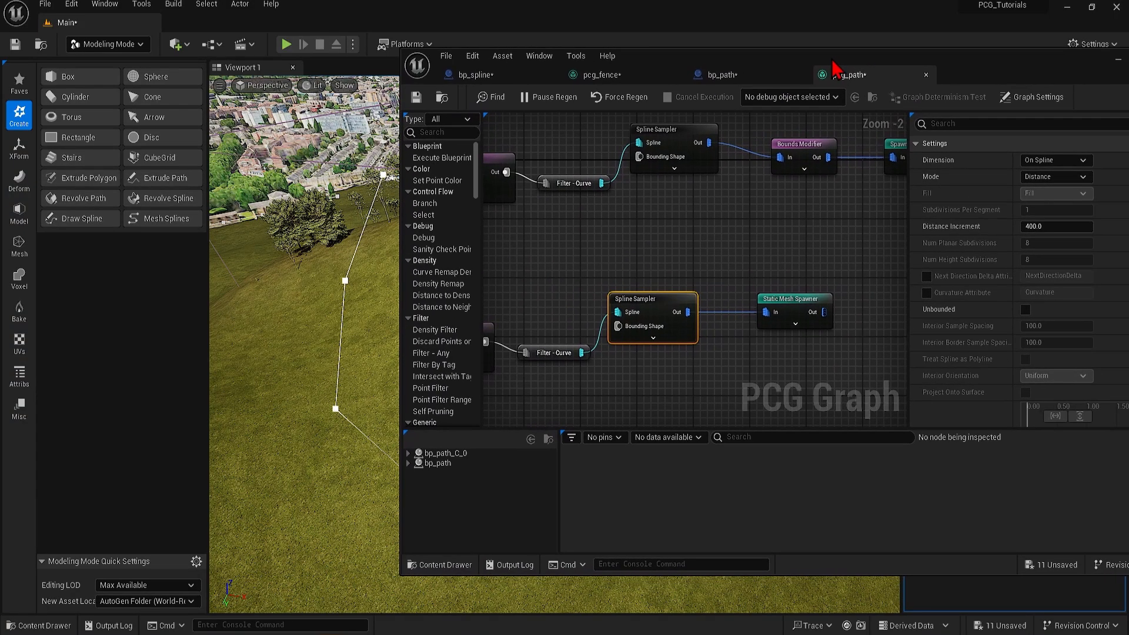
{"action": "left_click", "coordinate": [1054, 176]}
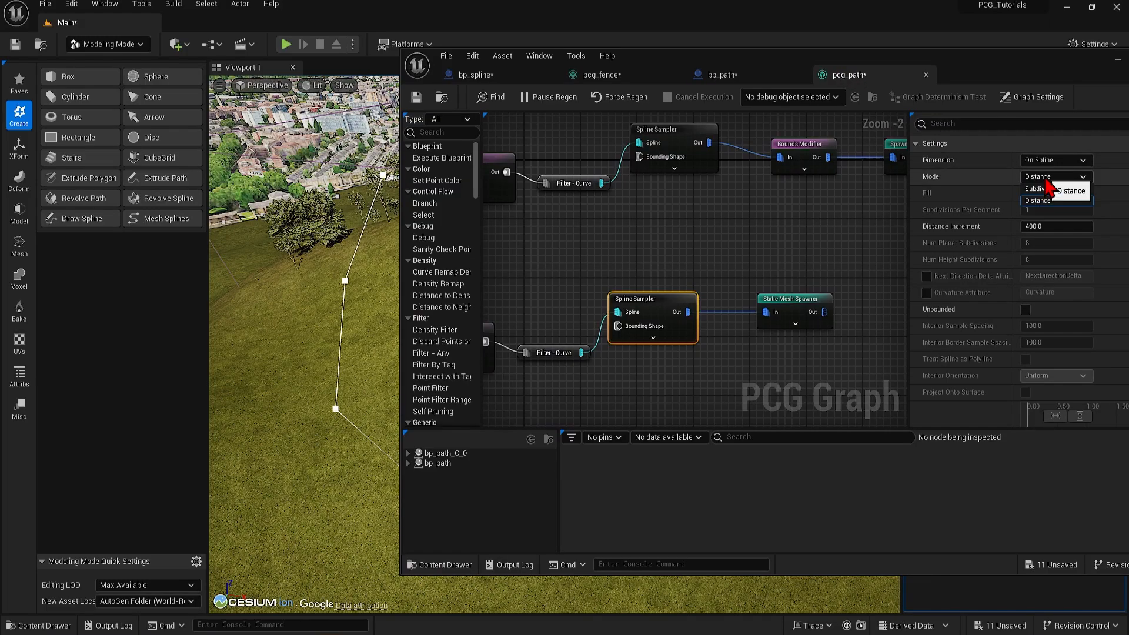
{"action": "left_click", "coordinate": [1053, 159]}
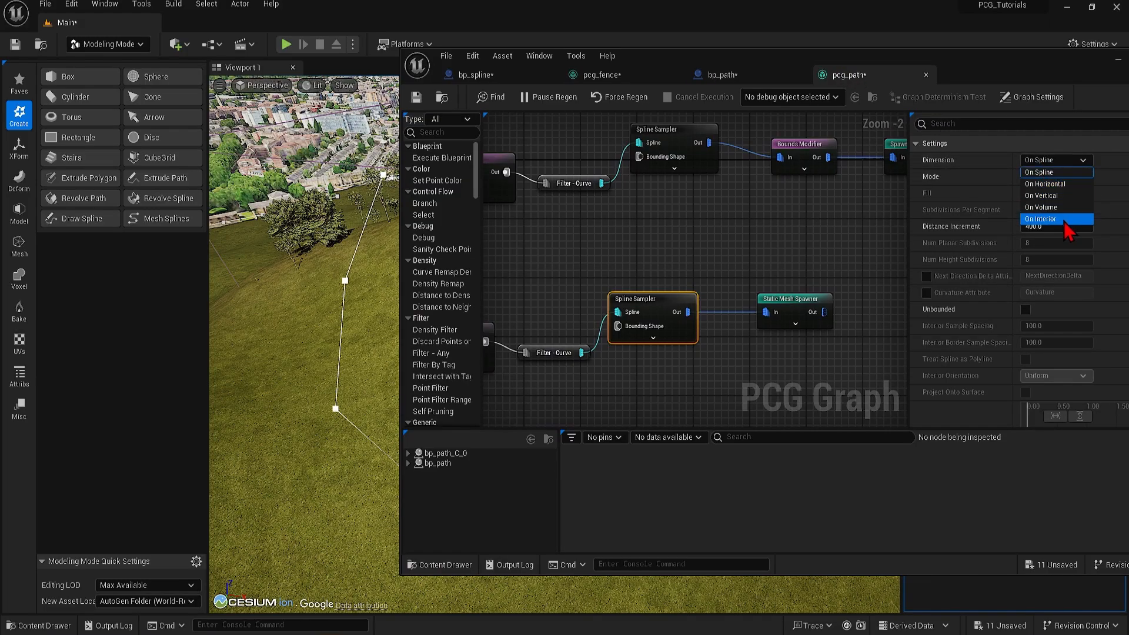
{"action": "left_click", "coordinate": [1044, 219]}
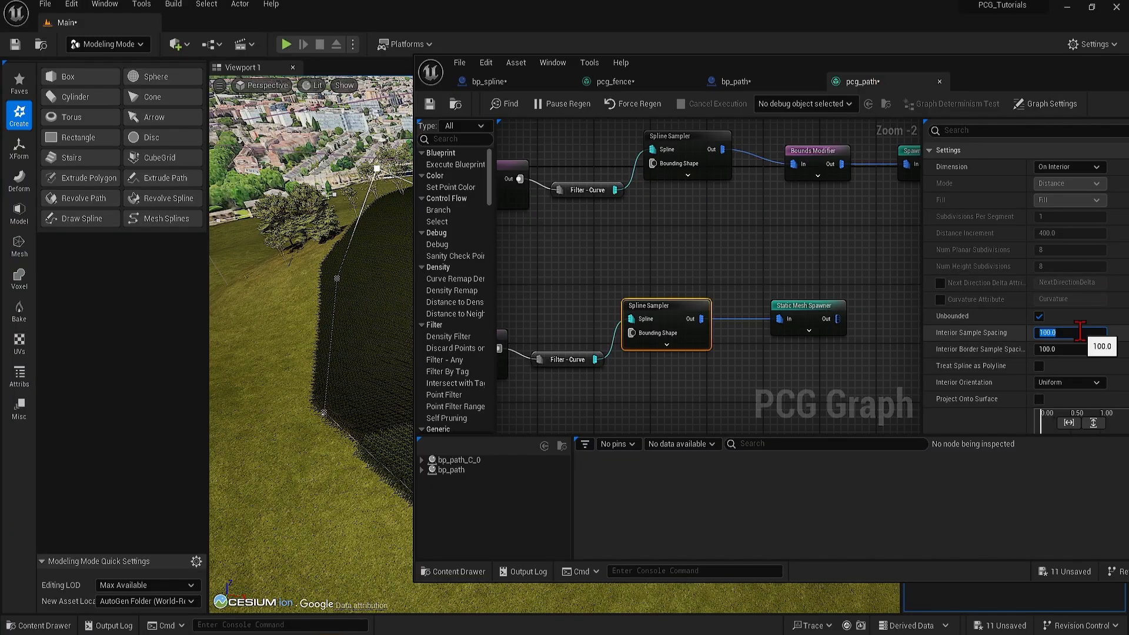
{"action": "type", "text": "500.0"}
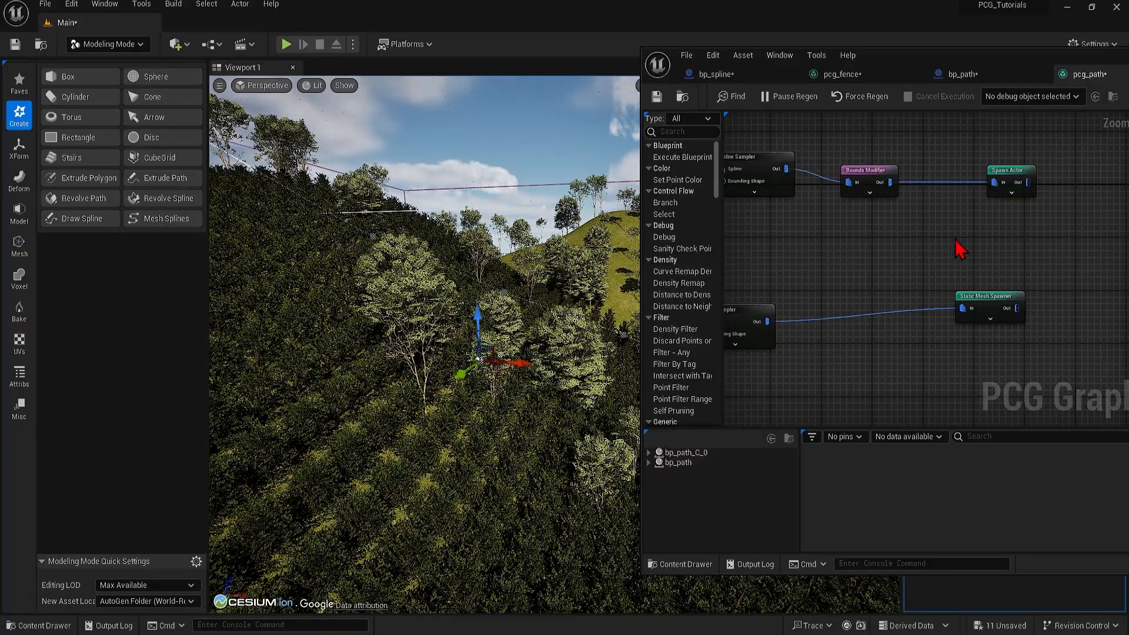
{"action": "mouse_move", "coordinate": [823, 317]}
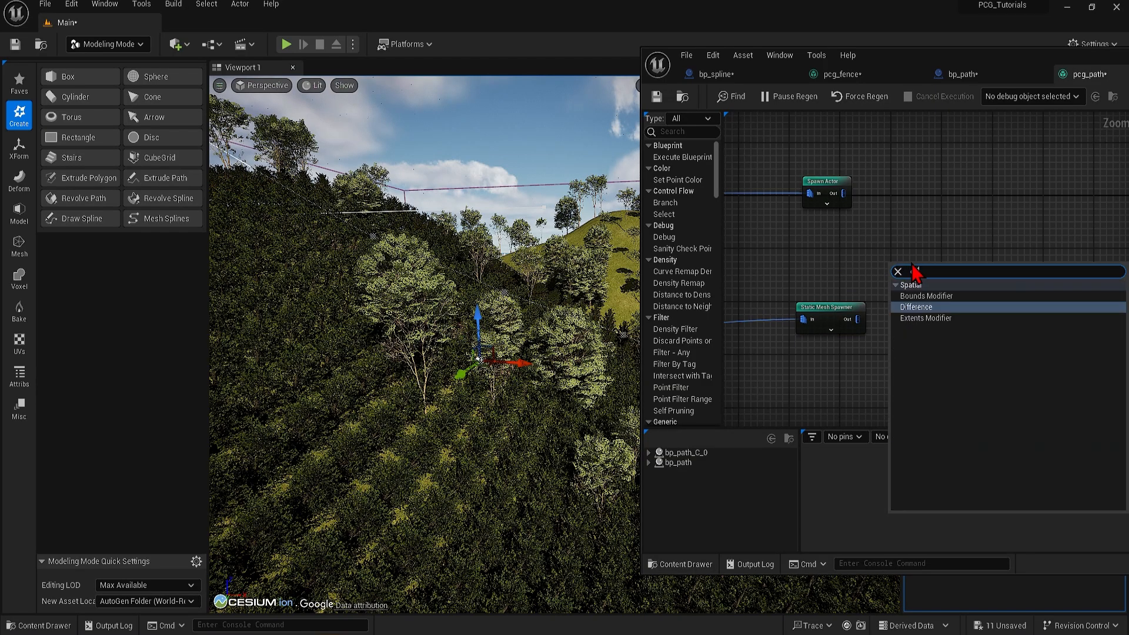
Add a Difference node to the graph for the path's Bounds Modifier output.
{"action": "left_click", "coordinate": [915, 307]}
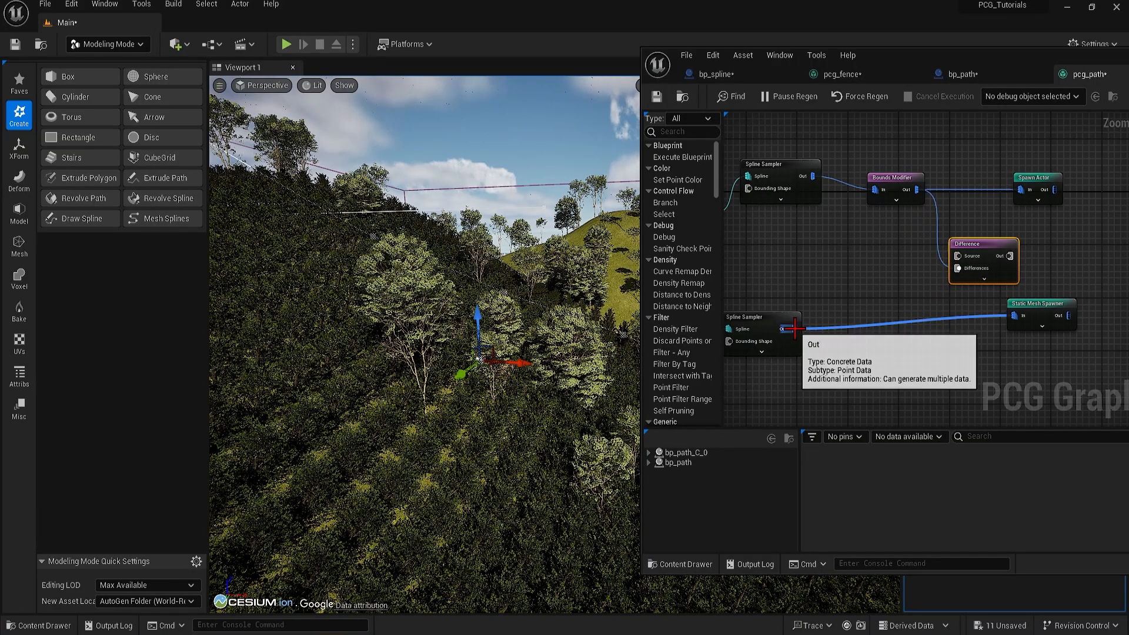
{"action": "mouse_move", "coordinate": [1015, 315]}
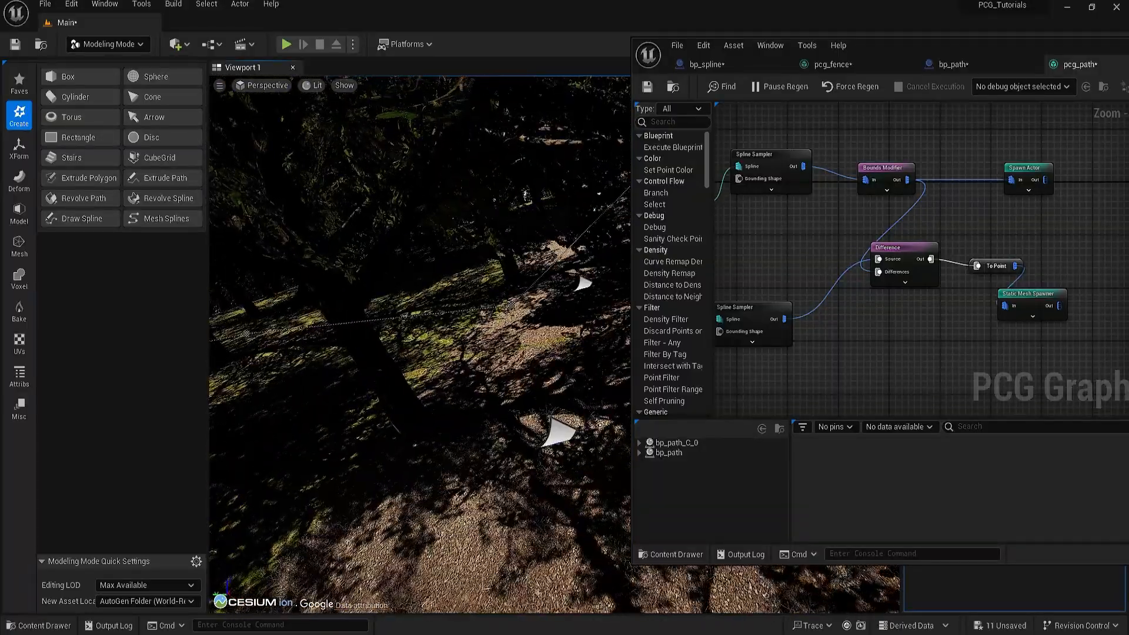
Preview the Bounds Modifier debug, set the Difference density function to Binary, then disable debug.
{"action": "right_click", "coordinate": [872, 180]}
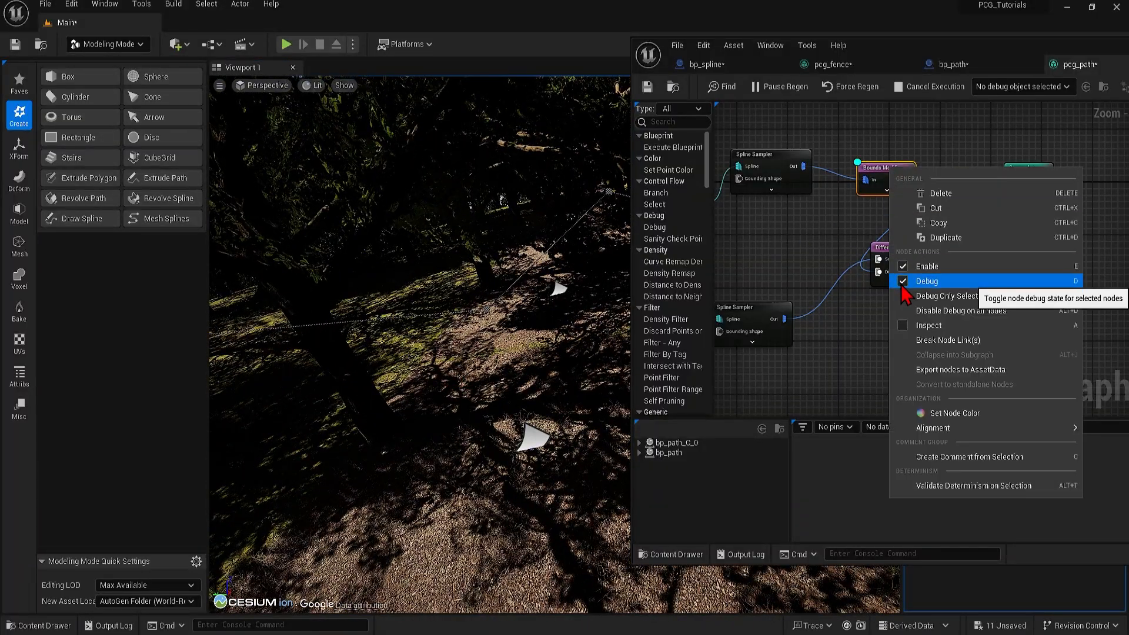
{"action": "left_click", "coordinate": [928, 281]}
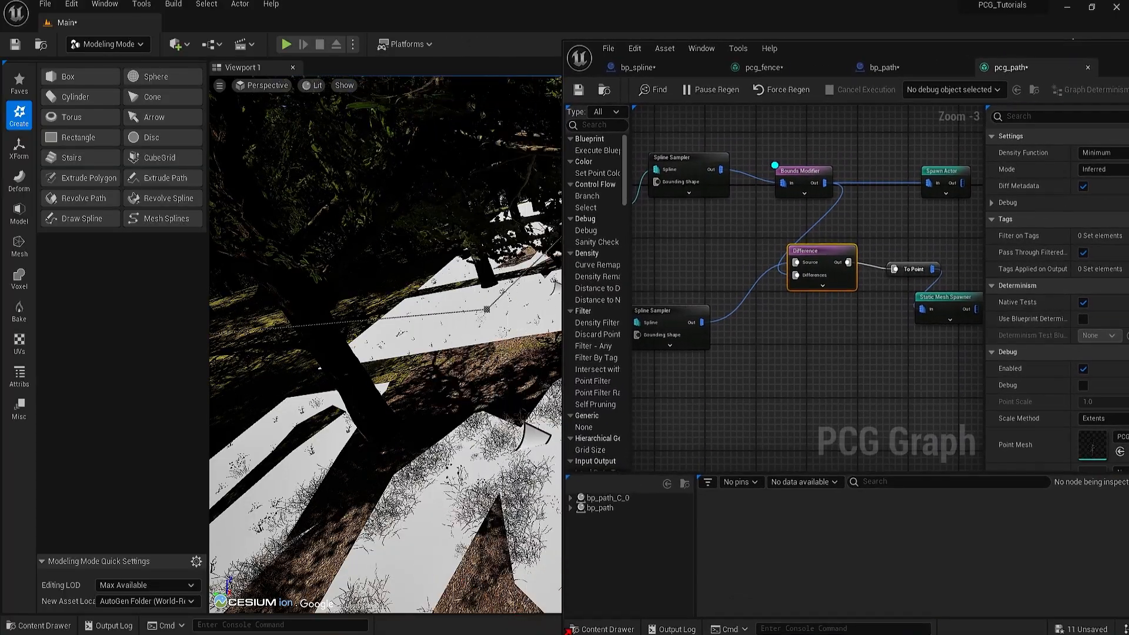
{"action": "left_click", "coordinate": [1091, 159]}
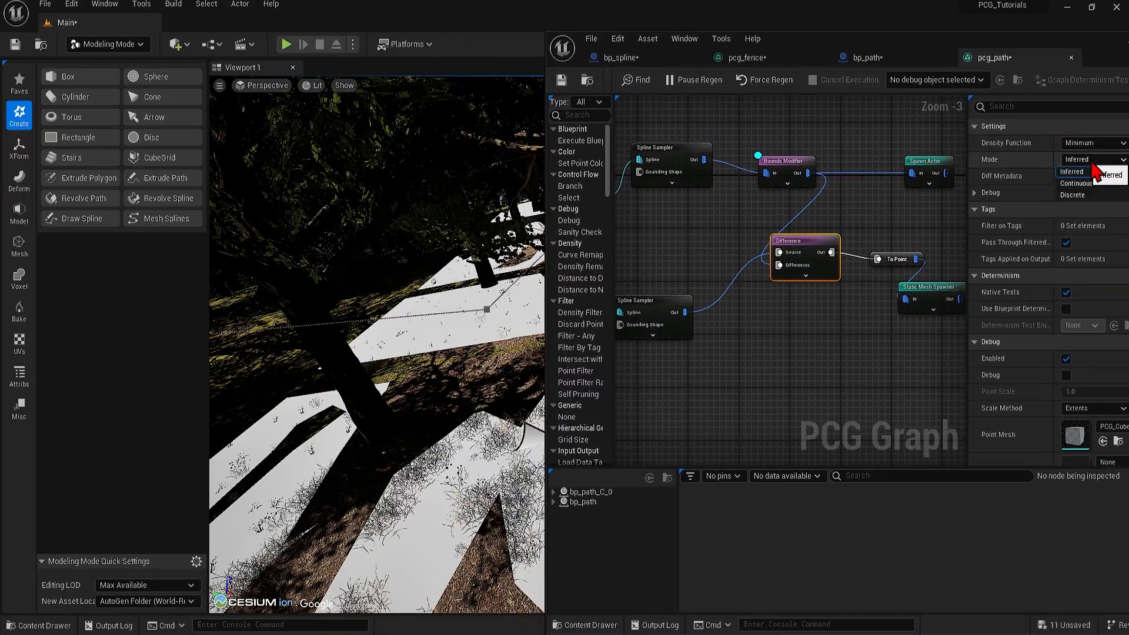
{"action": "left_click", "coordinate": [1091, 143]}
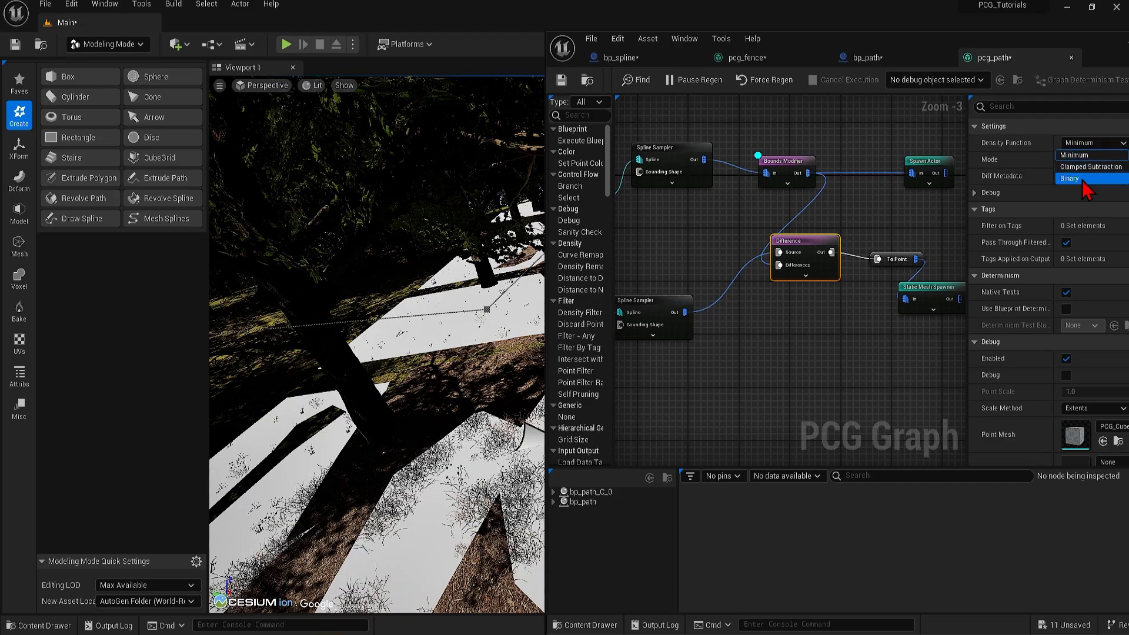
{"action": "left_click", "coordinate": [1069, 178]}
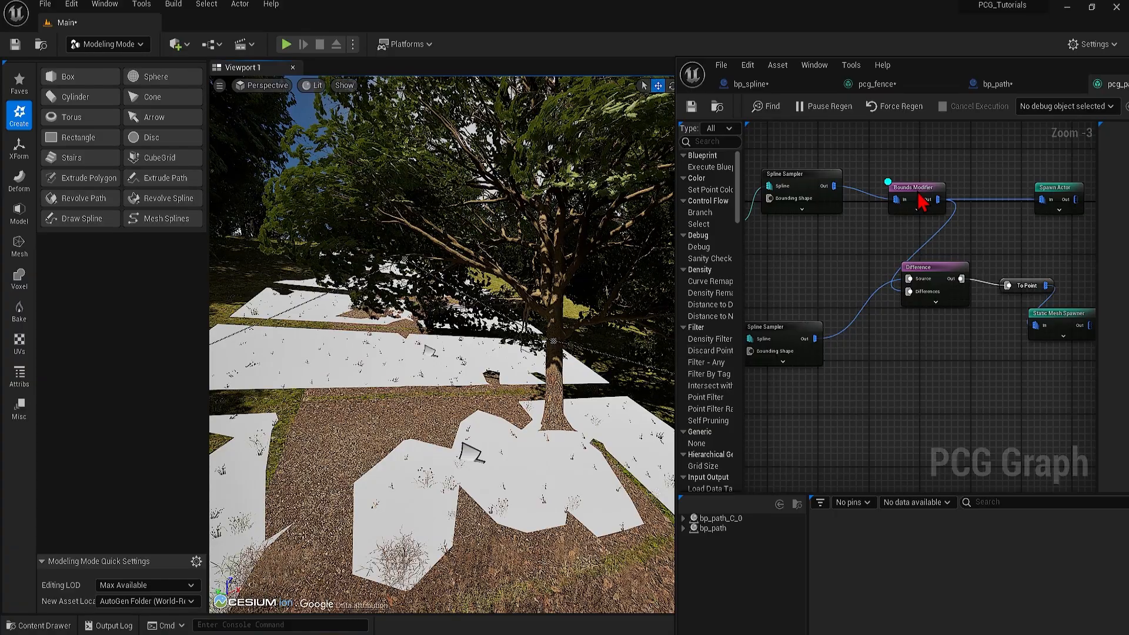
{"action": "right_click", "coordinate": [916, 200]}
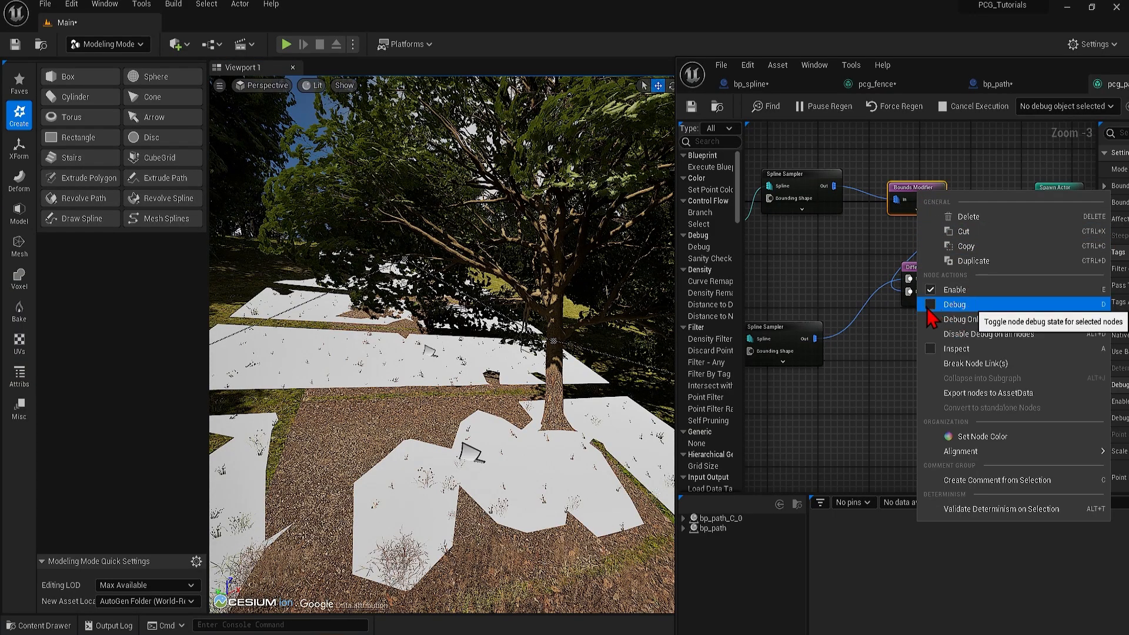
{"action": "left_click", "coordinate": [955, 304]}
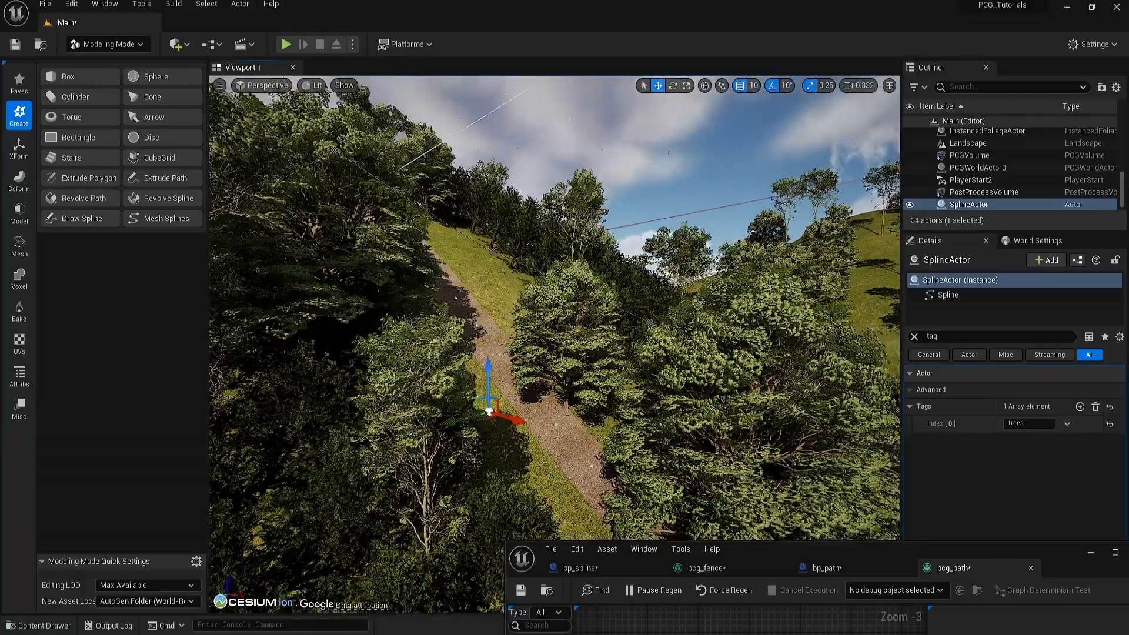
{"action": "left_click", "coordinate": [969, 155]}
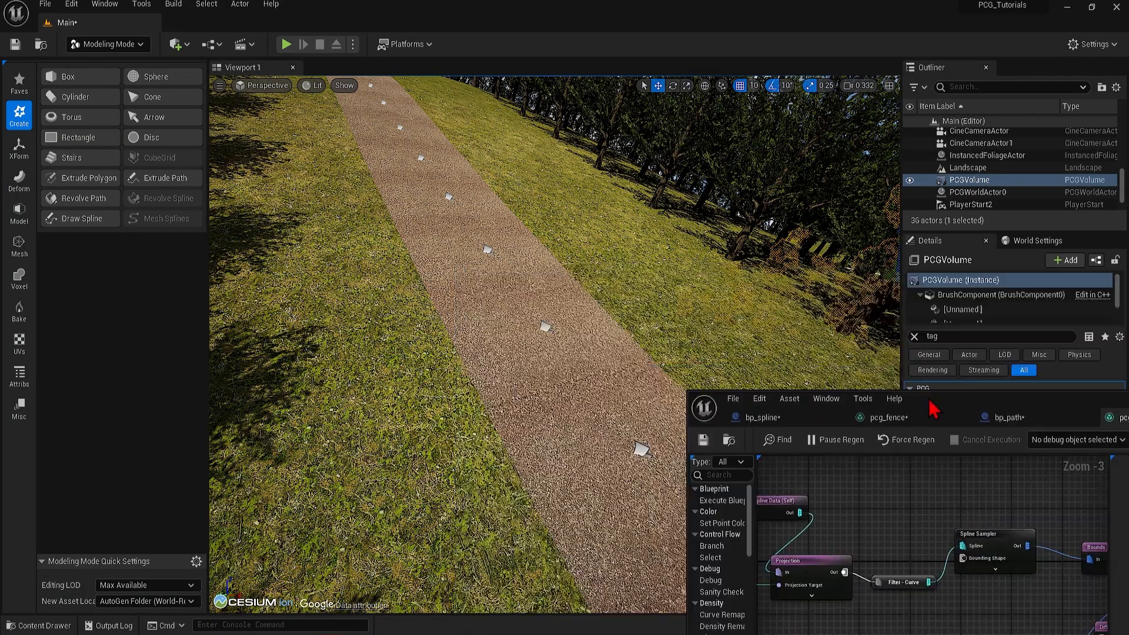
{"action": "left_click", "coordinate": [967, 167]}
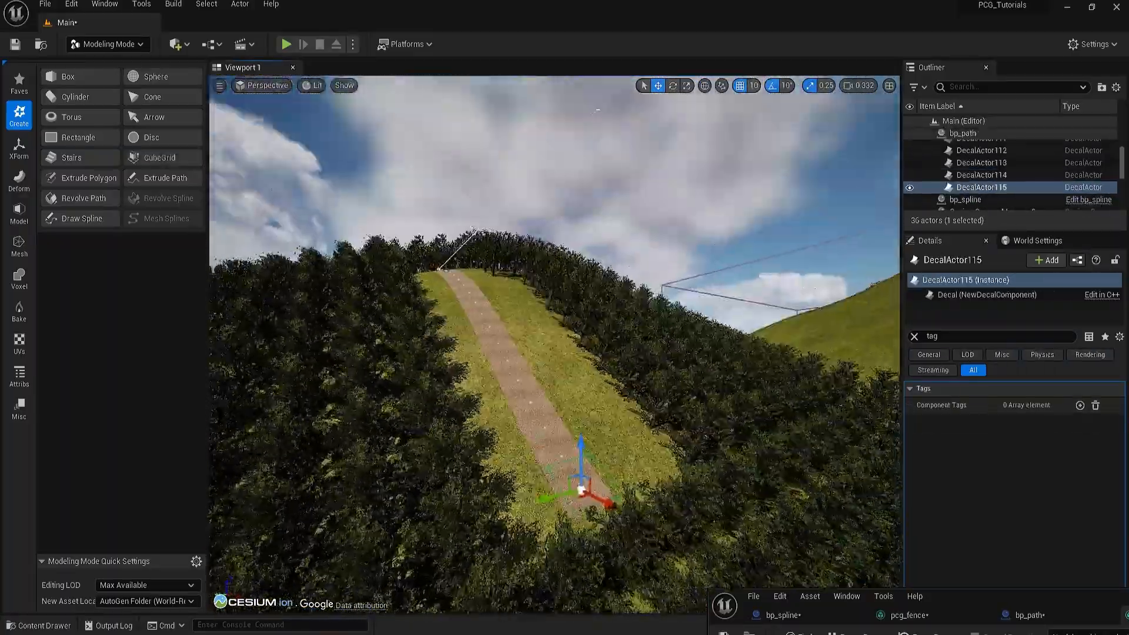
{"action": "left_click", "coordinate": [962, 134]}
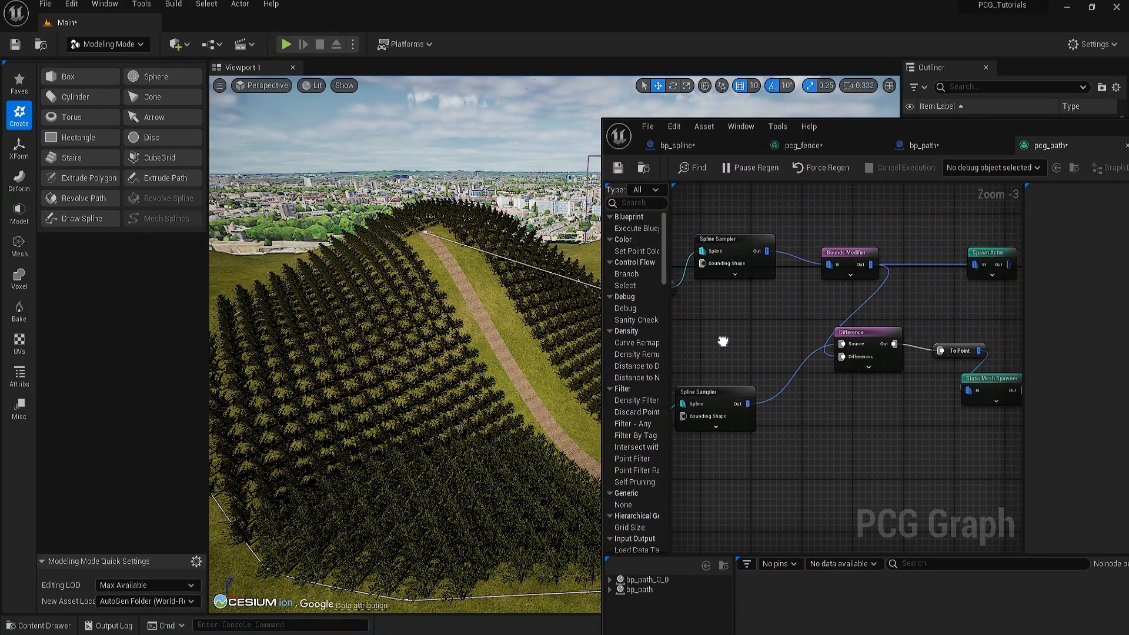
Add a Transform Points node before the Static Mesh Spawner, then search for Attribute Noise.
{"action": "type", "text": "trans"}
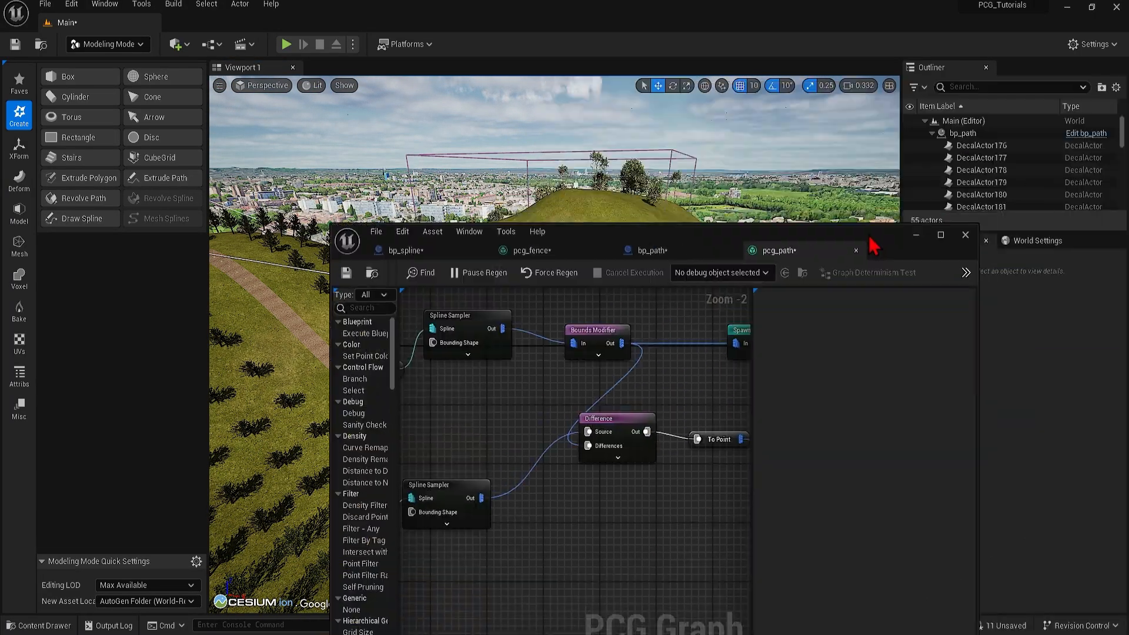
{"action": "left_click", "coordinate": [965, 235]}
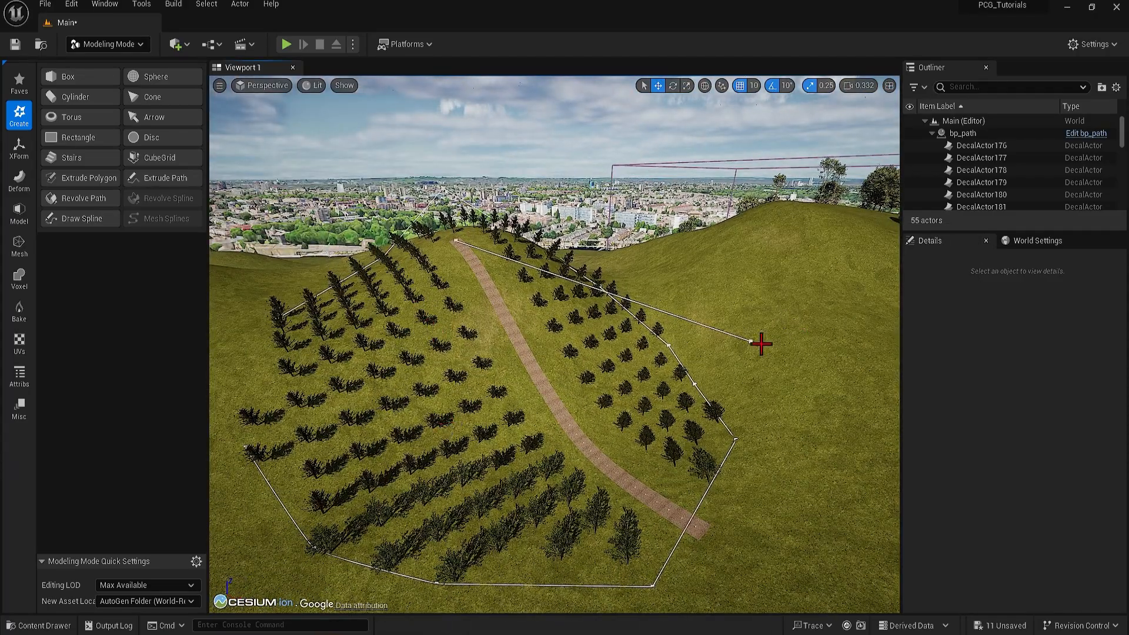
{"action": "left_click", "coordinate": [962, 134]}
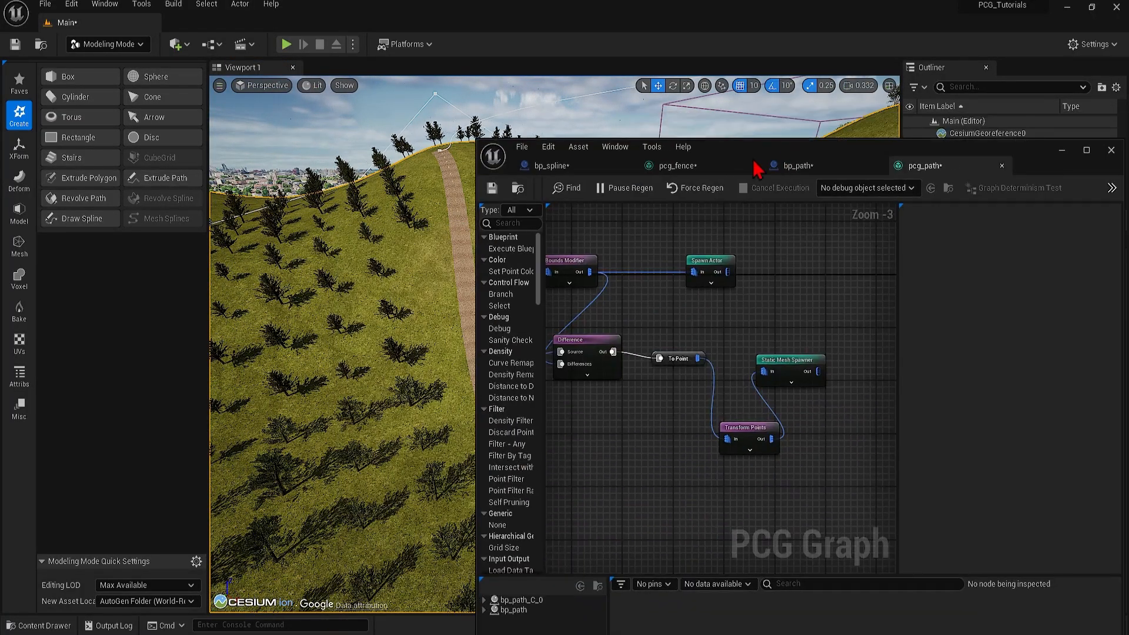
{"action": "left_click", "coordinate": [756, 411]}
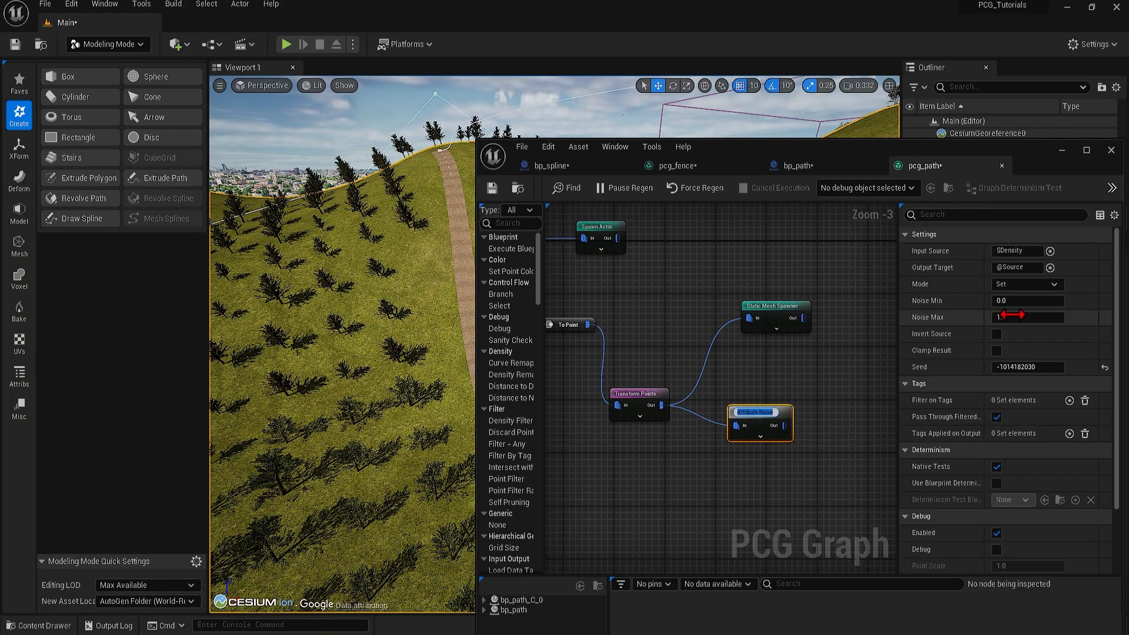
{"action": "type", "text": "noise"}
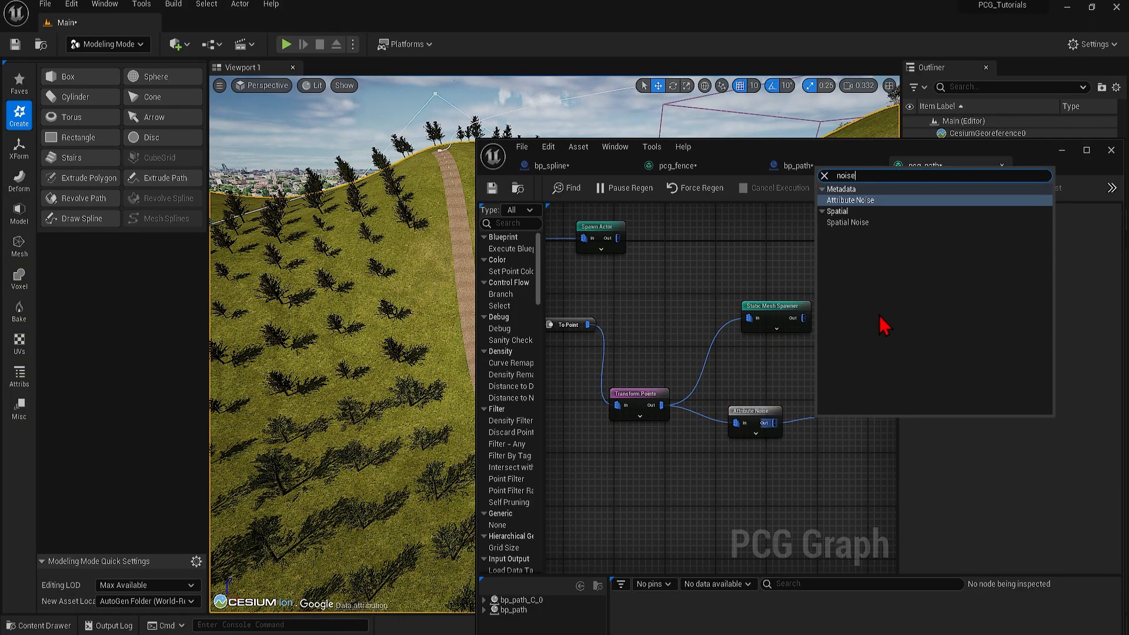